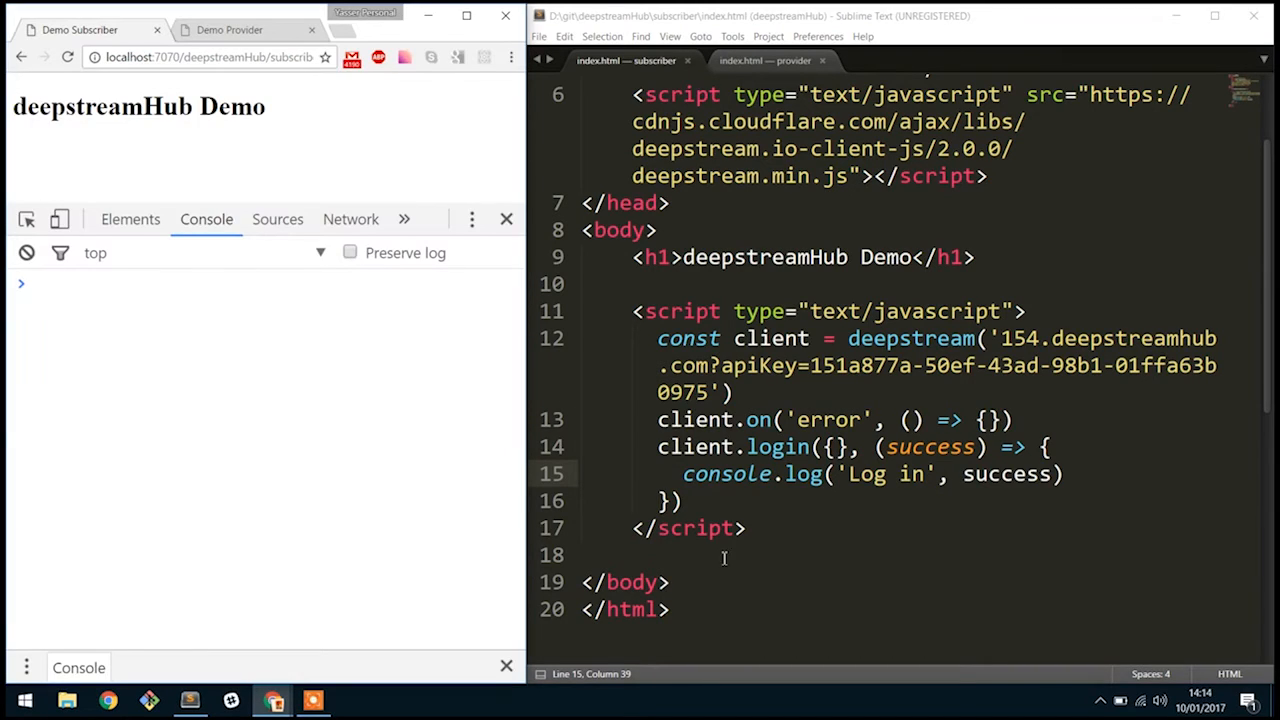
{"action": "mouse_move", "coordinate": [874, 528]}
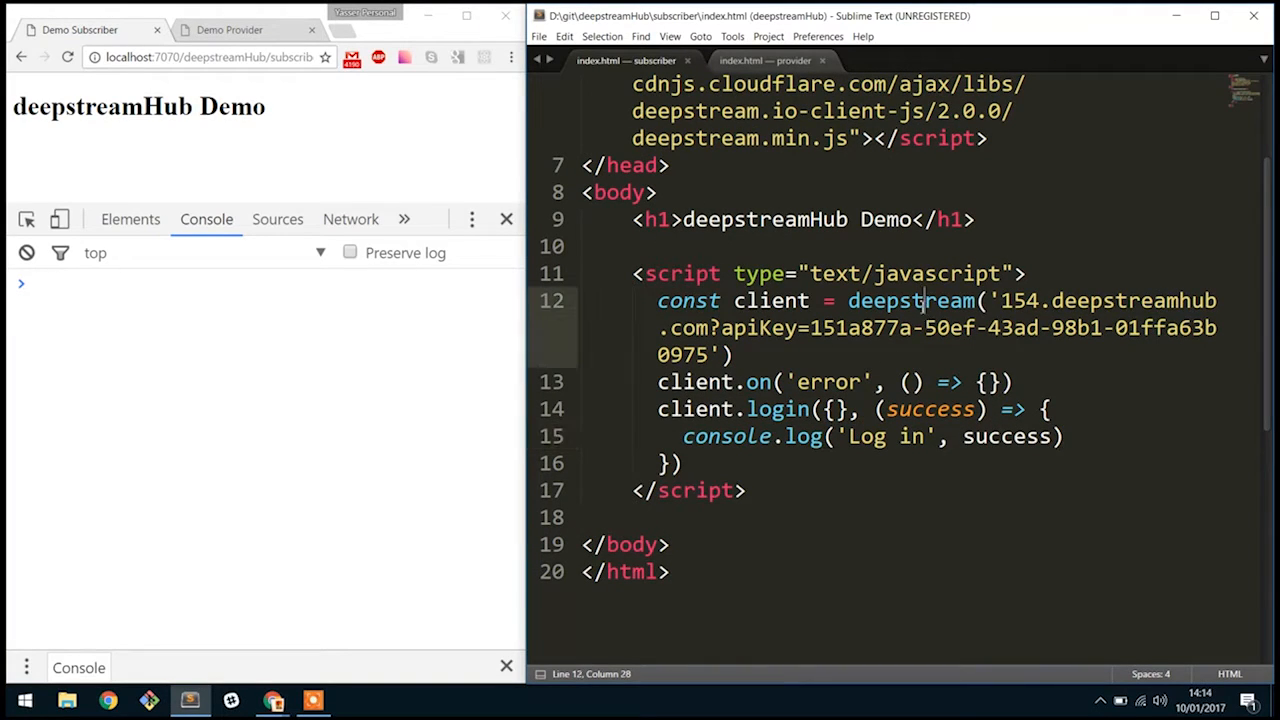
Step: Review the deepstream client login code and start a new line inside the login callback
{"action": "double_click", "coordinate": [910, 300]}
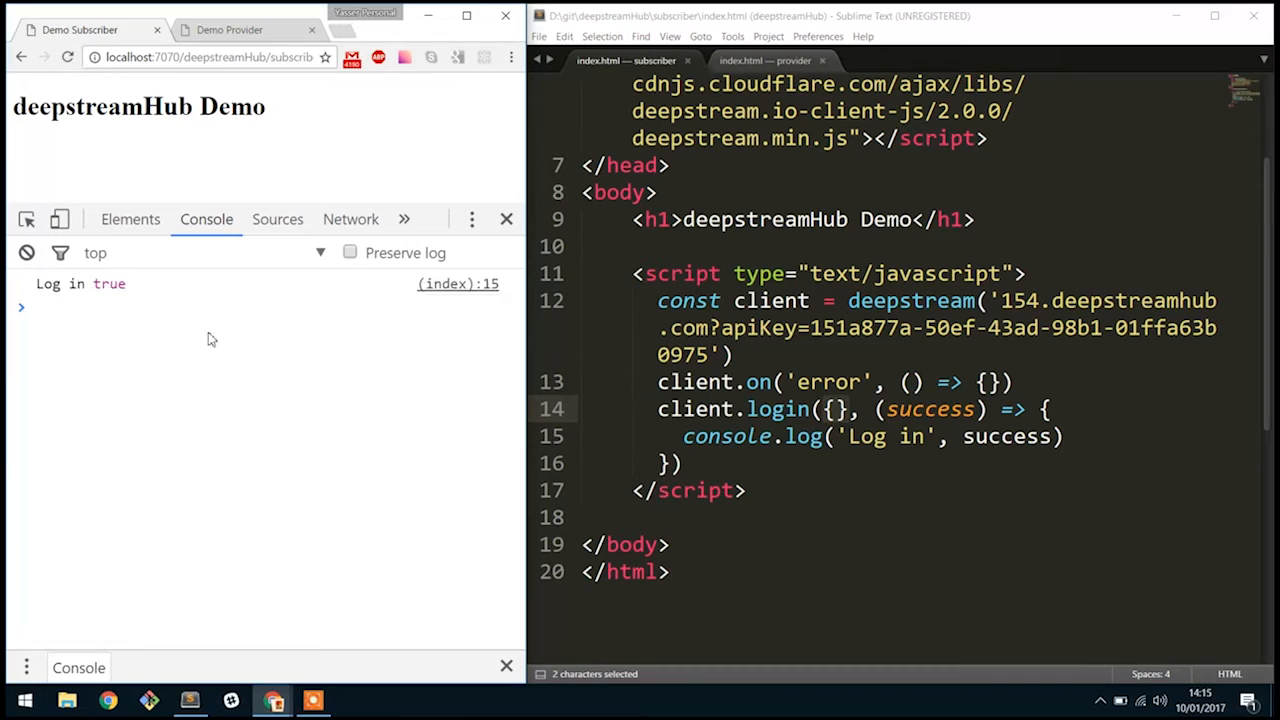
{"action": "mouse_move", "coordinate": [304, 444]}
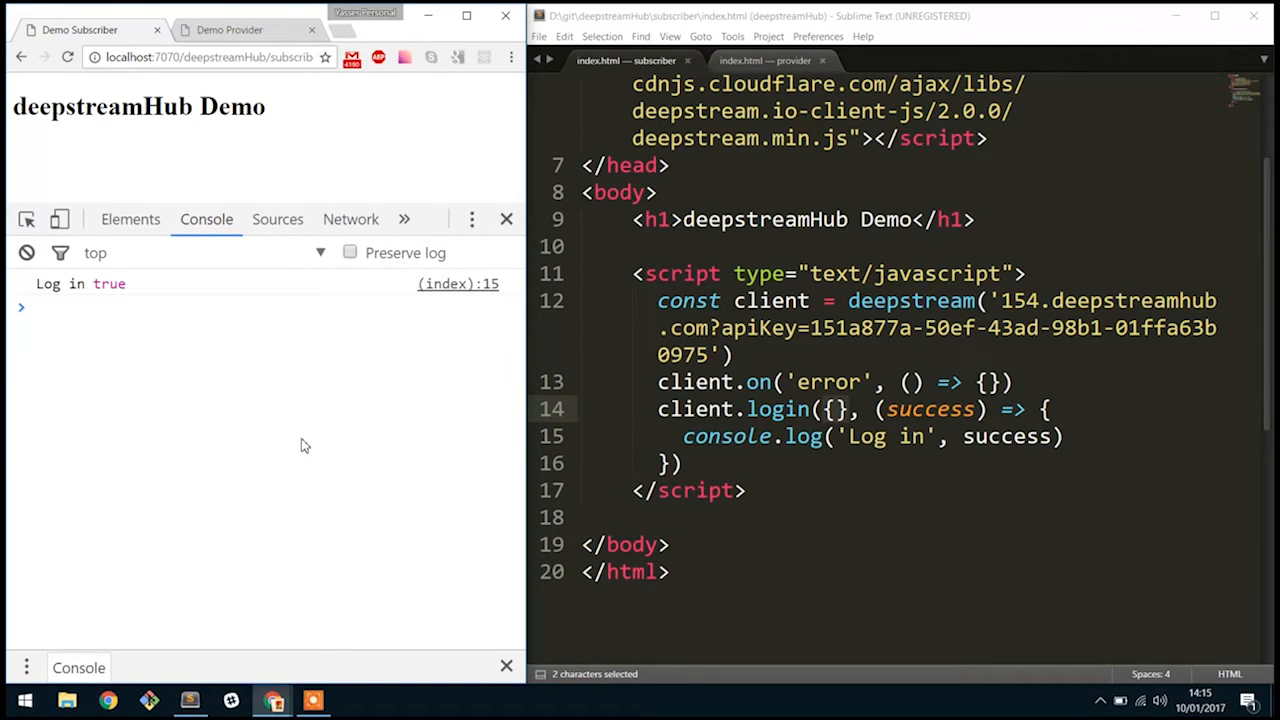
{"action": "left_click", "coordinate": [1076, 436]}
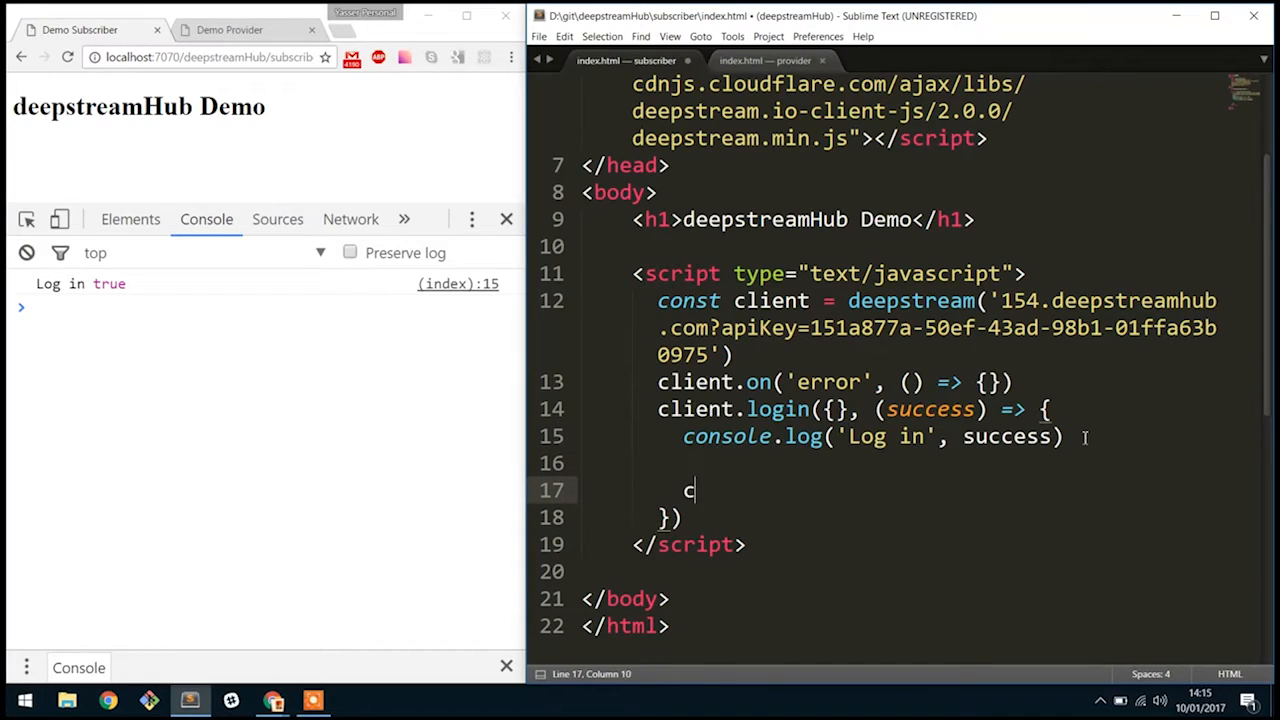
Step: Get record 'postit-a' into const postit and log postit.get() inside whenReady
{"action": "type", "text": "const postit ="}
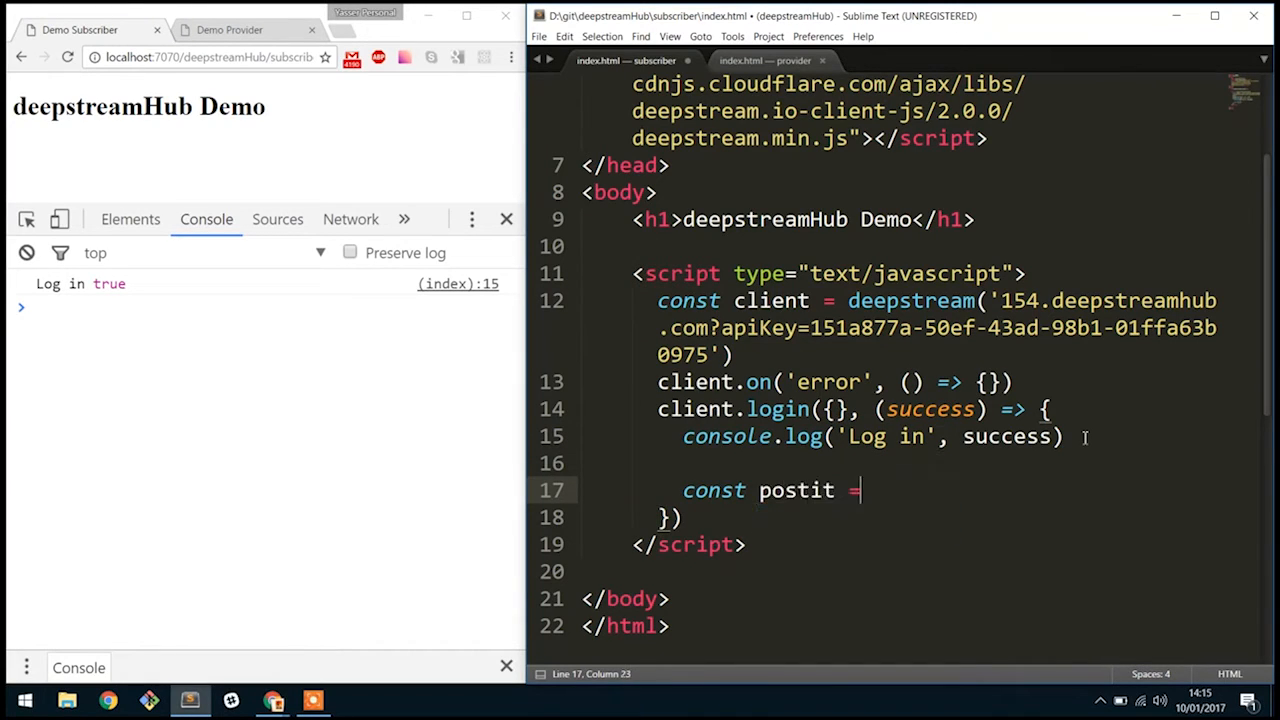
{"action": "type", "text": "client.record.getRecord('posti"}
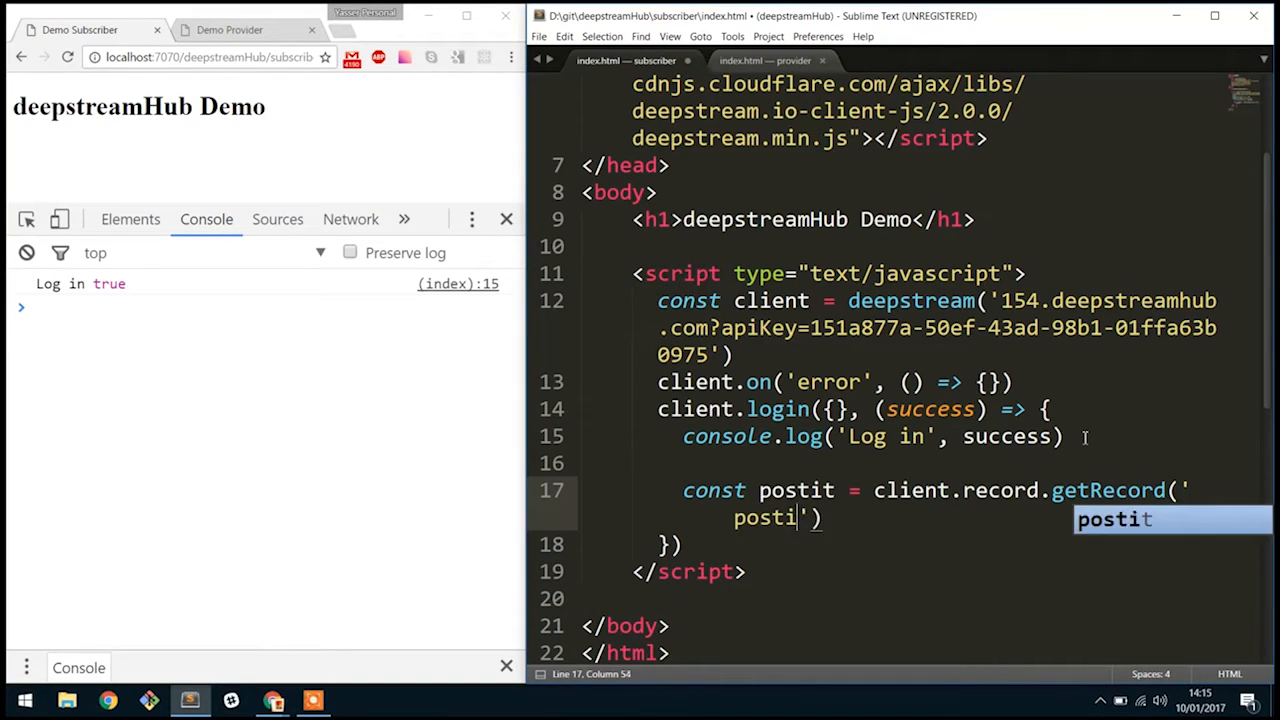
{"action": "type", "text": "t-a"}
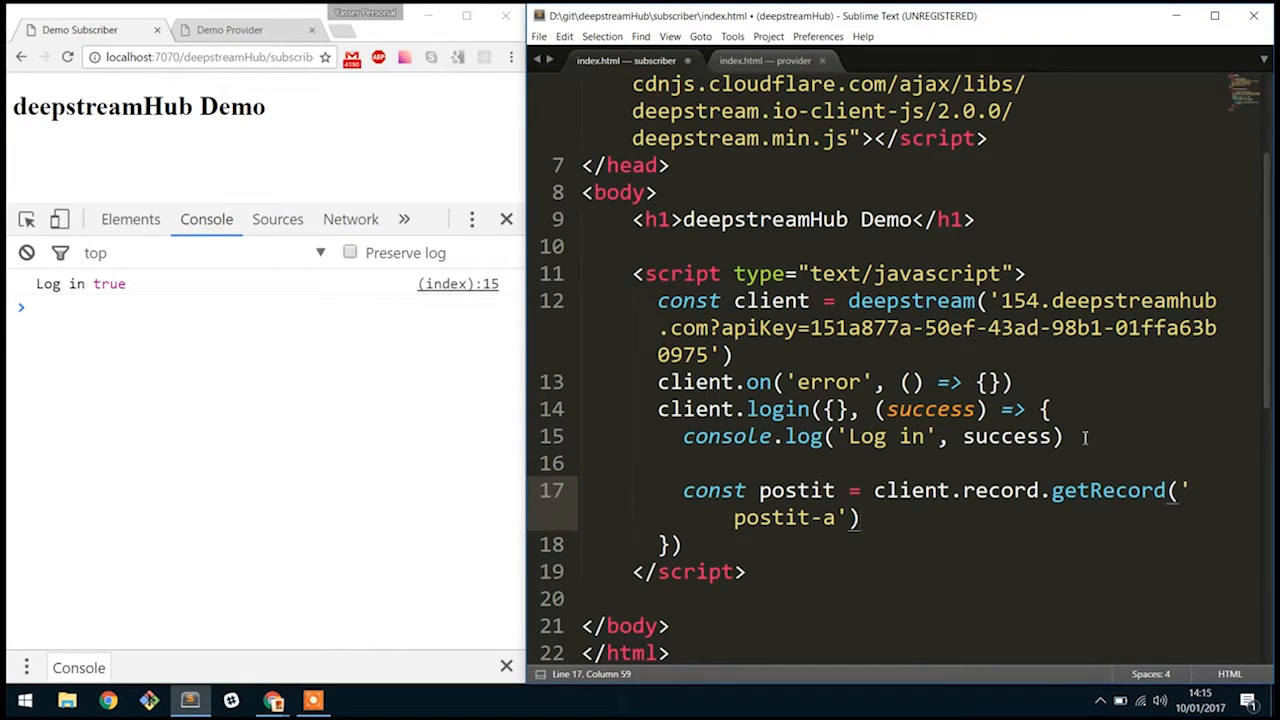
{"action": "type", "text": "whenR"}
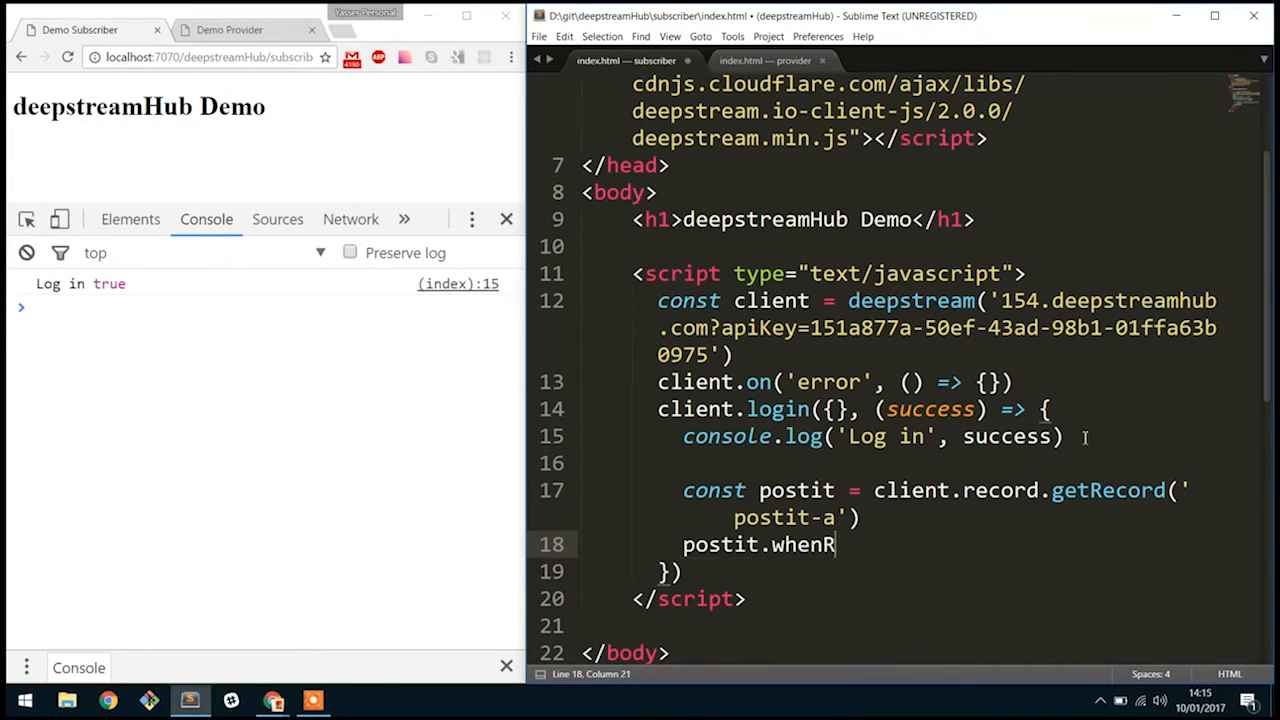
{"action": "type", "text": "eady(() => {"}
{"action": "type", "text": "cons"}
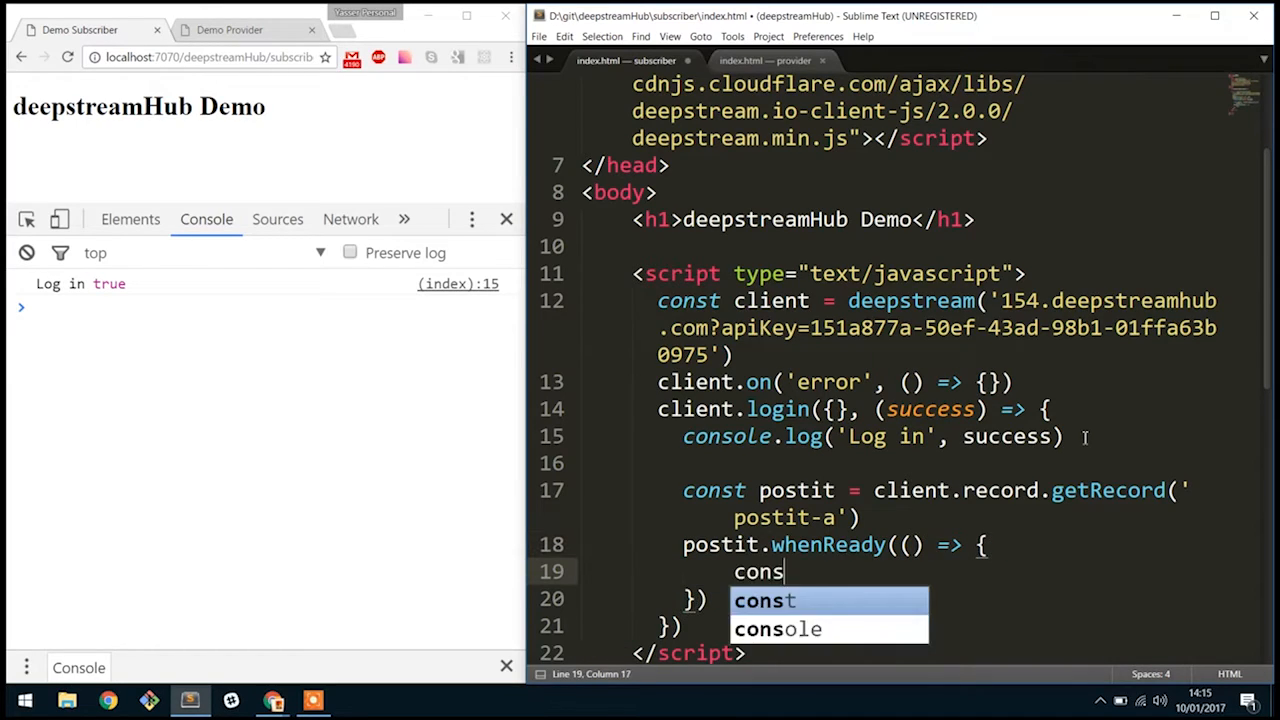
{"action": "type", "text": "ole.log(postit.get("}
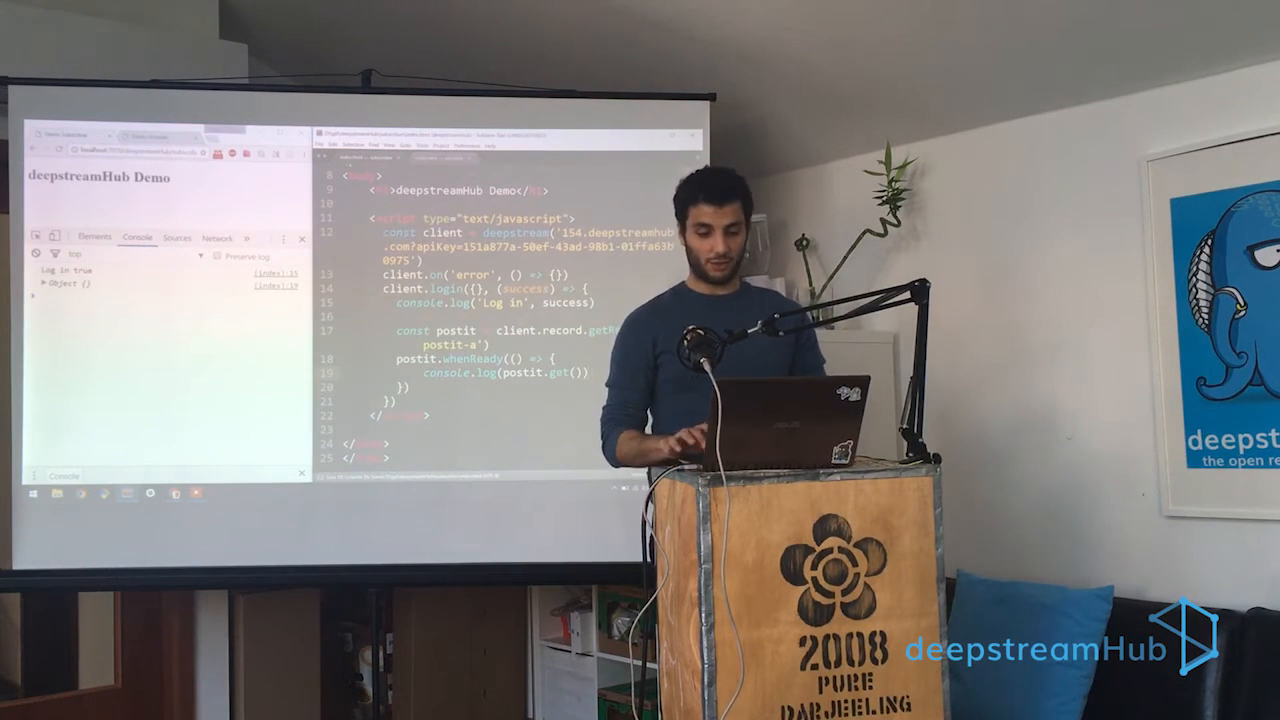
Step: Add postit.set({ type: 'glad', content: 'My First Postit' }) and save the file
{"action": "type", "text": "po"}
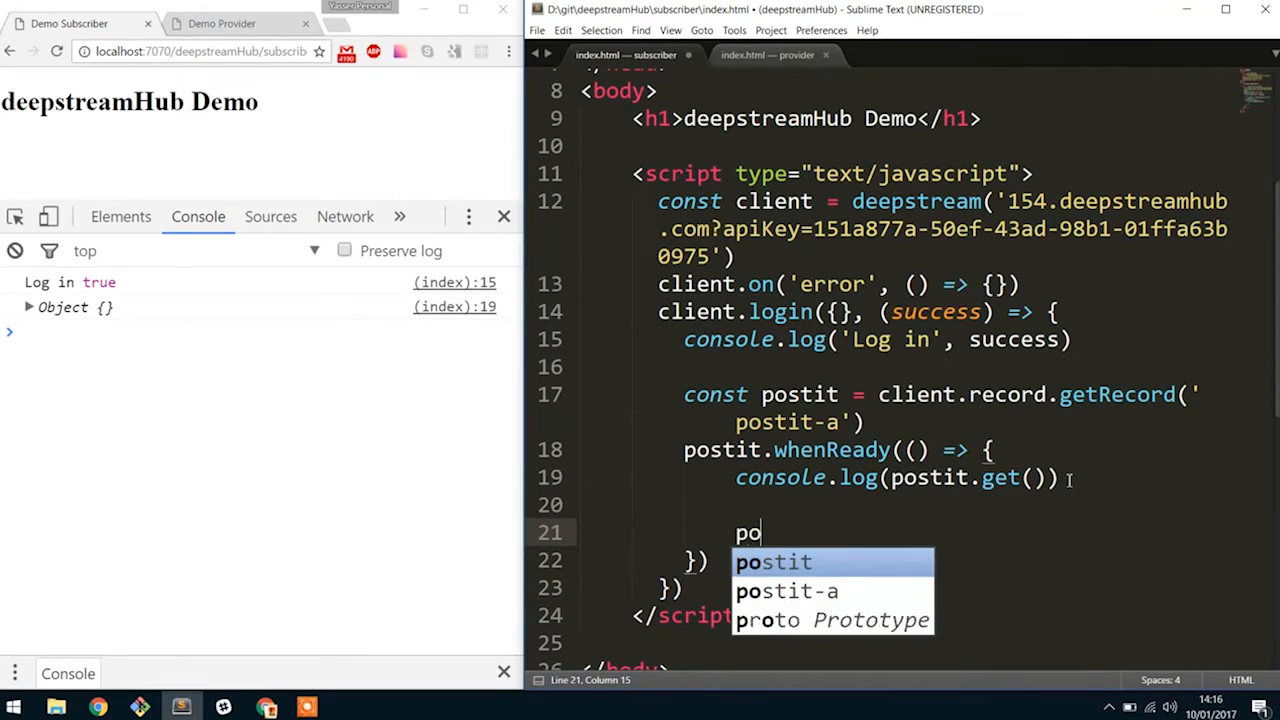
{"action": "type", "text": "stit.set()"}
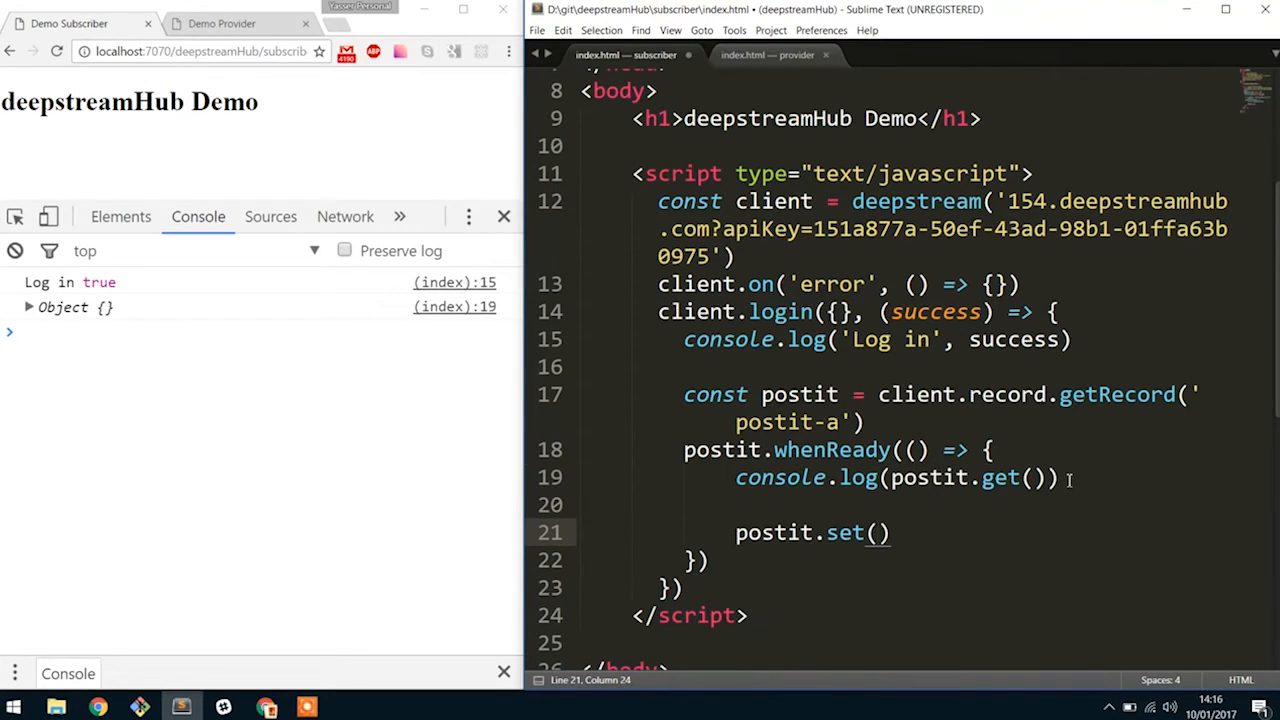
{"action": "type", "text": "{"}
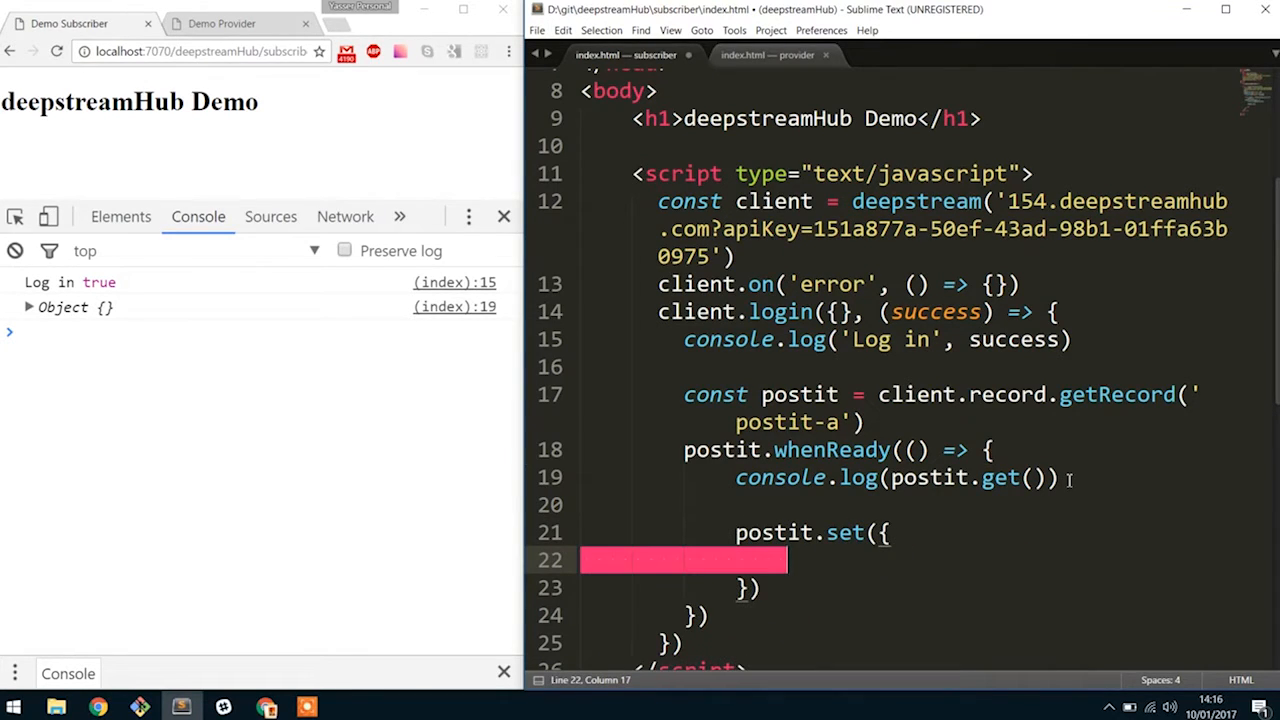
{"action": "type", "text": "type:"}
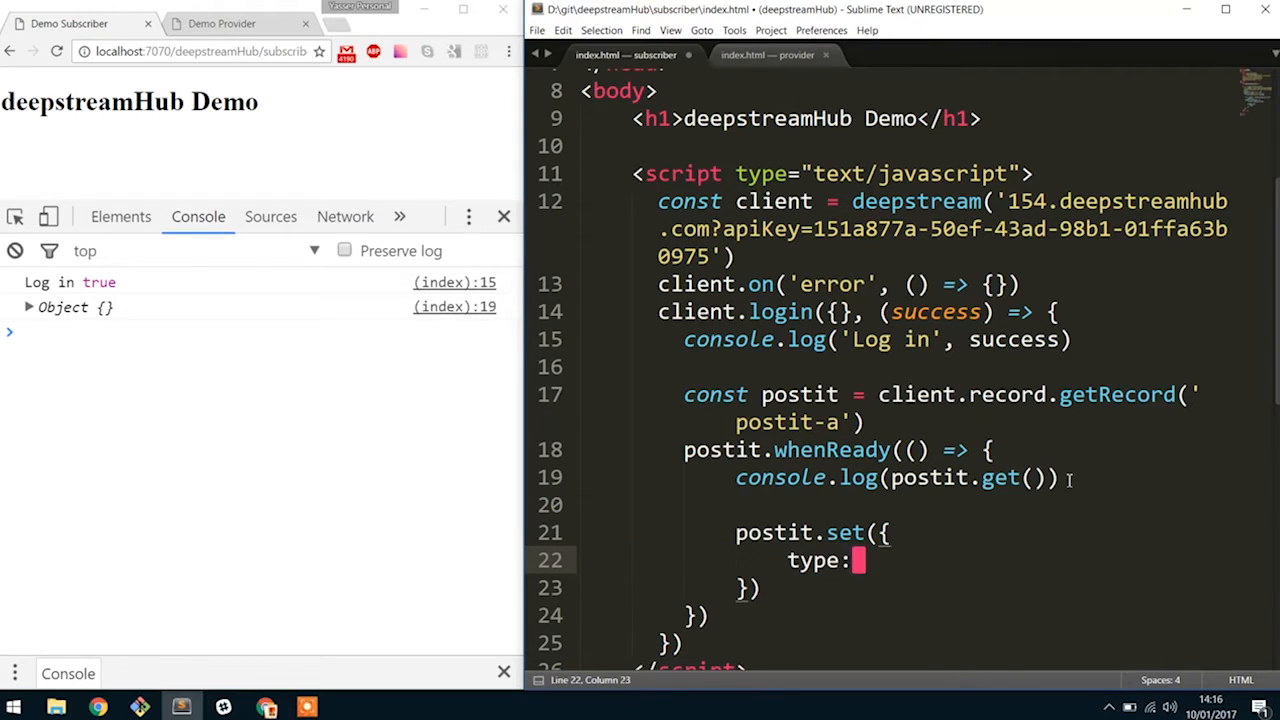
{"action": "type", "text": "'gla'"}
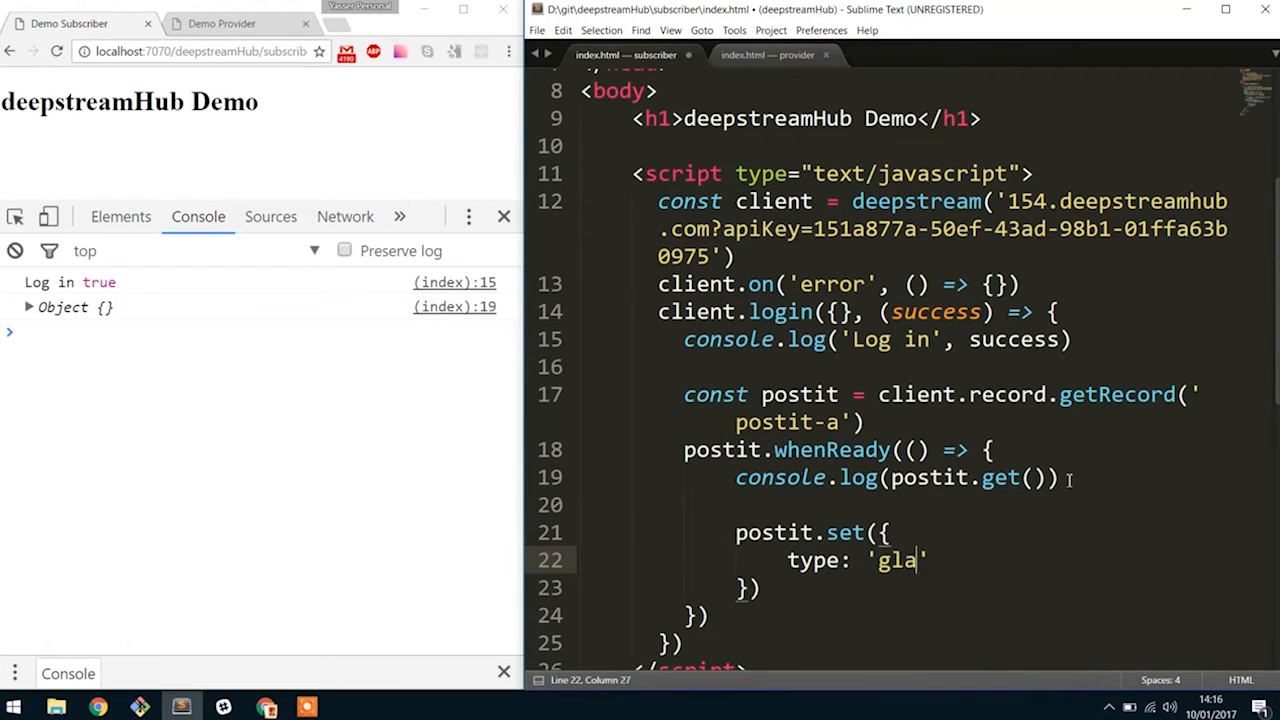
{"action": "type", "text": "d', con"}
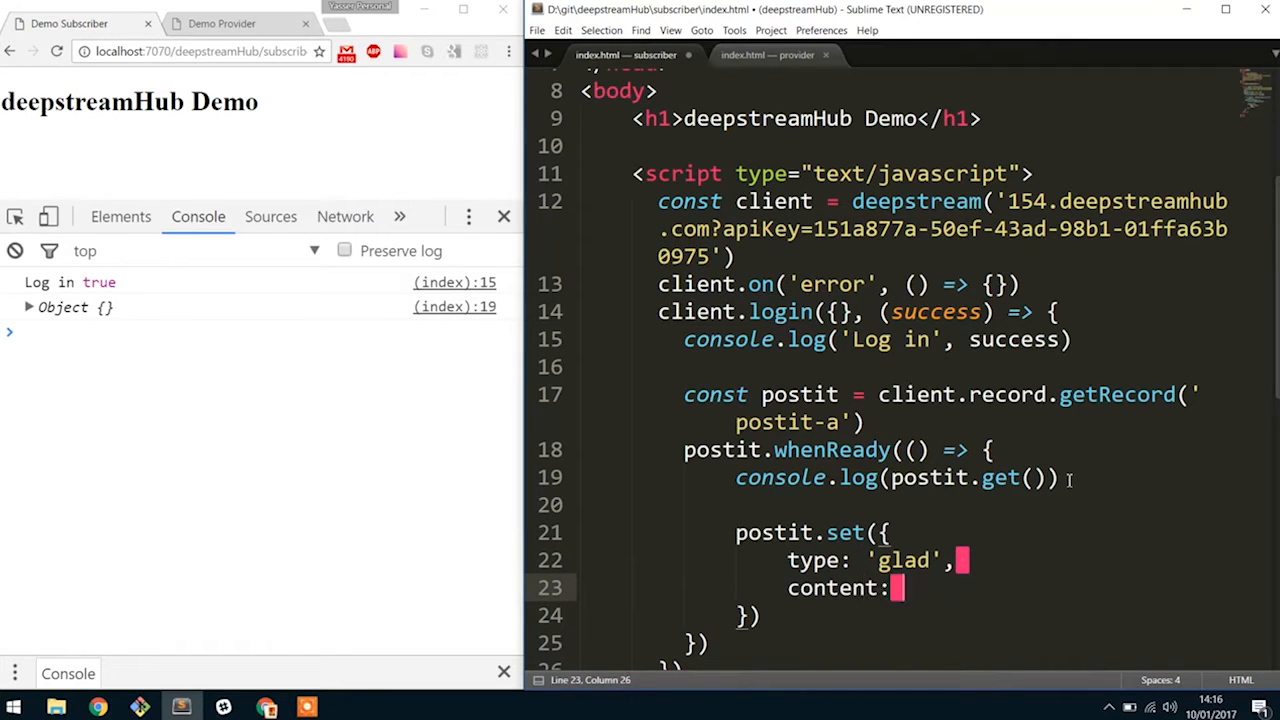
{"action": "type", "text": "'My First Postit'"}
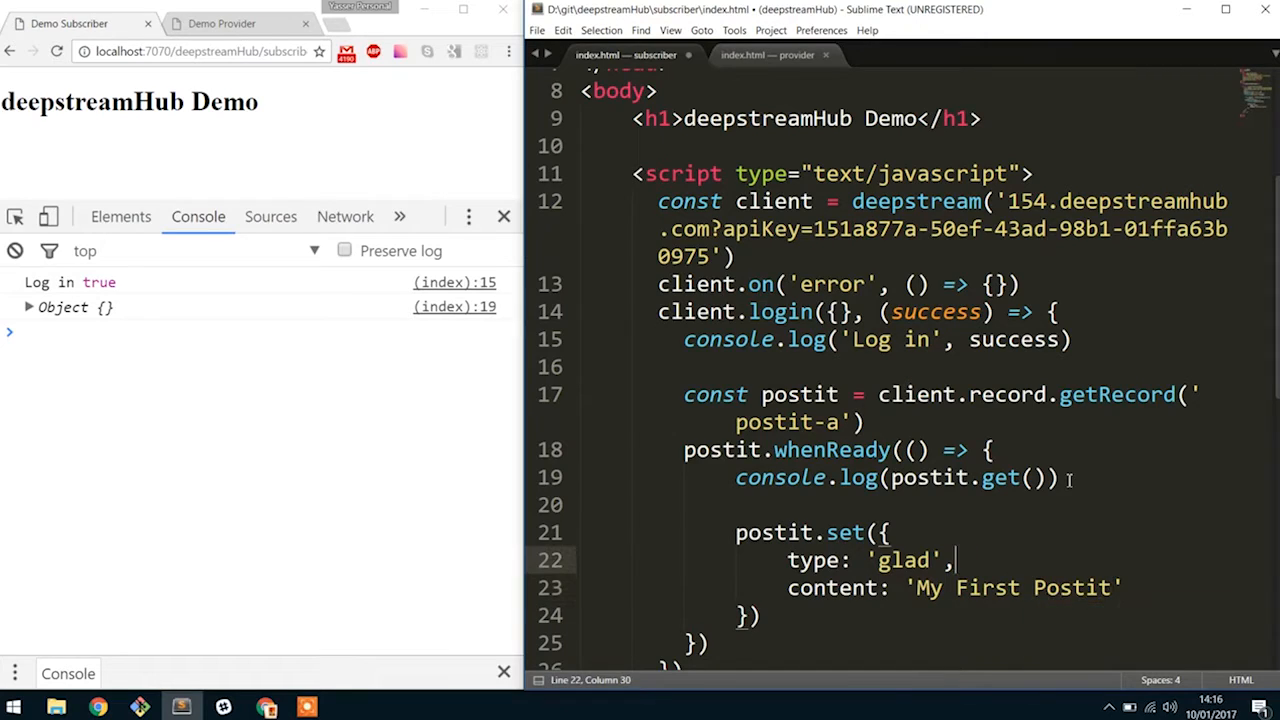
{"action": "key", "text": "ctrl+s"}
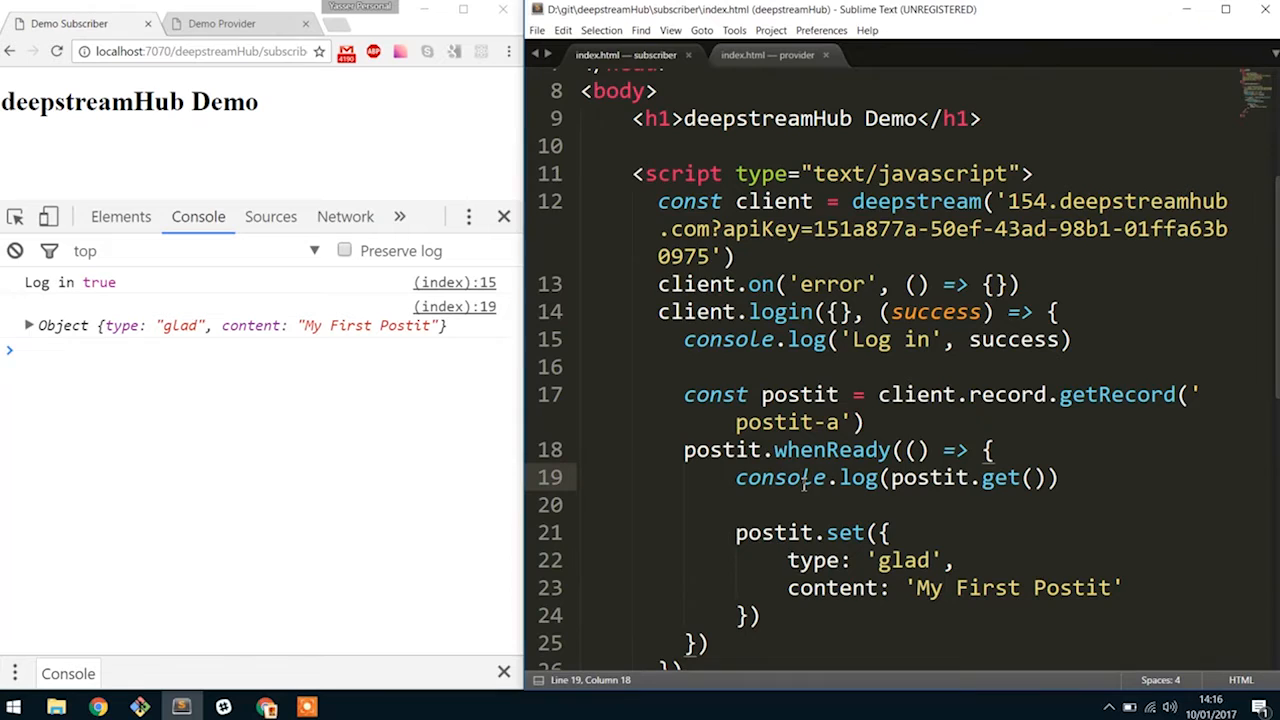
Step: Comment out the postit.set block
{"action": "left_click", "coordinate": [596, 504]}
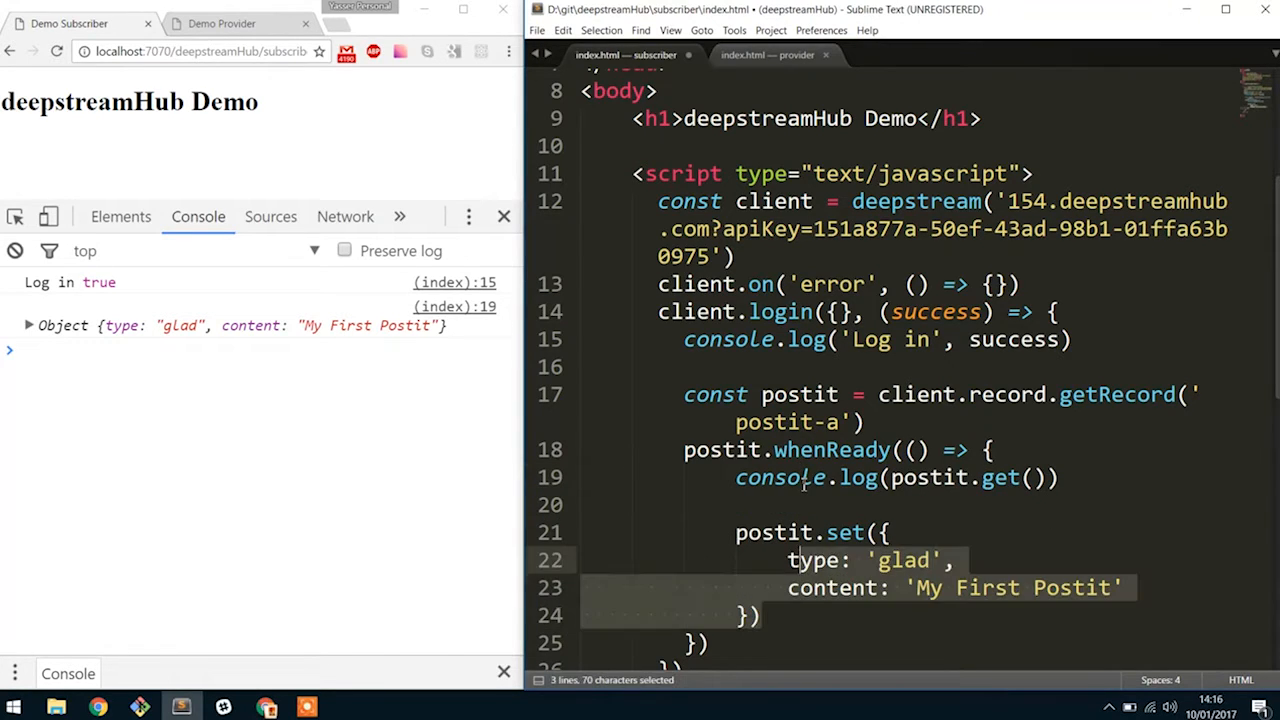
{"action": "key", "text": "ctrl+/"}
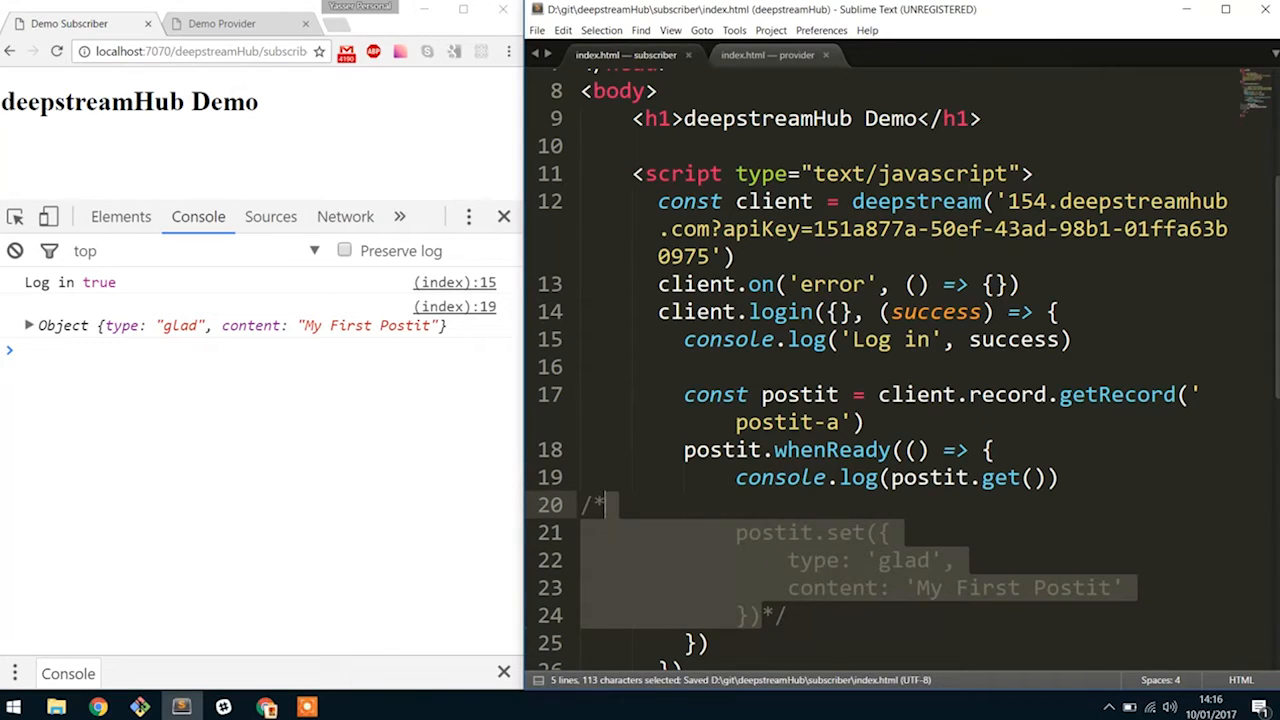
Step: Add postit.set('type', 'mad') inside whenReady and reload the subscriber page
{"action": "left_click", "coordinate": [58, 52]}
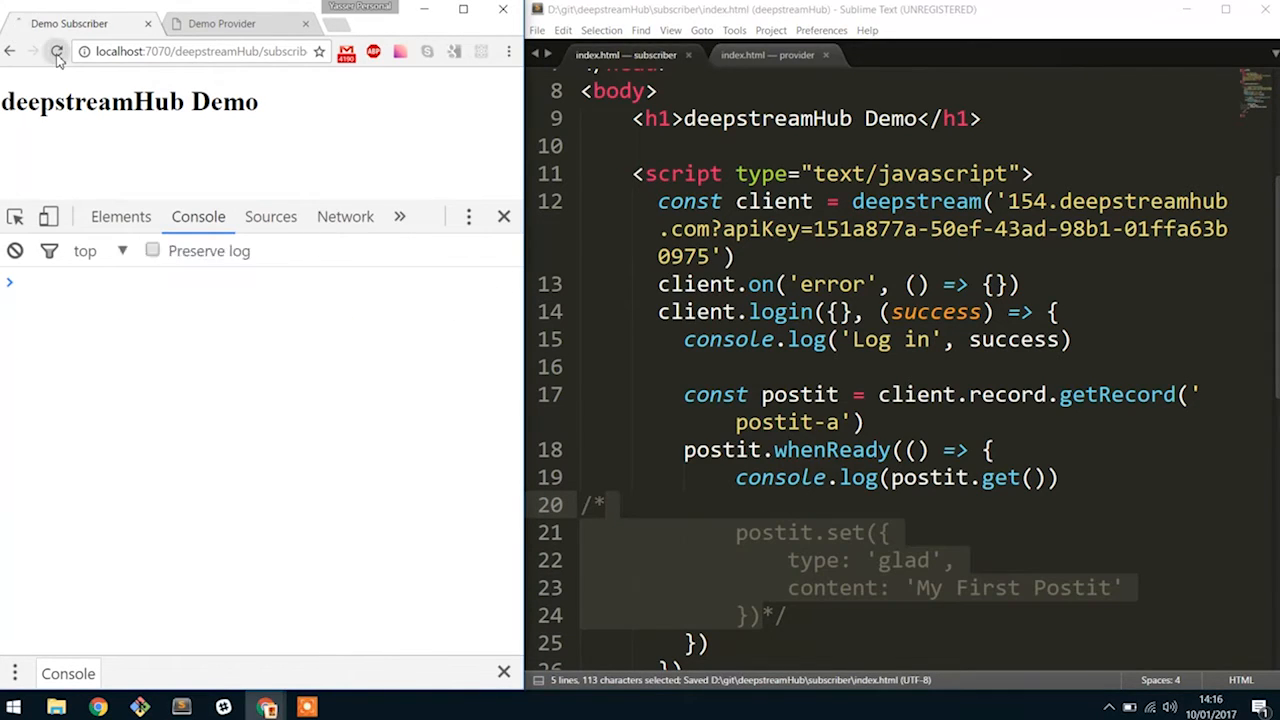
{"action": "left_click", "coordinate": [58, 52]}
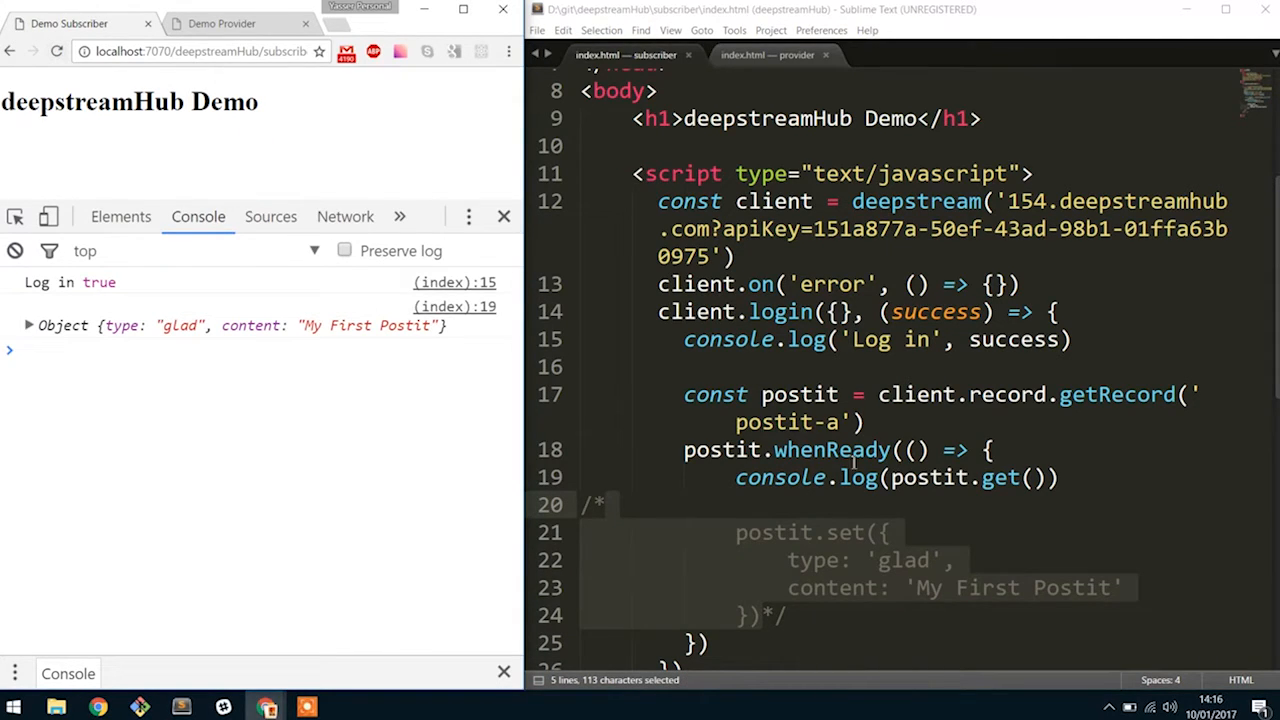
{"action": "left_click", "coordinate": [812, 496]}
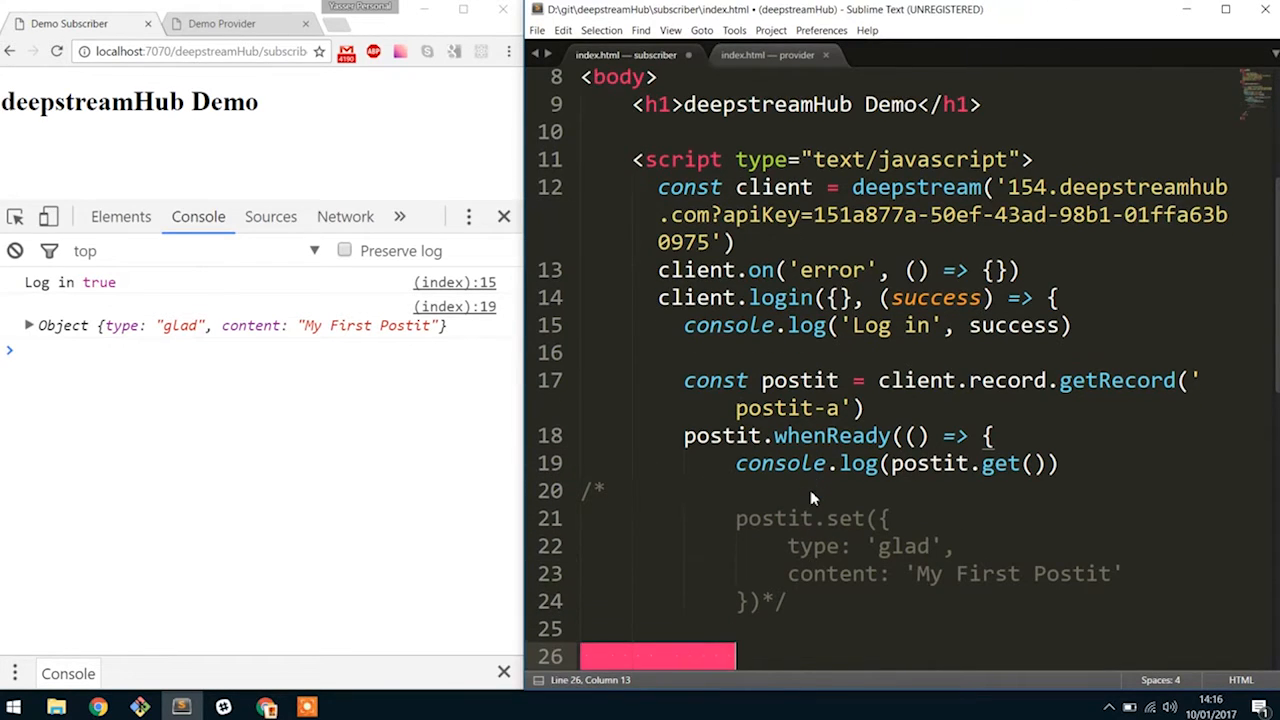
{"action": "type", "text": "postit."}
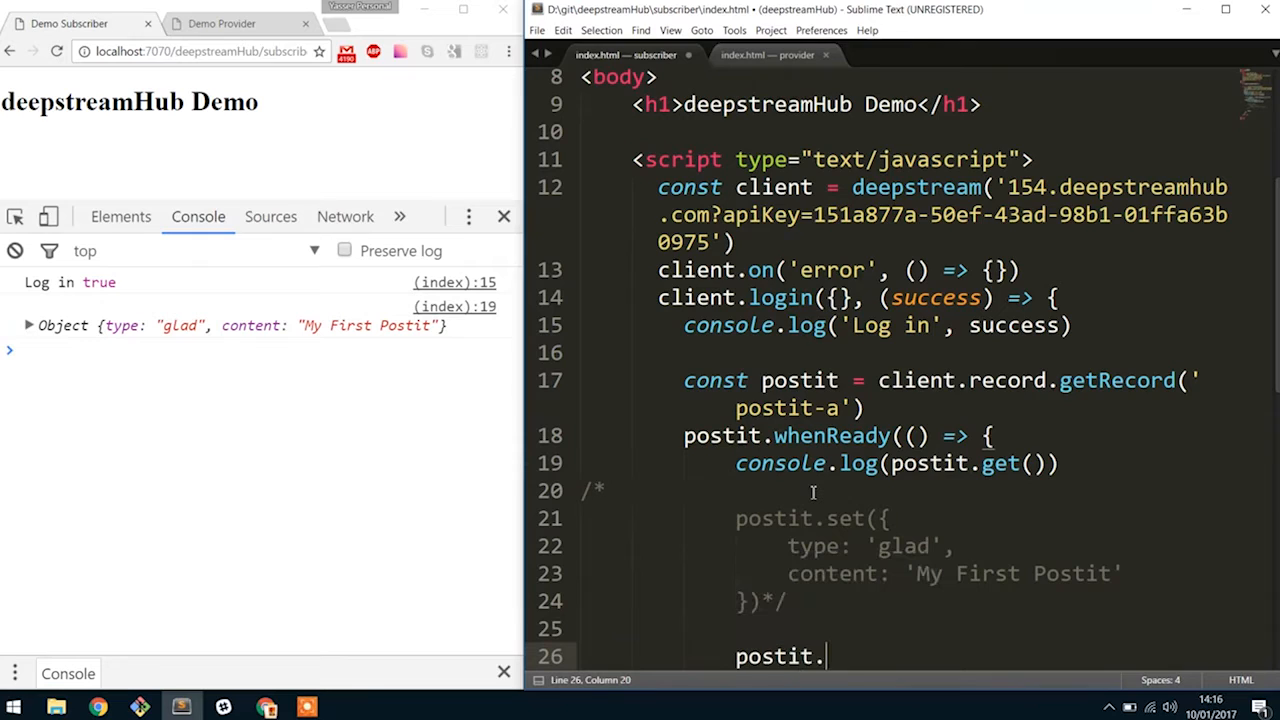
{"action": "type", "text": "set("}
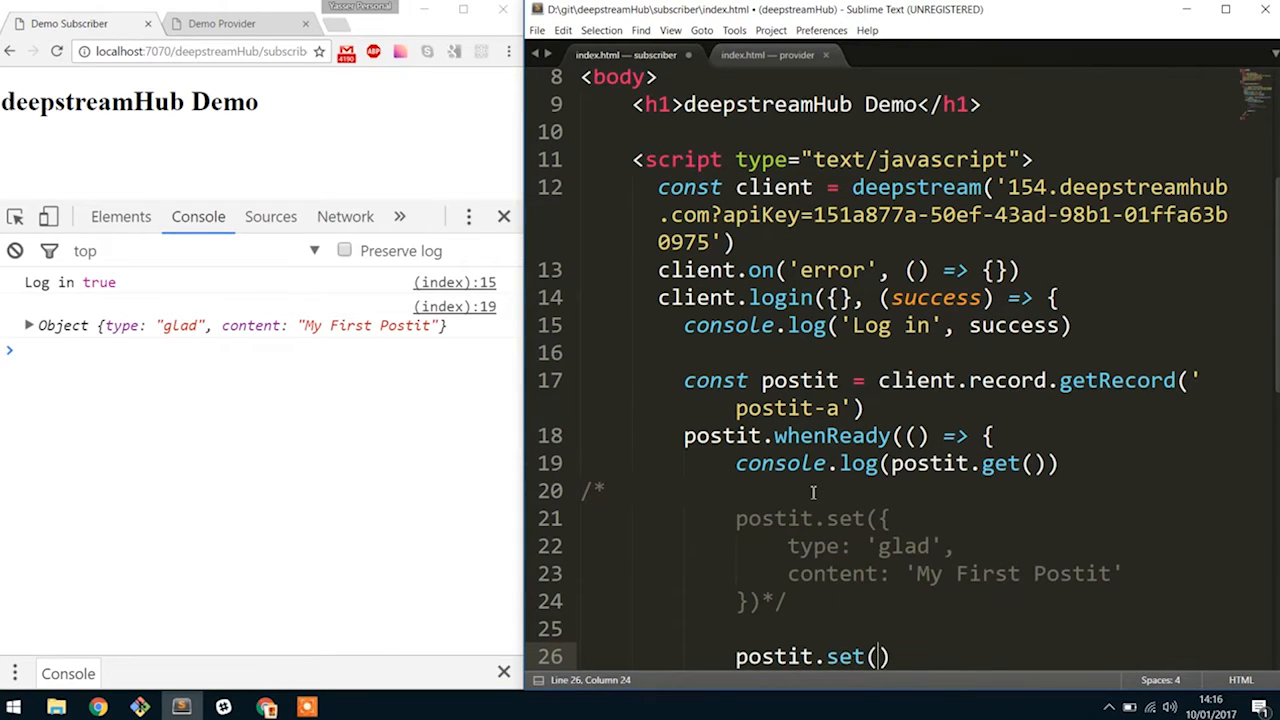
{"action": "type", "text": "'"}
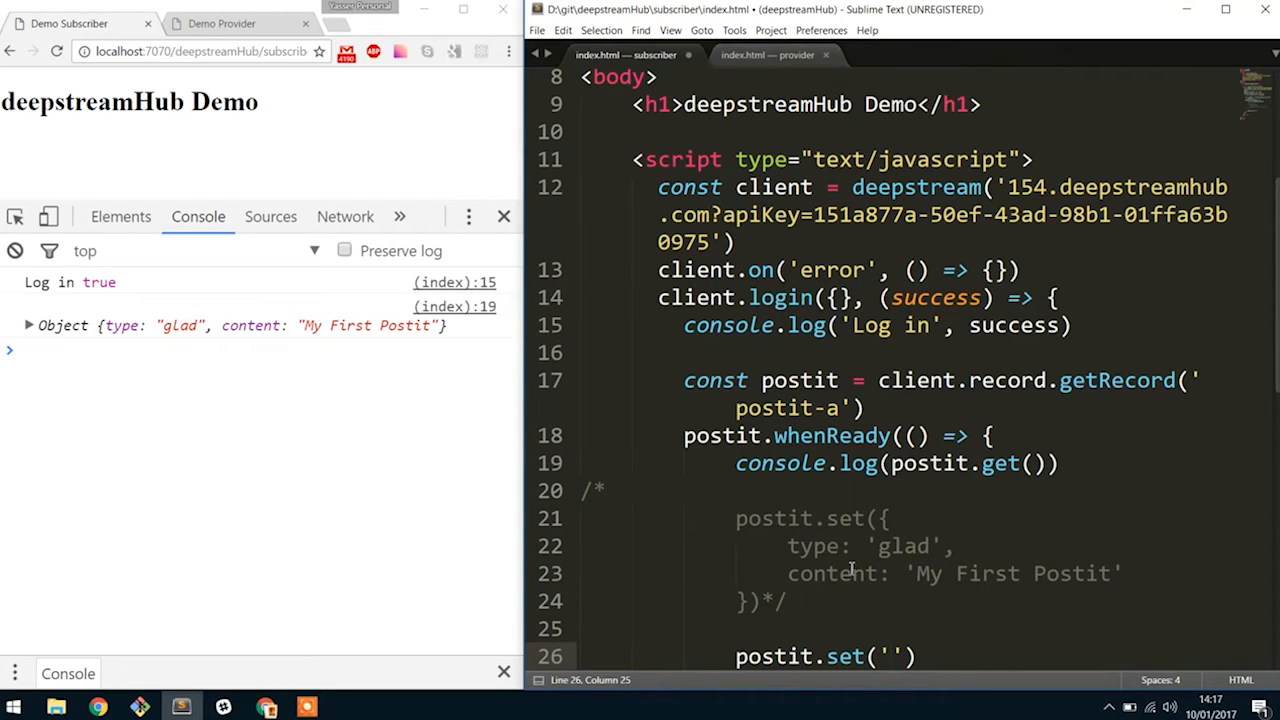
{"action": "type", "text": "type"}
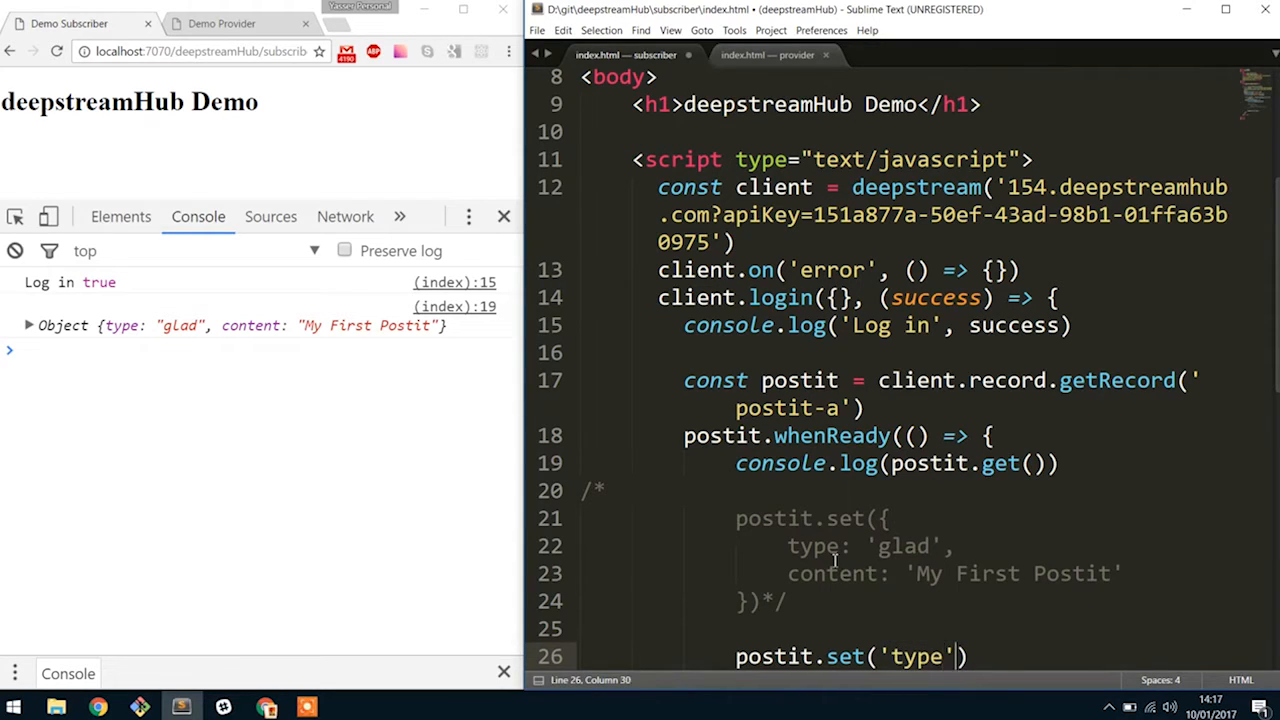
{"action": "type", "text": ", 'mad'"}
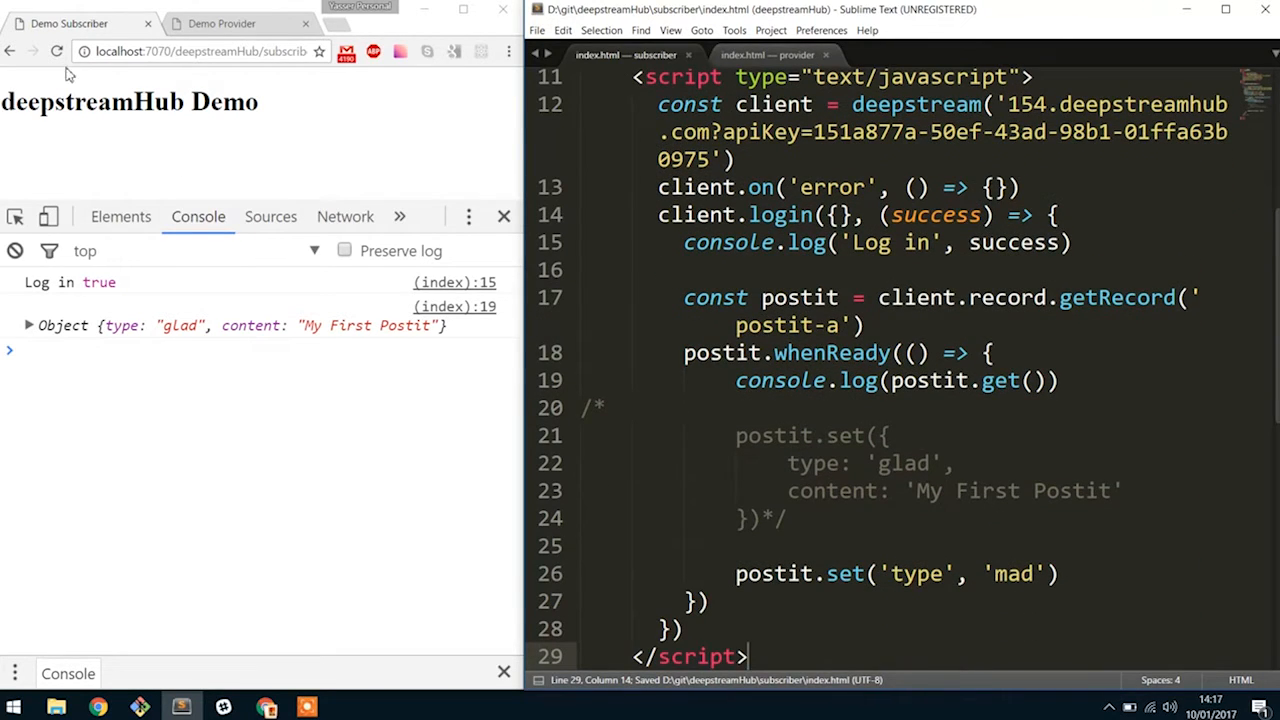
{"action": "left_click", "coordinate": [56, 52]}
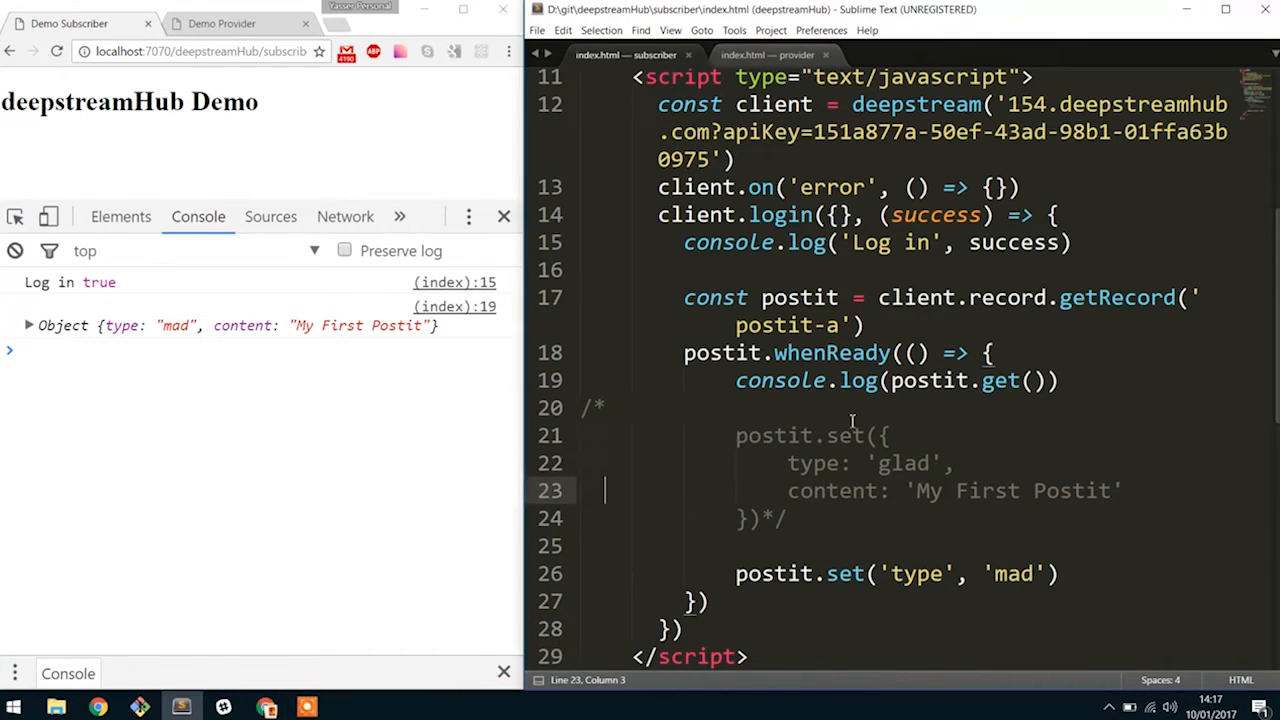
Step: Add console.log('The entire object', postit.get()) and fix the consolt typo
{"action": "left_click", "coordinate": [916, 574]}
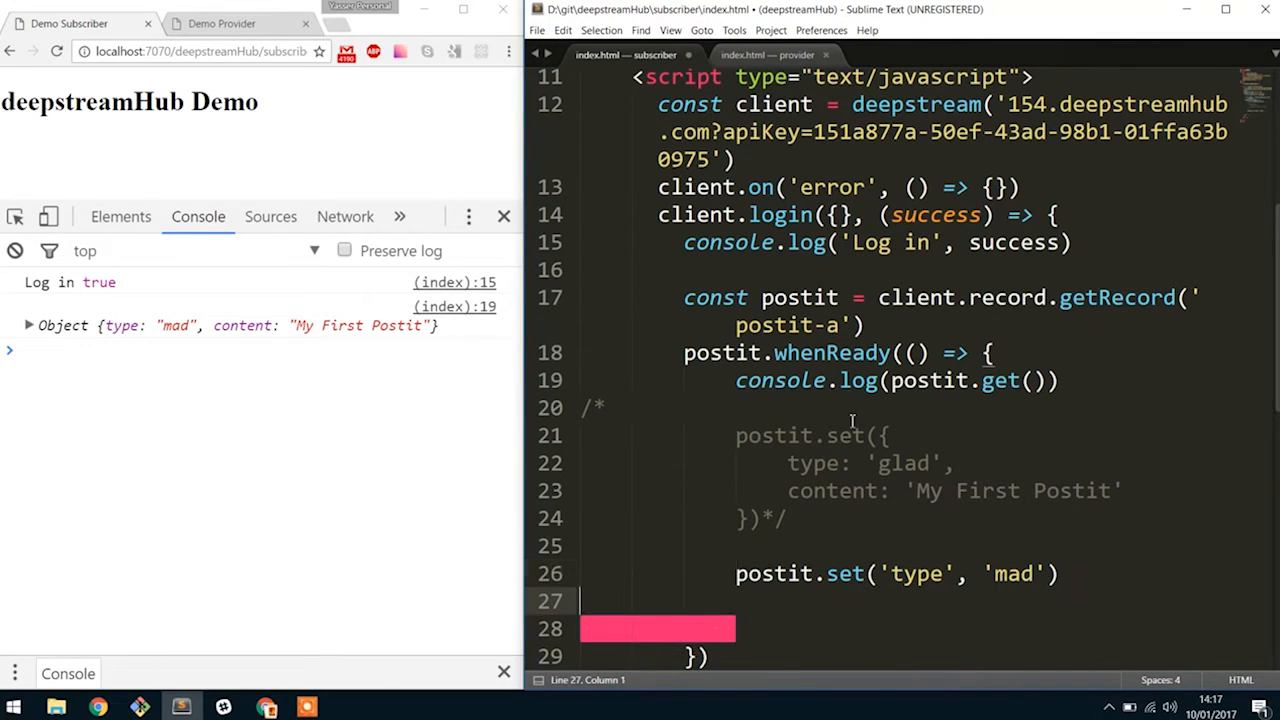
{"action": "type", "text": "postit.get("}
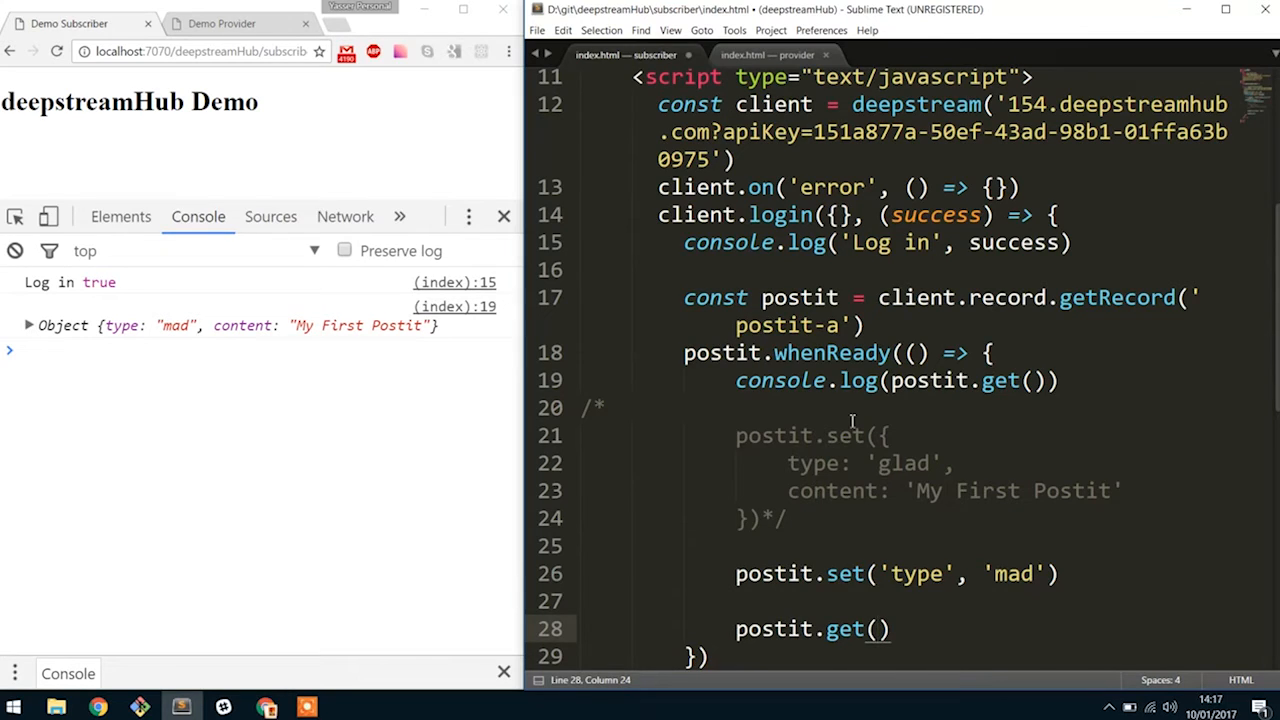
{"action": "type", "text": "c"}
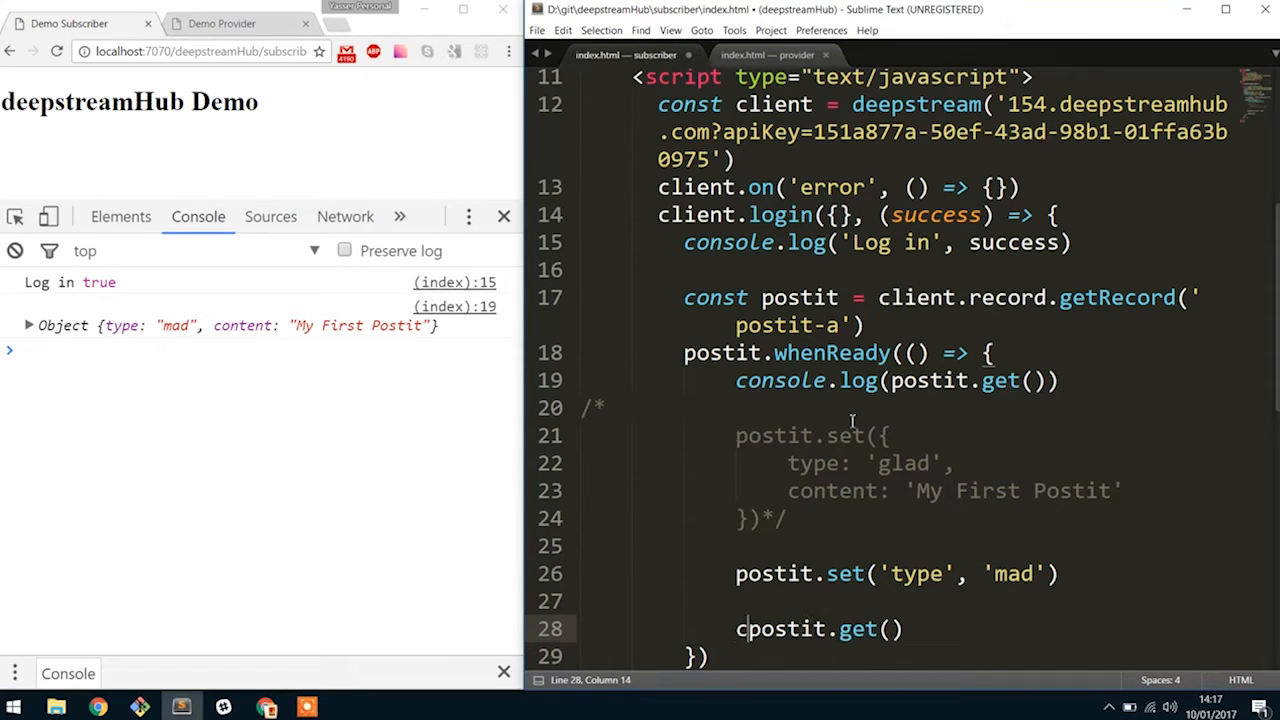
{"action": "type", "text": "onsolt.log("}
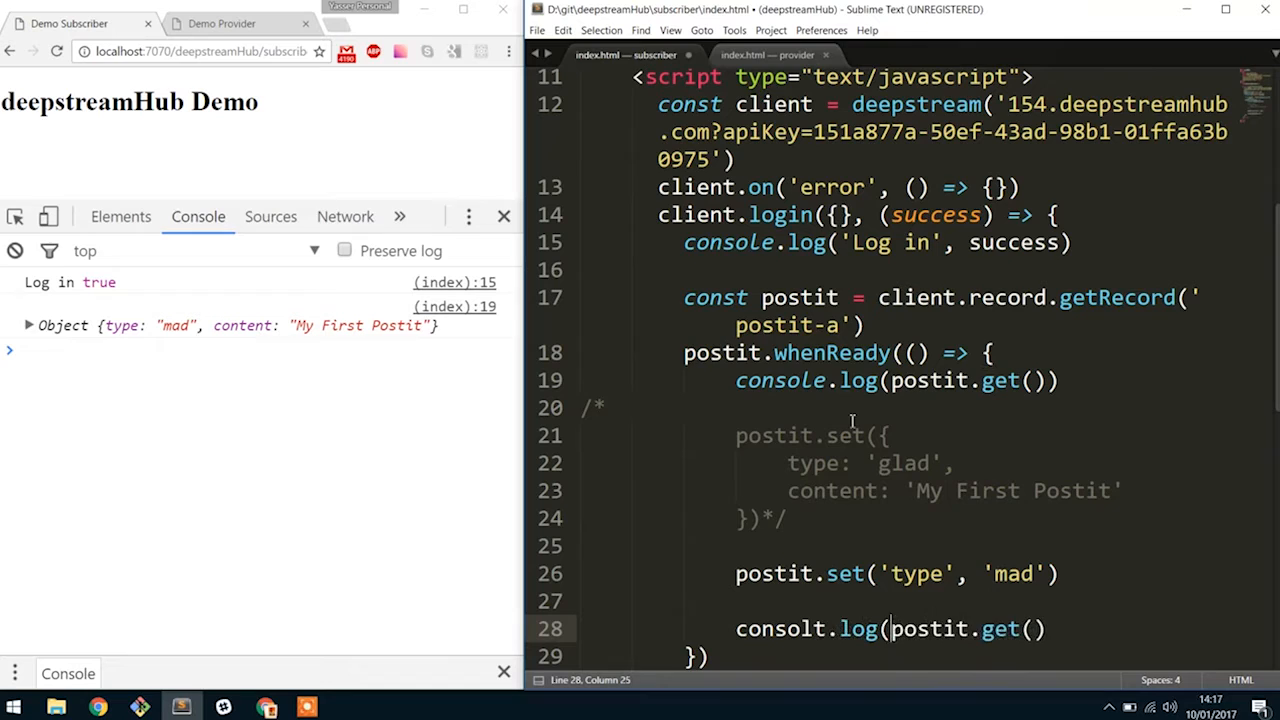
{"action": "type", "text": "'The entire object',"}
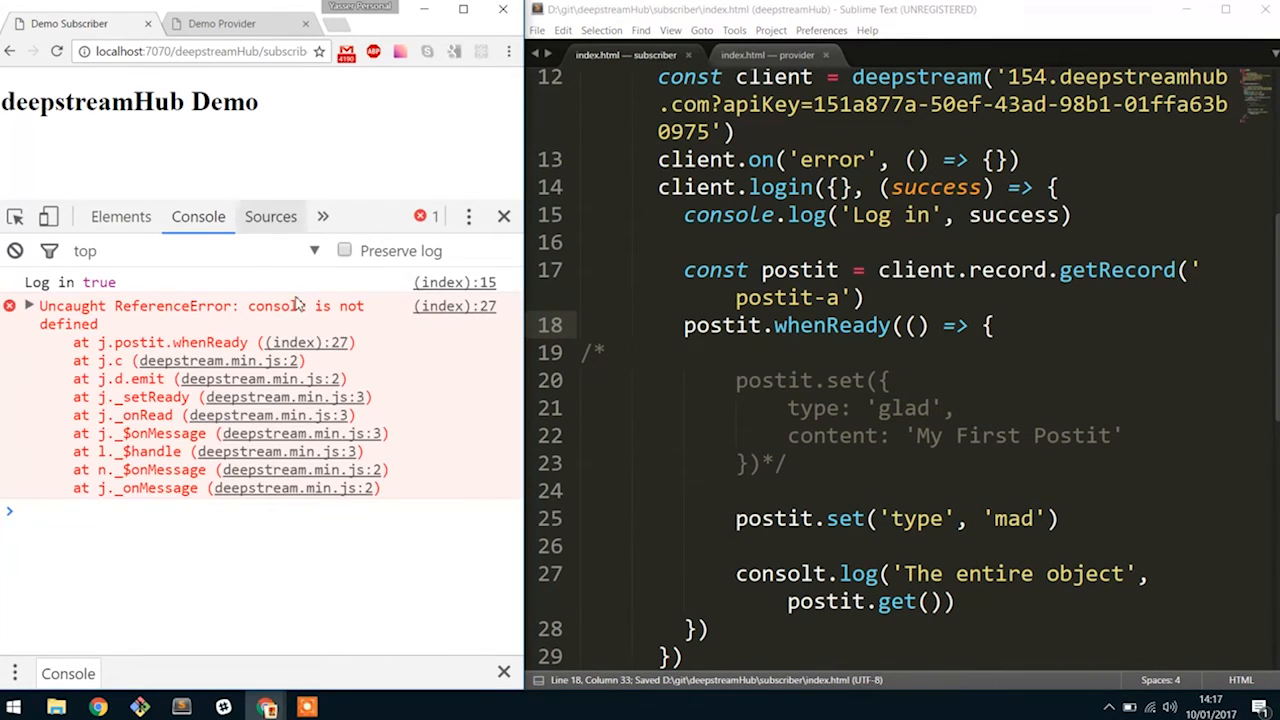
{"action": "left_click", "coordinate": [826, 572]}
{"action": "type", "text": "e"}
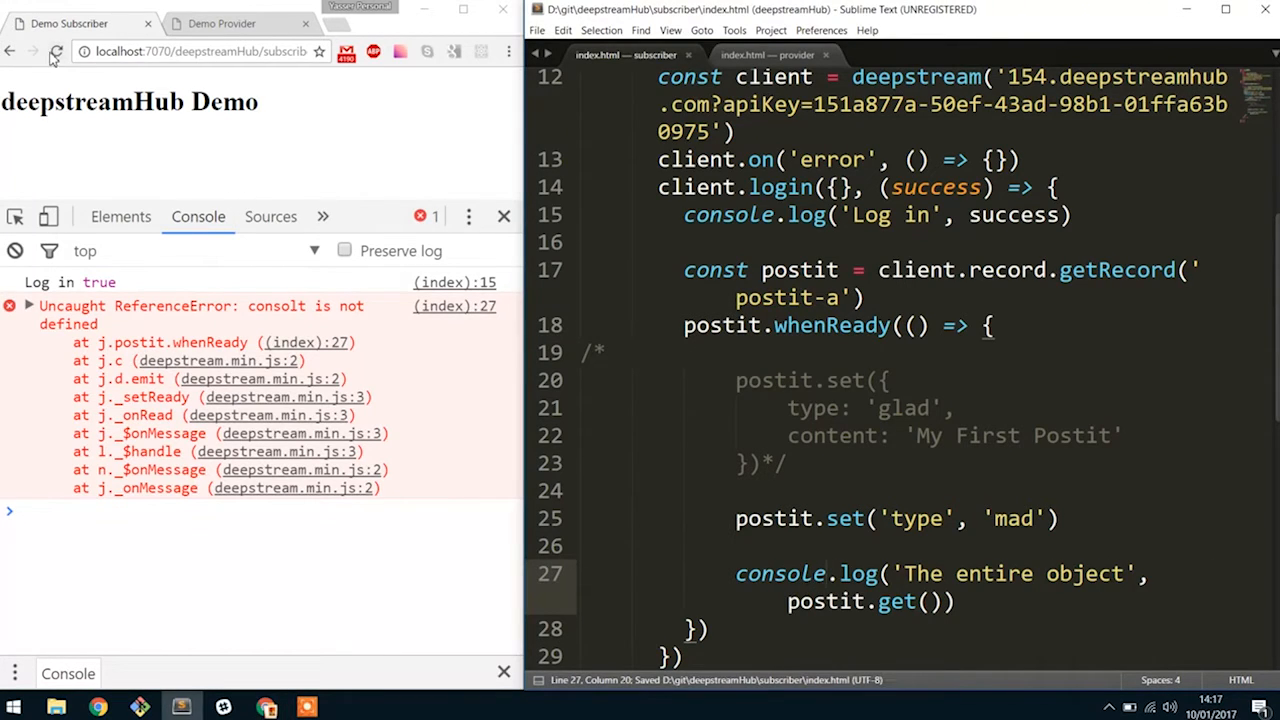
Step: Duplicate it as console.log('The type', postit.get('type')) and reload the page
{"action": "left_click", "coordinate": [56, 52]}
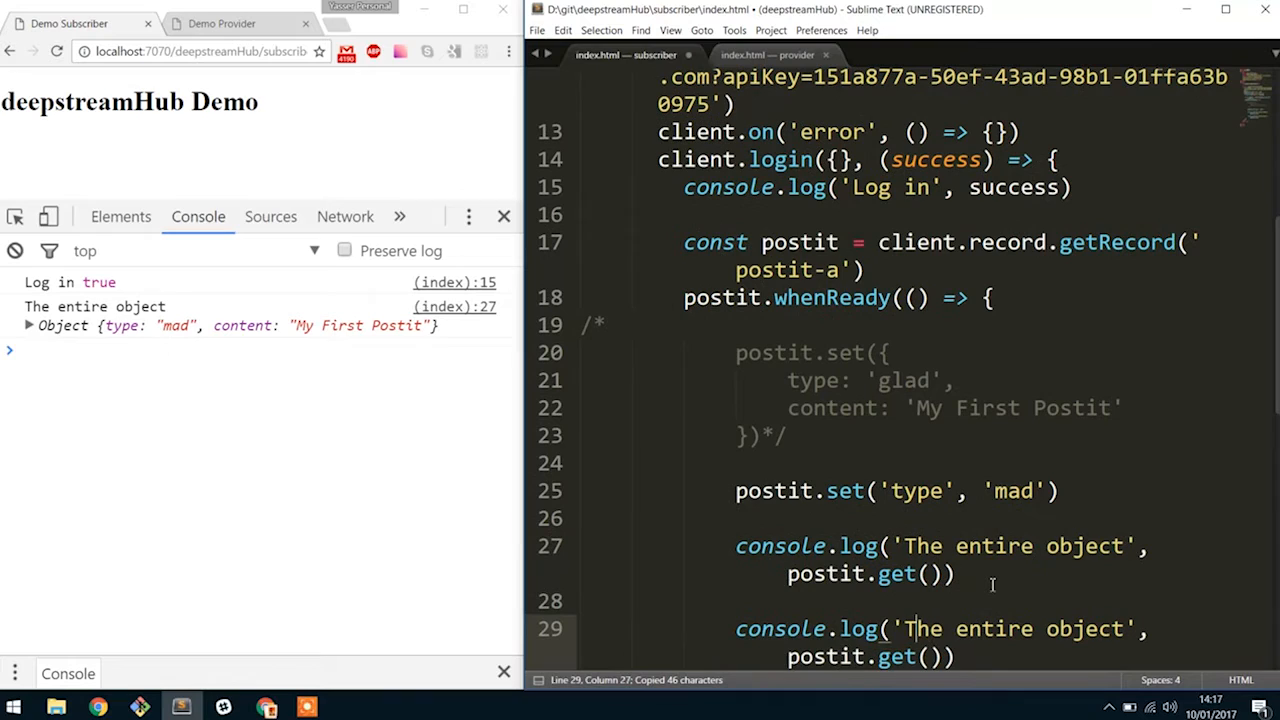
{"action": "scroll", "scroll_direction": "down", "scroll_amount": 3}
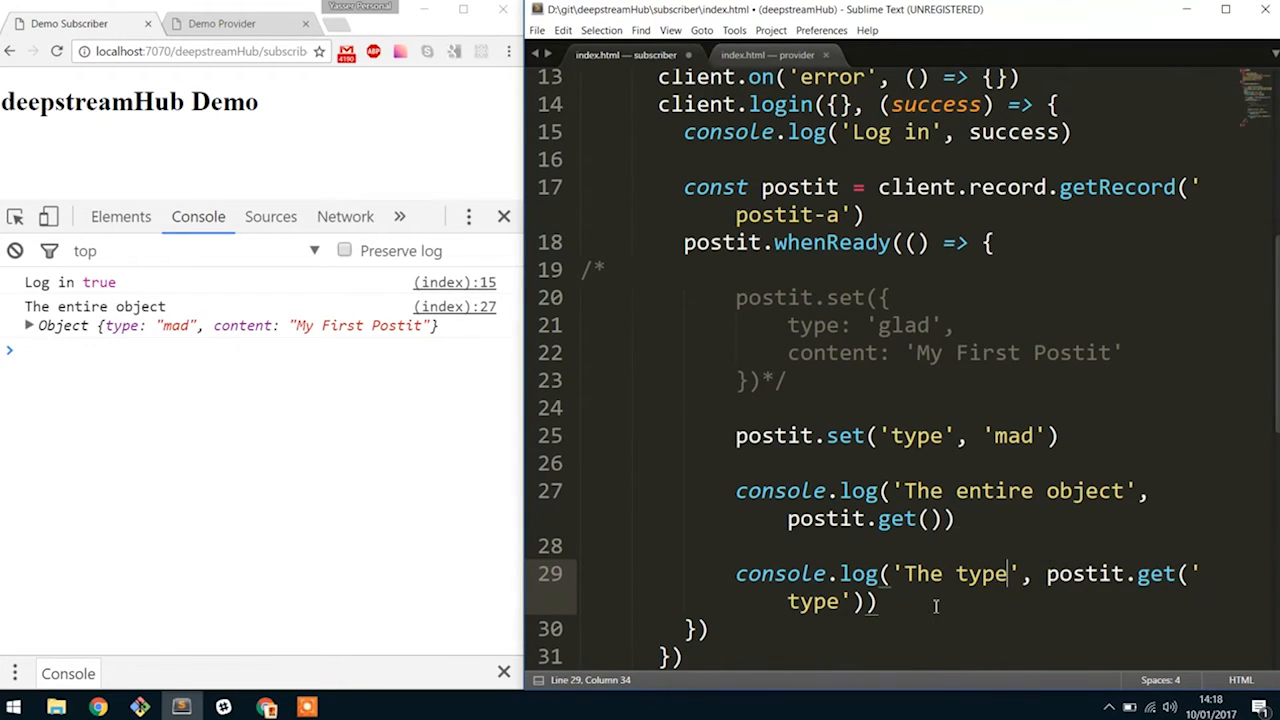
{"action": "left_click", "coordinate": [56, 52]}
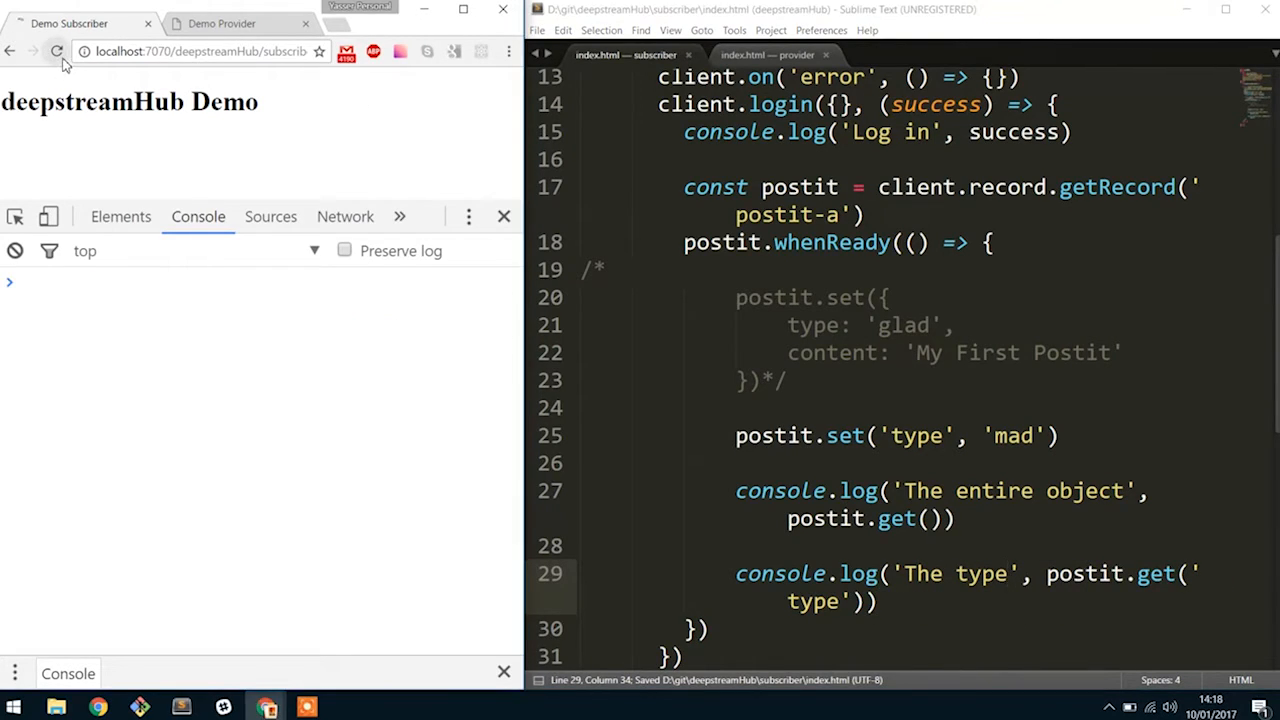
{"action": "left_click", "coordinate": [56, 52]}
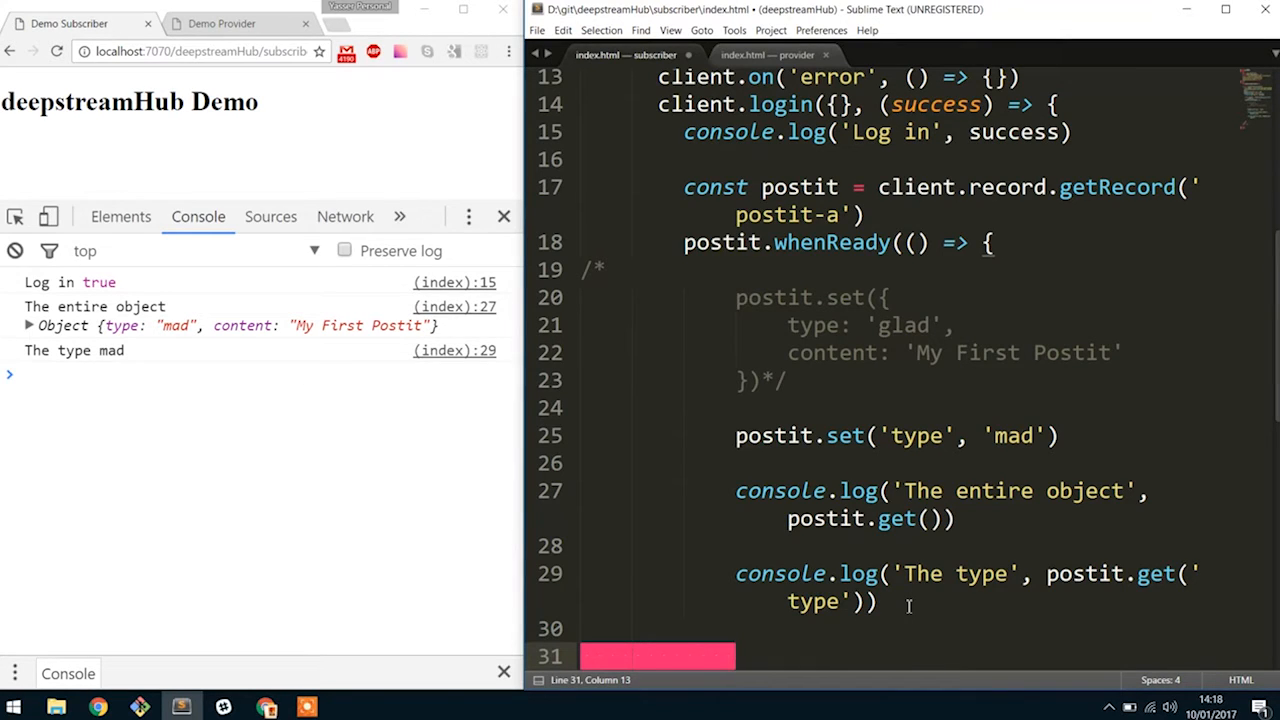
Step: Add postit.subscribe callbacks logging data, one for the whole record and one on the 'type' path
{"action": "type", "text": "postit.subscribe(() => {"}
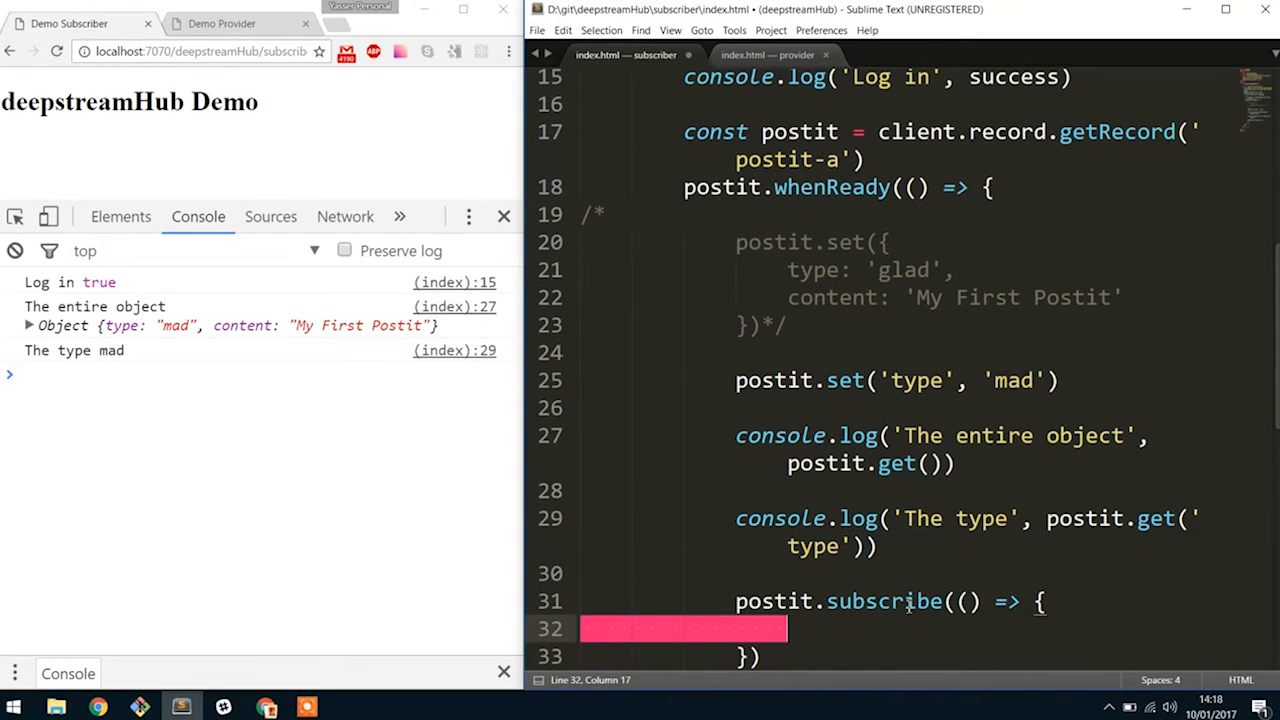
{"action": "type", "text": "console.log(data"}
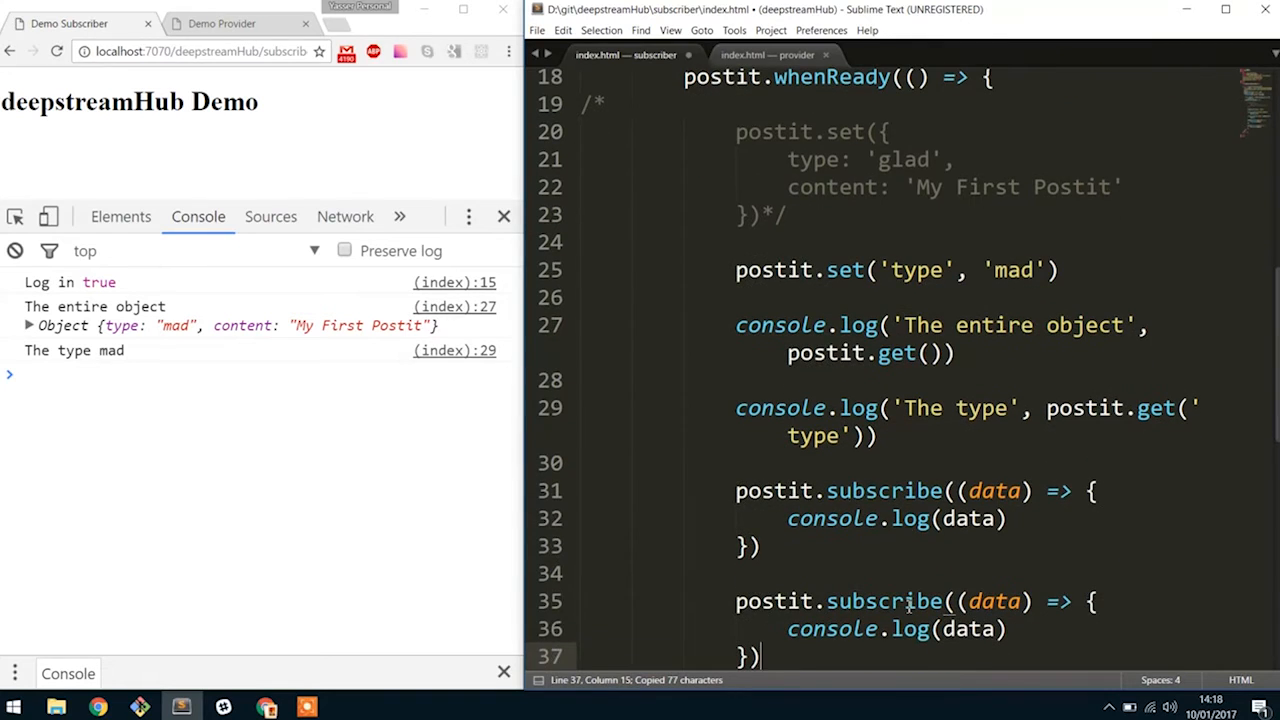
{"action": "left_click", "coordinate": [984, 602]}
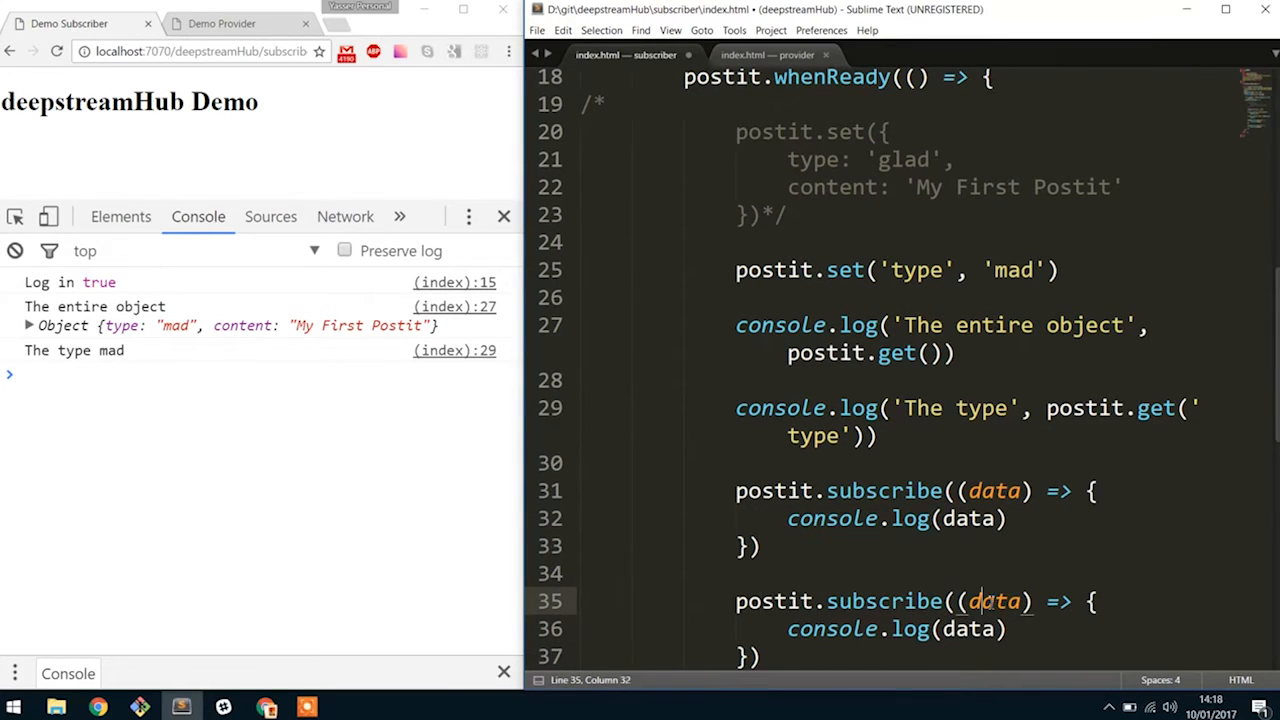
{"action": "type", "text": "path"}
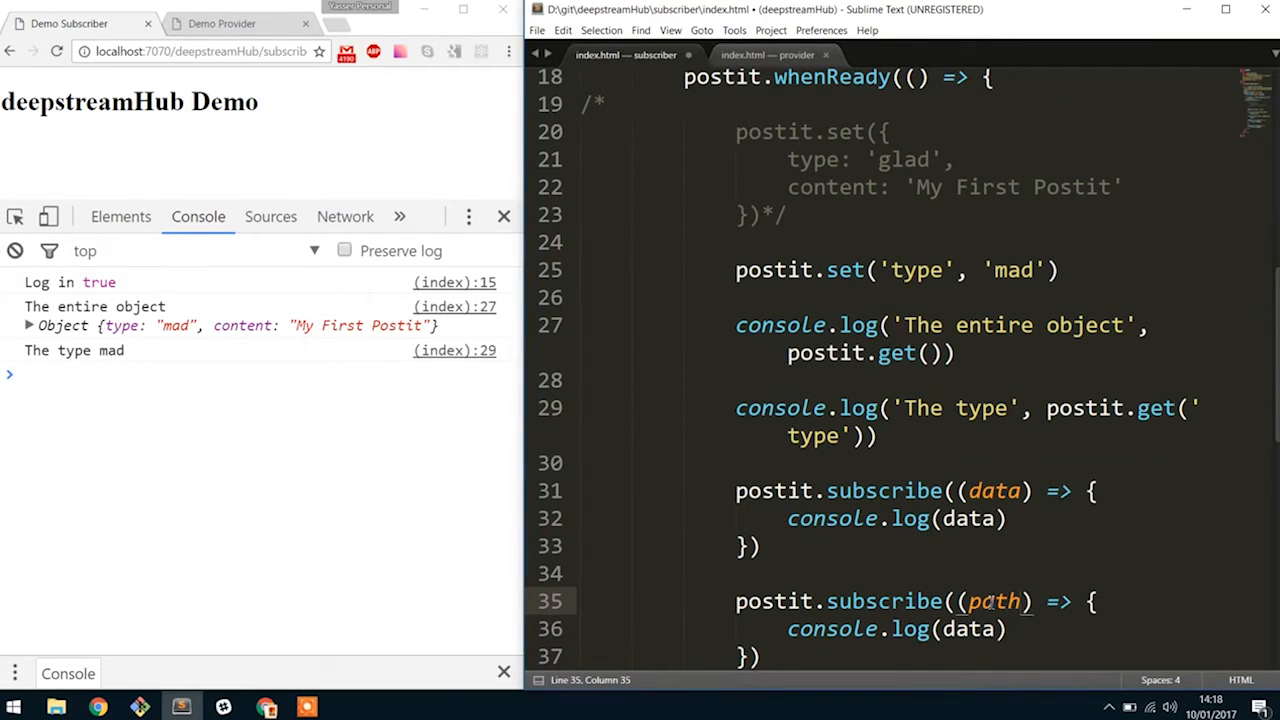
{"action": "type", "text": "data"}
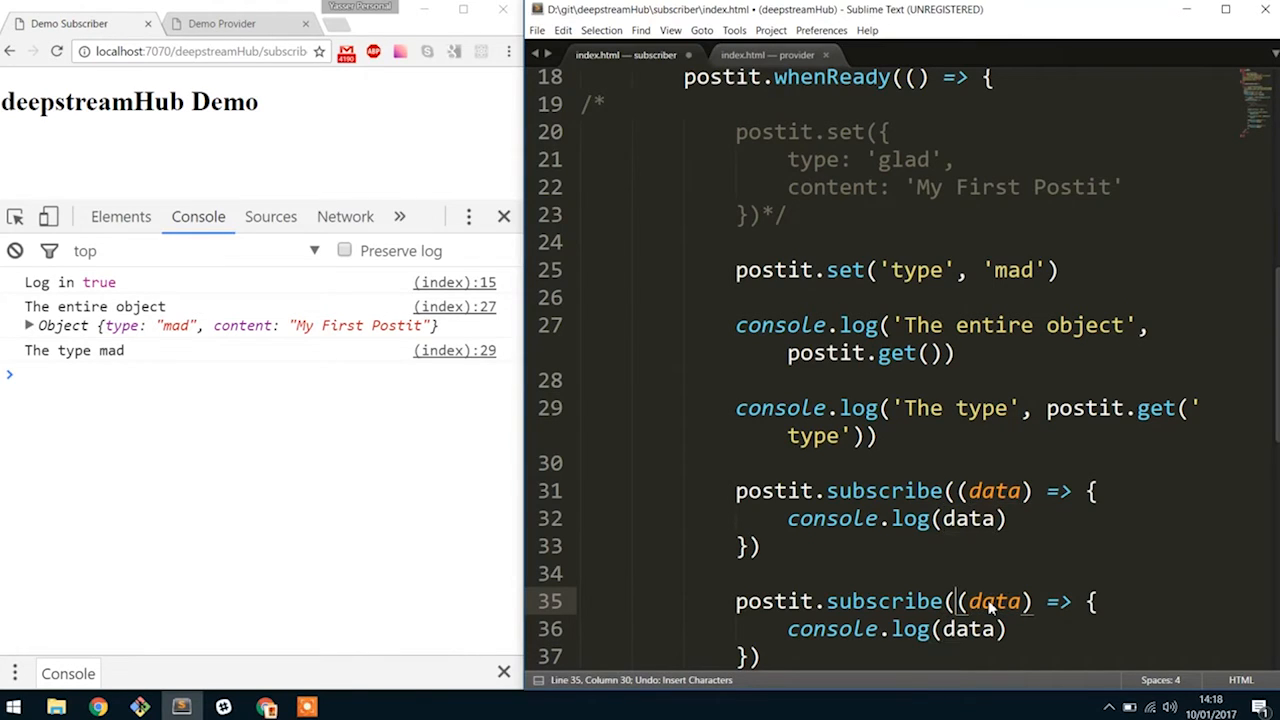
{"action": "type", "text": "'type',"}
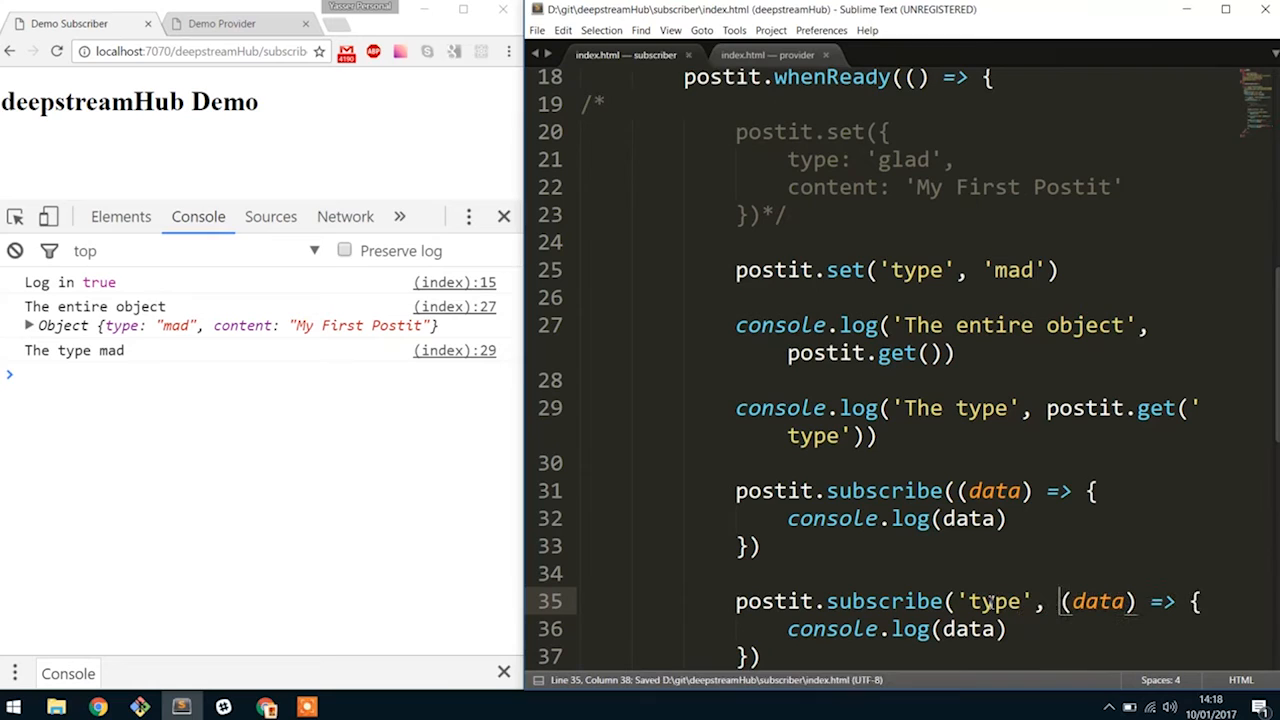
Step: Expose the record as window.postit = postit and reload the subscriber page
{"action": "scroll", "scroll_direction": "down", "scroll_amount": 3}
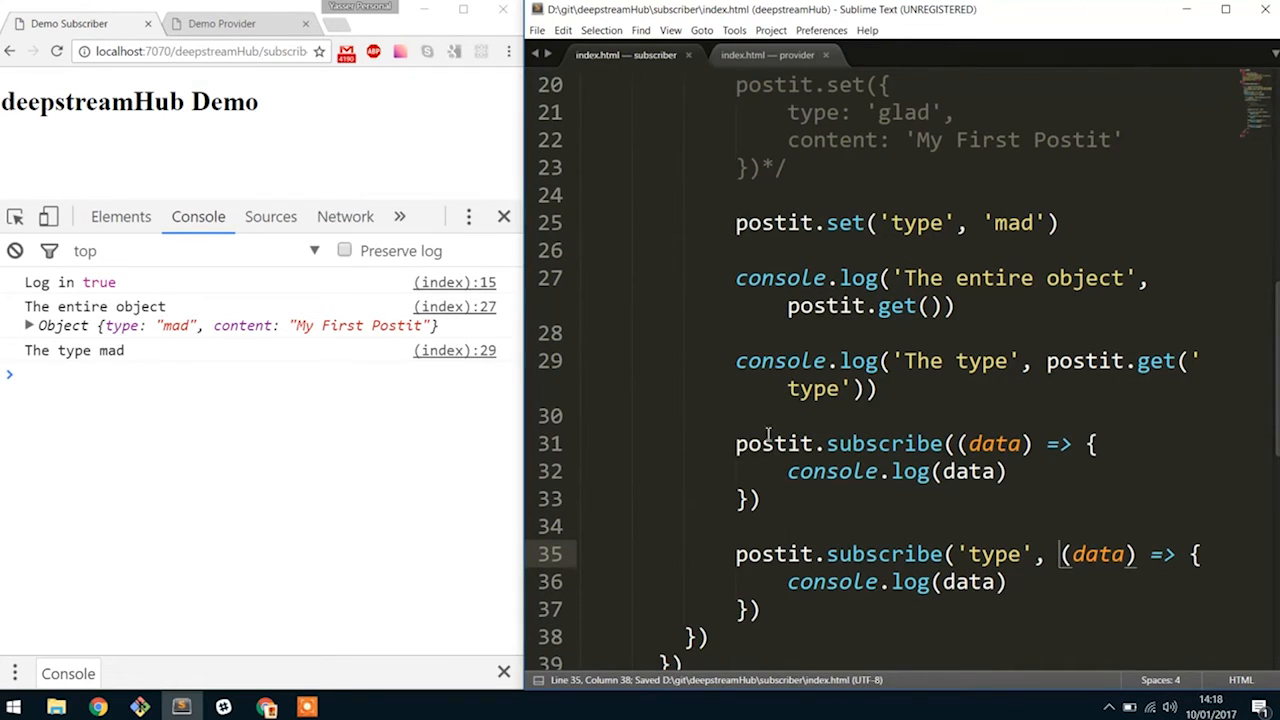
{"action": "left_click", "coordinate": [760, 610]}
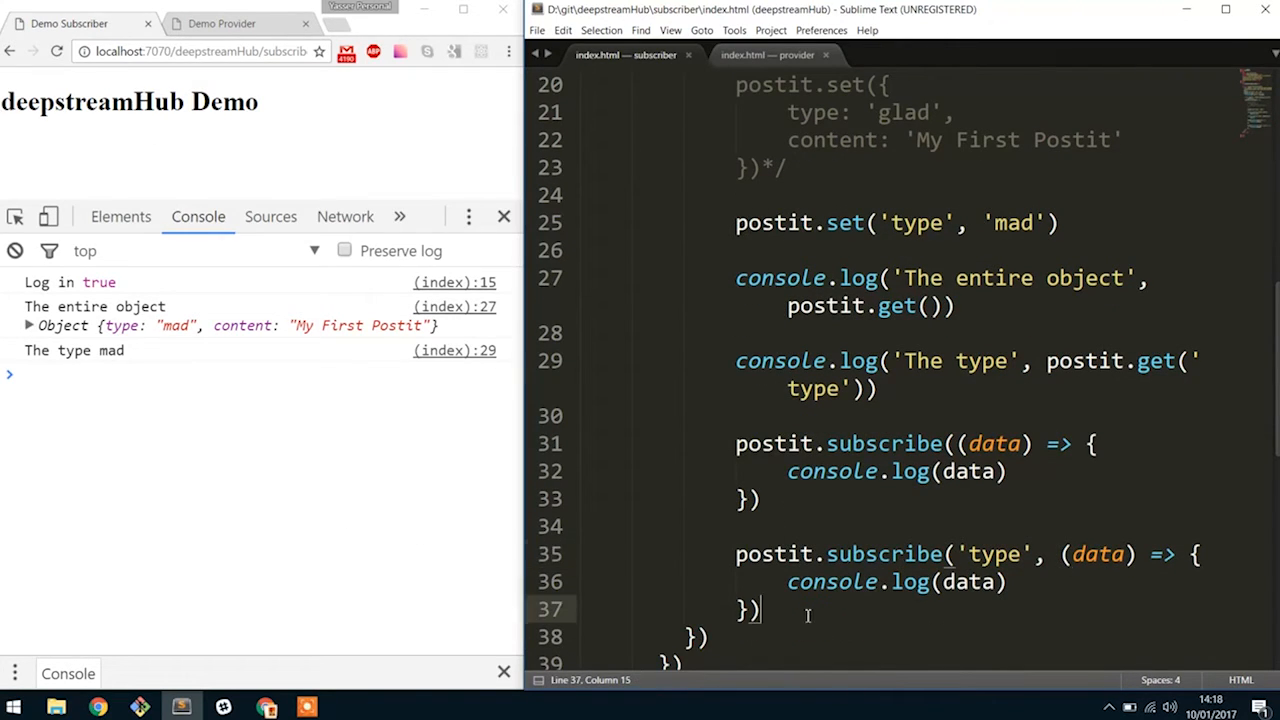
{"action": "type", "text": "window"}
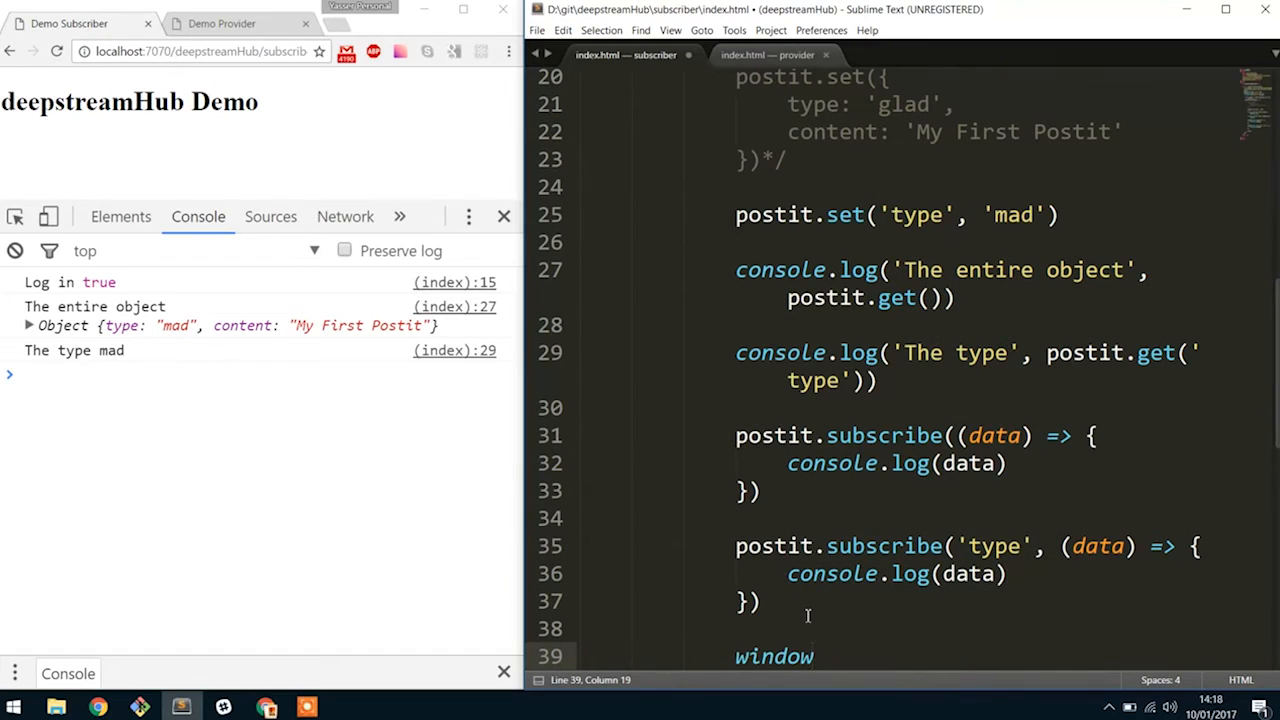
{"action": "type", "text": ".postit ="}
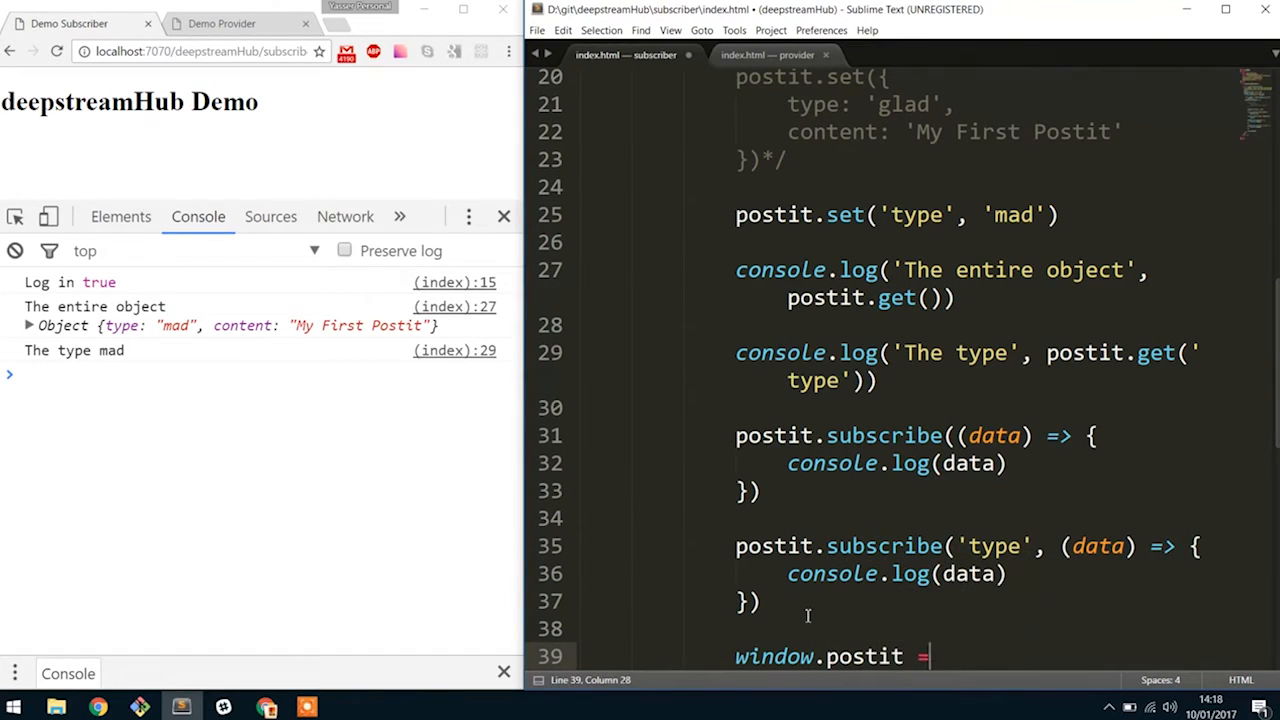
{"action": "type", "text": "postit"}
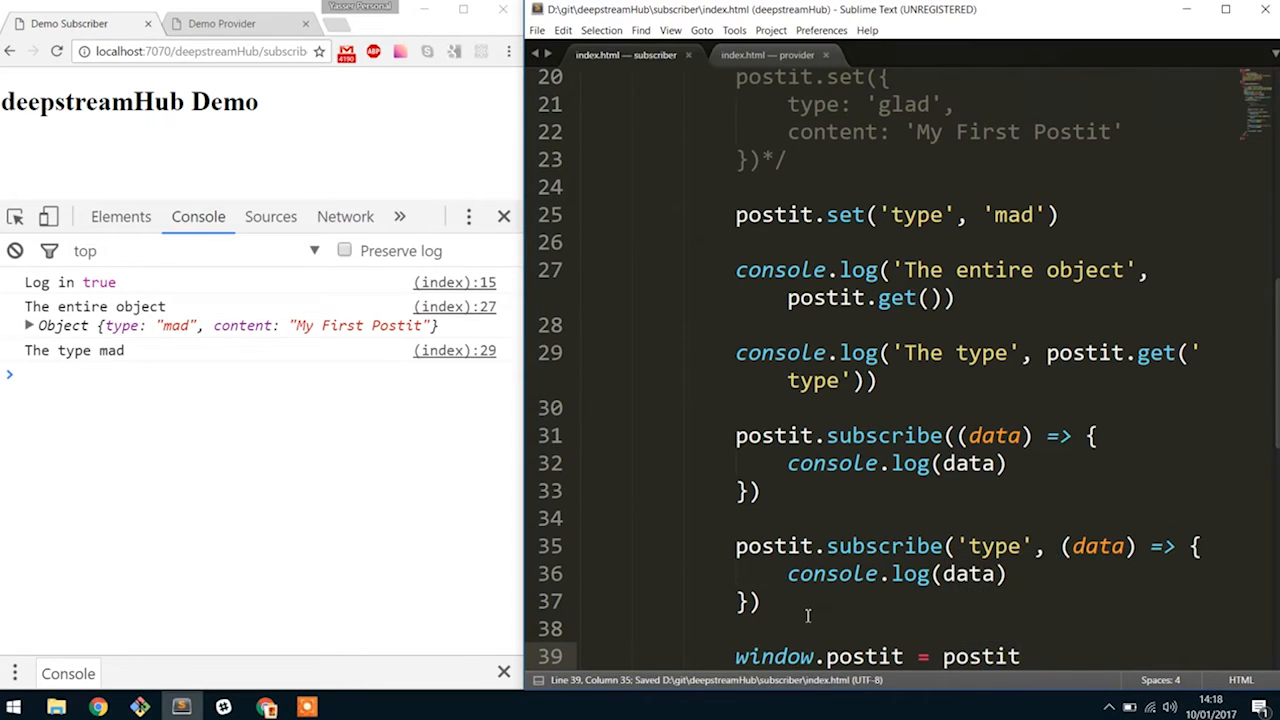
{"action": "left_click", "coordinate": [16, 250]}
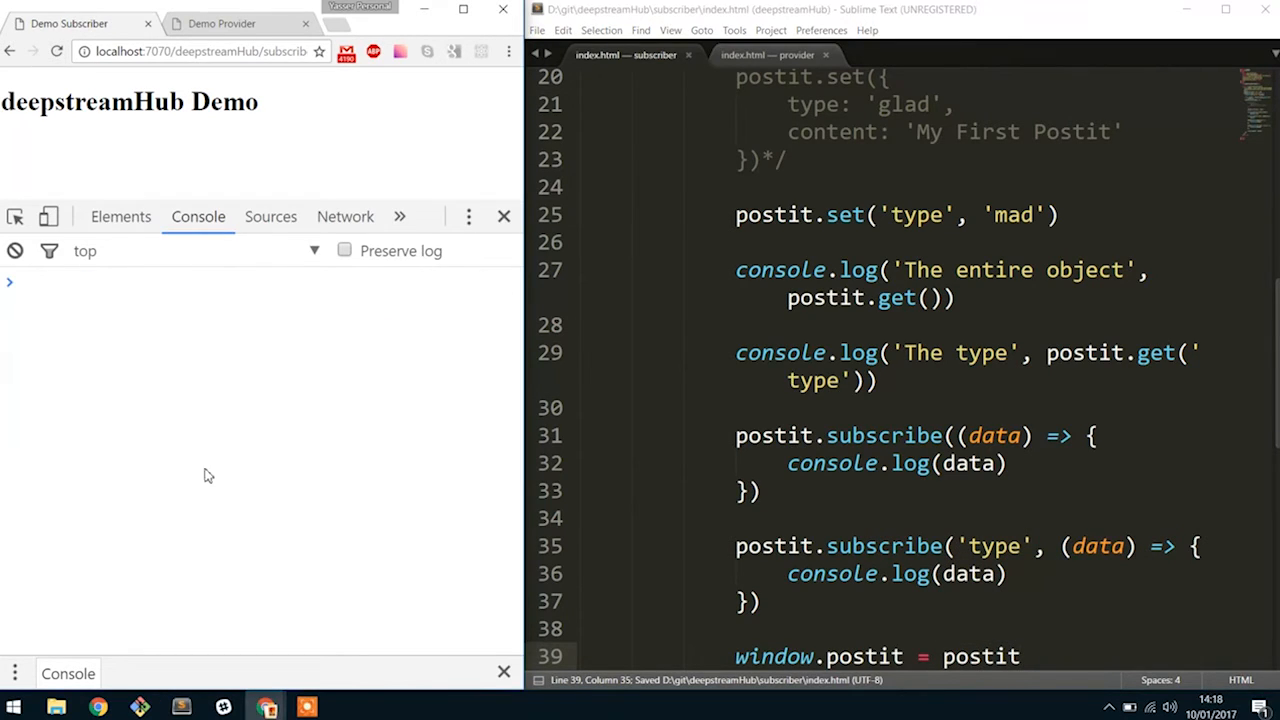
Step: Run postit.set({ type: 'glad', content: 'Hello!' }) in the Chrome console
{"action": "type", "text": "pso"}
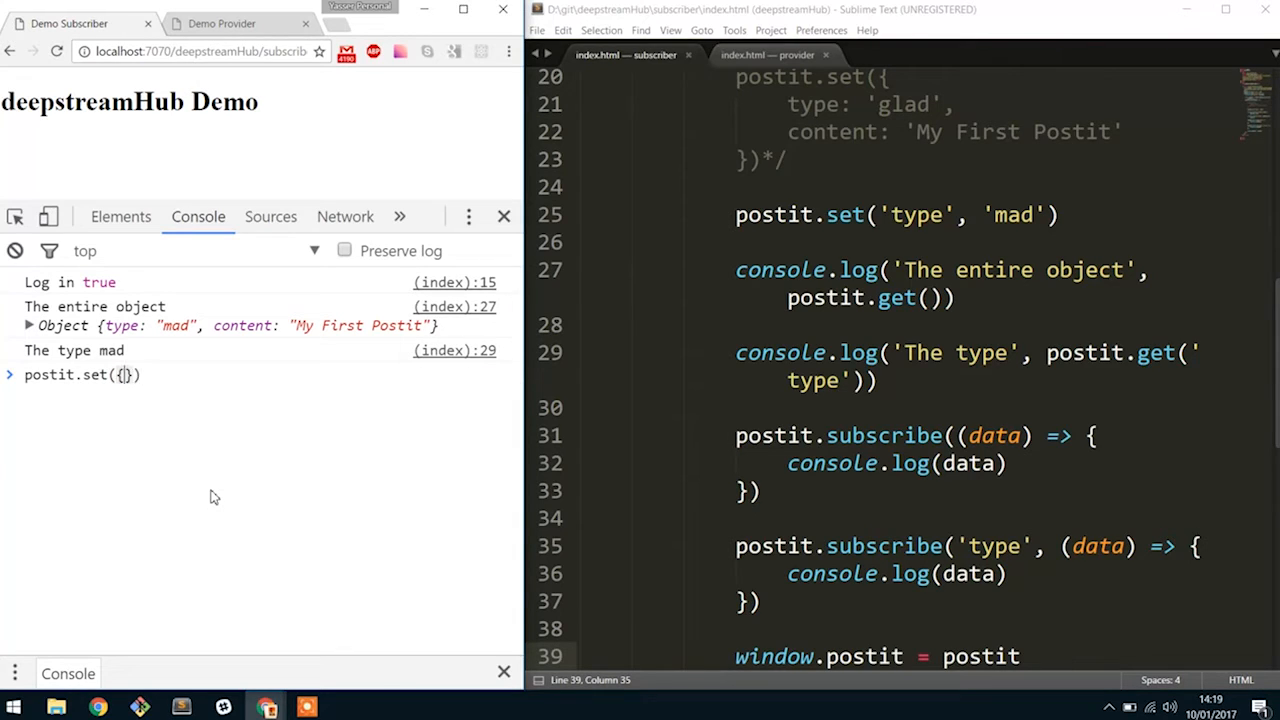
{"action": "type", "text": "type: '"}
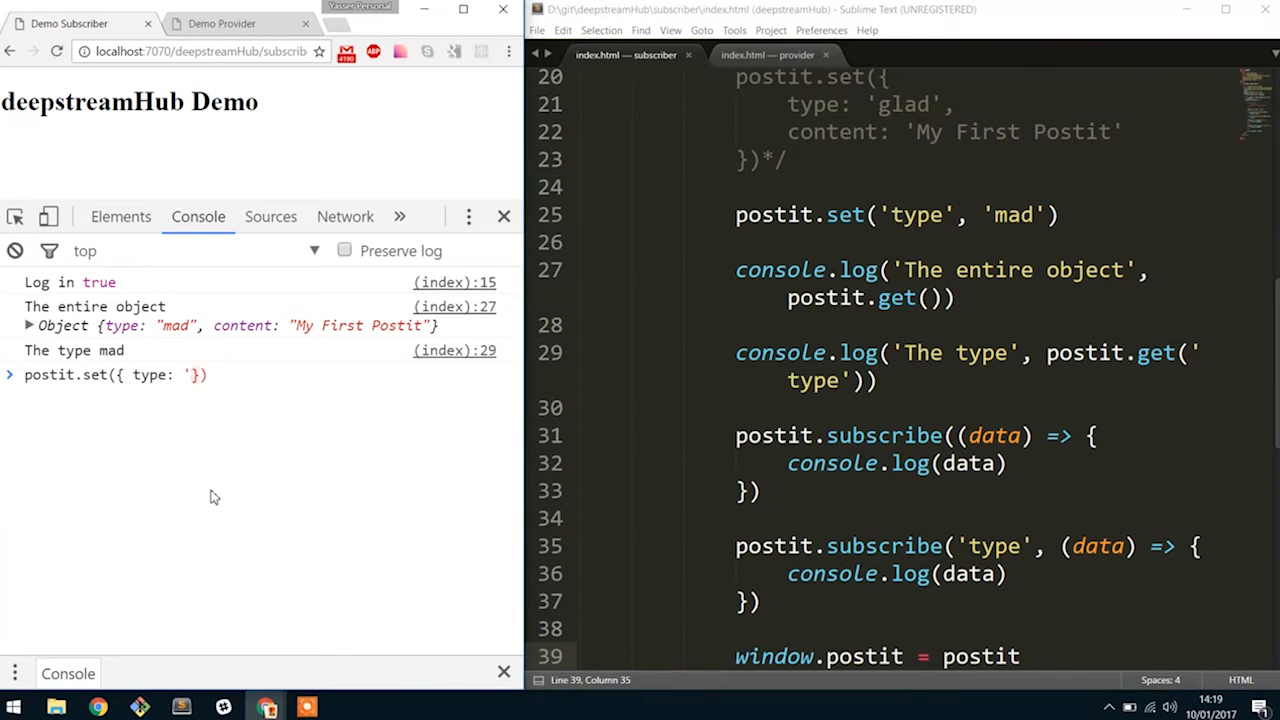
{"action": "type", "text": "gla"}
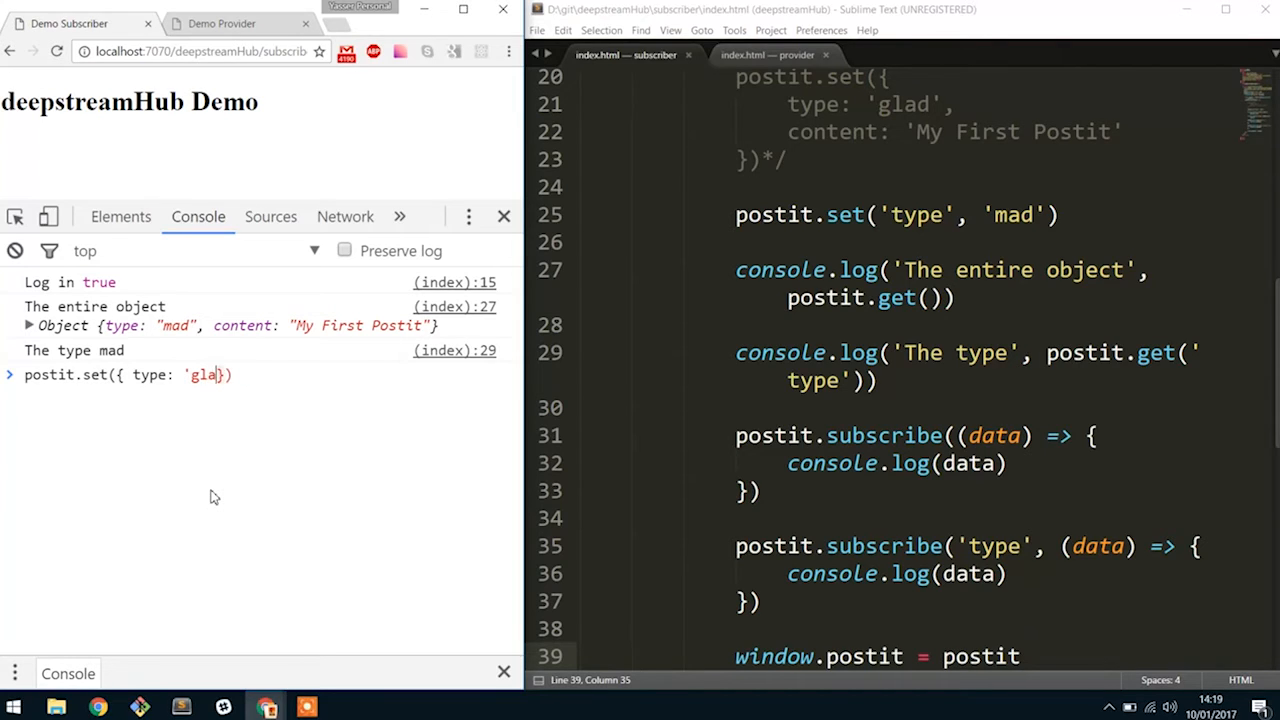
{"action": "type", "text": "d', content:"}
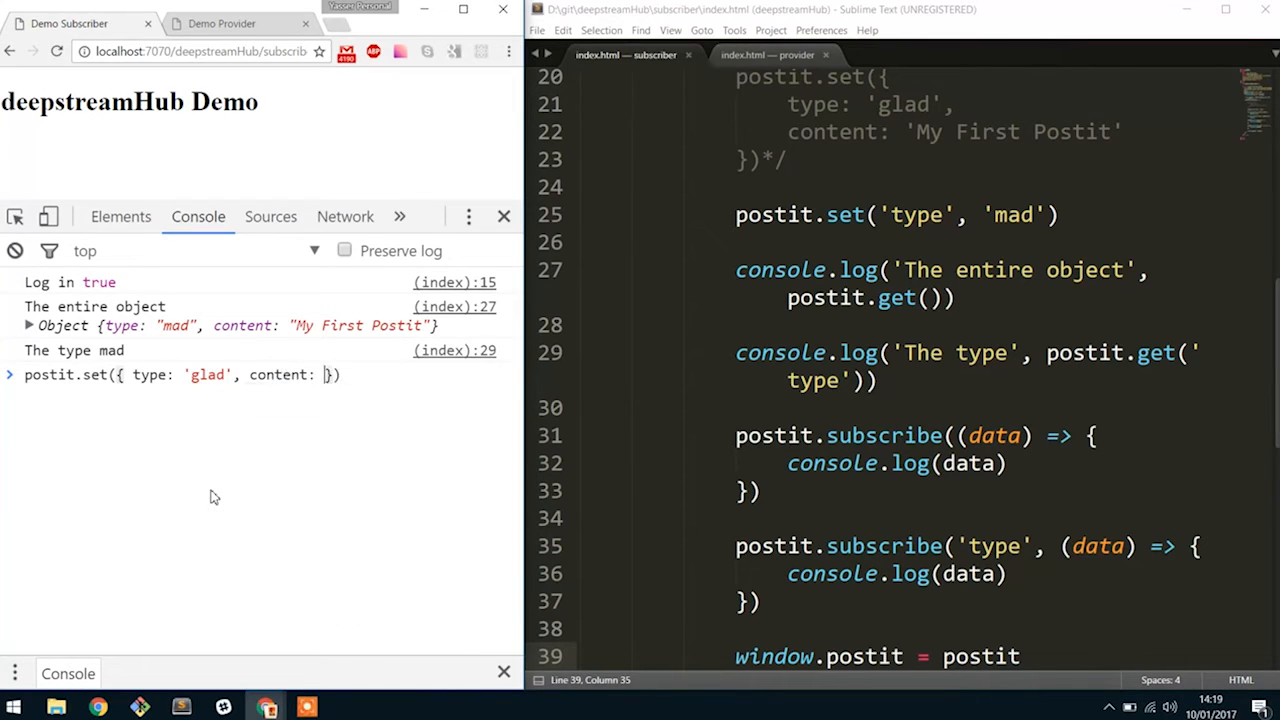
{"action": "type", "text": "Hello"}
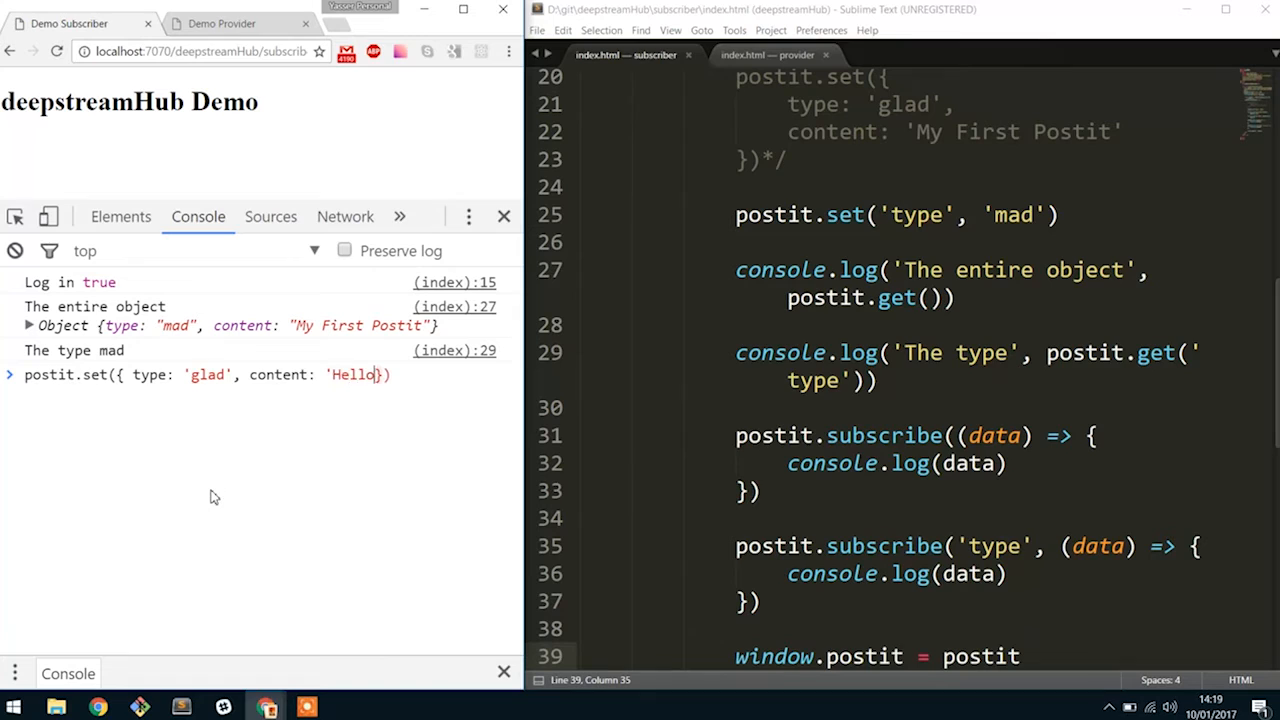
{"action": "type", "text": "!'"}
{"action": "key", "text": "Enter"}
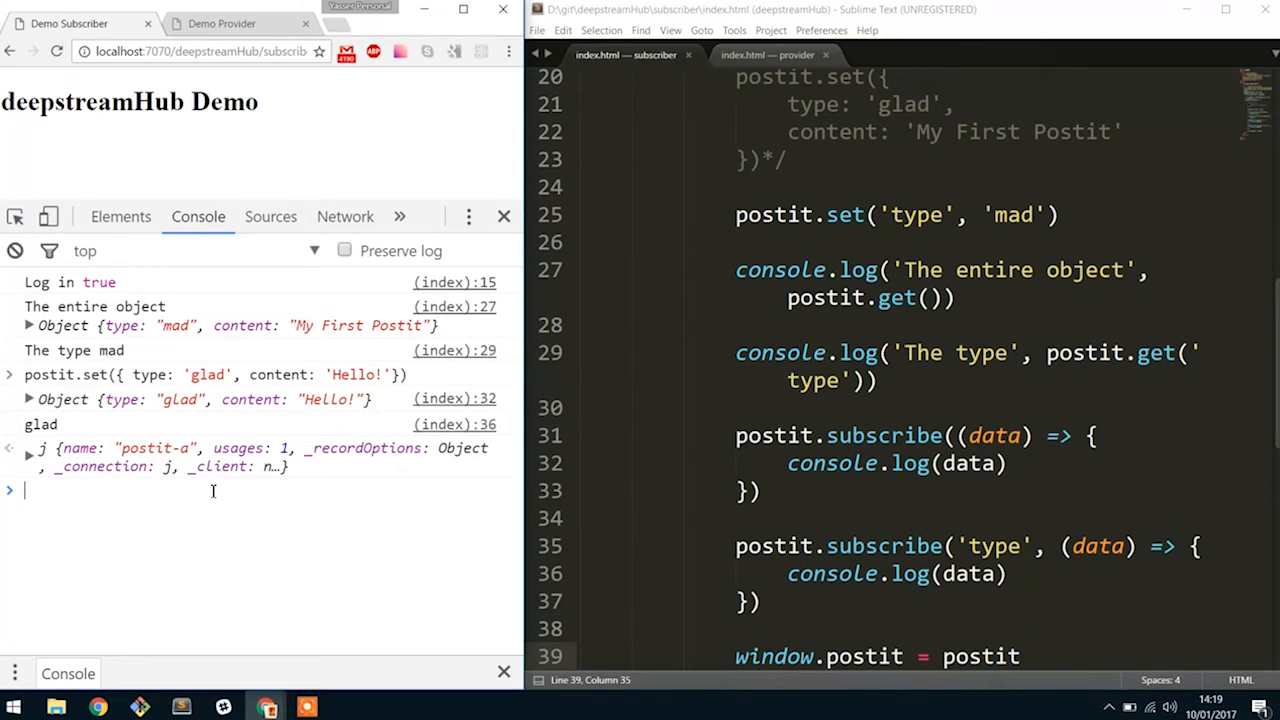
{"action": "mouse_move", "coordinate": [452, 398]}
{"action": "type", "text": "postit.set({ type: 'glad', content: '"}
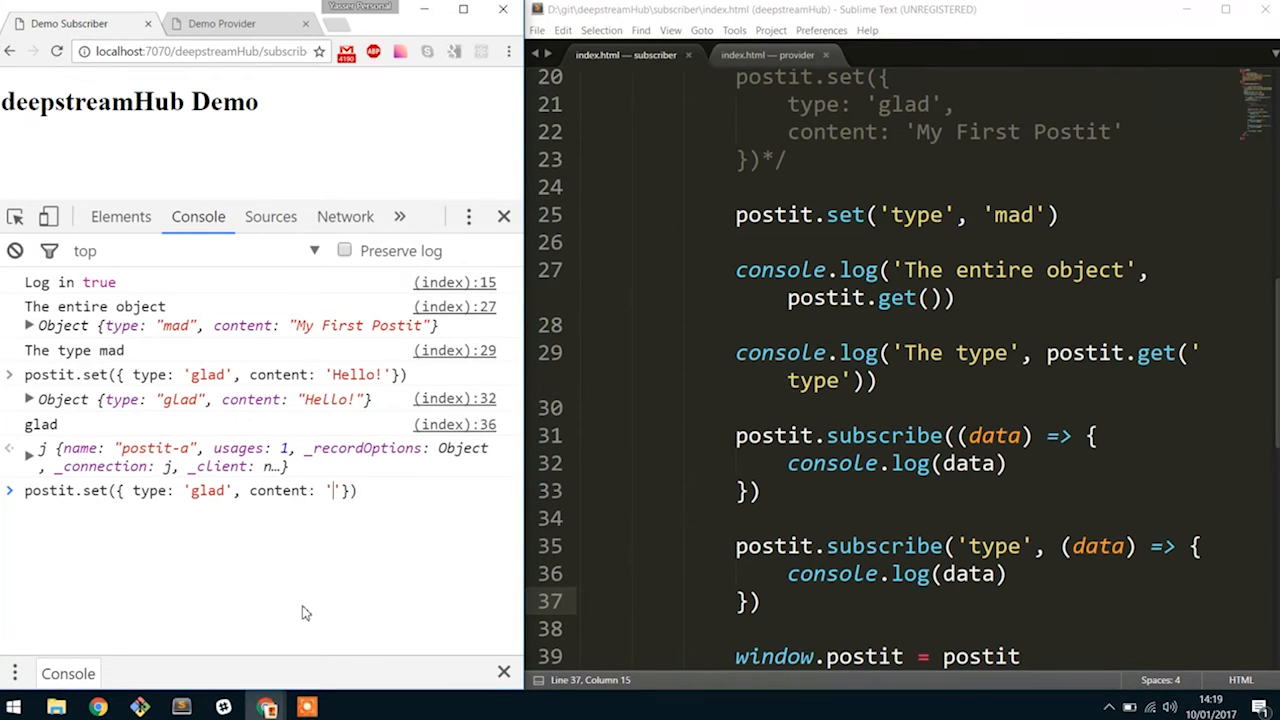
Step: Run the set again with content 'goodbye', then return to the editor before window.postit
{"action": "type", "text": "oodbye"}
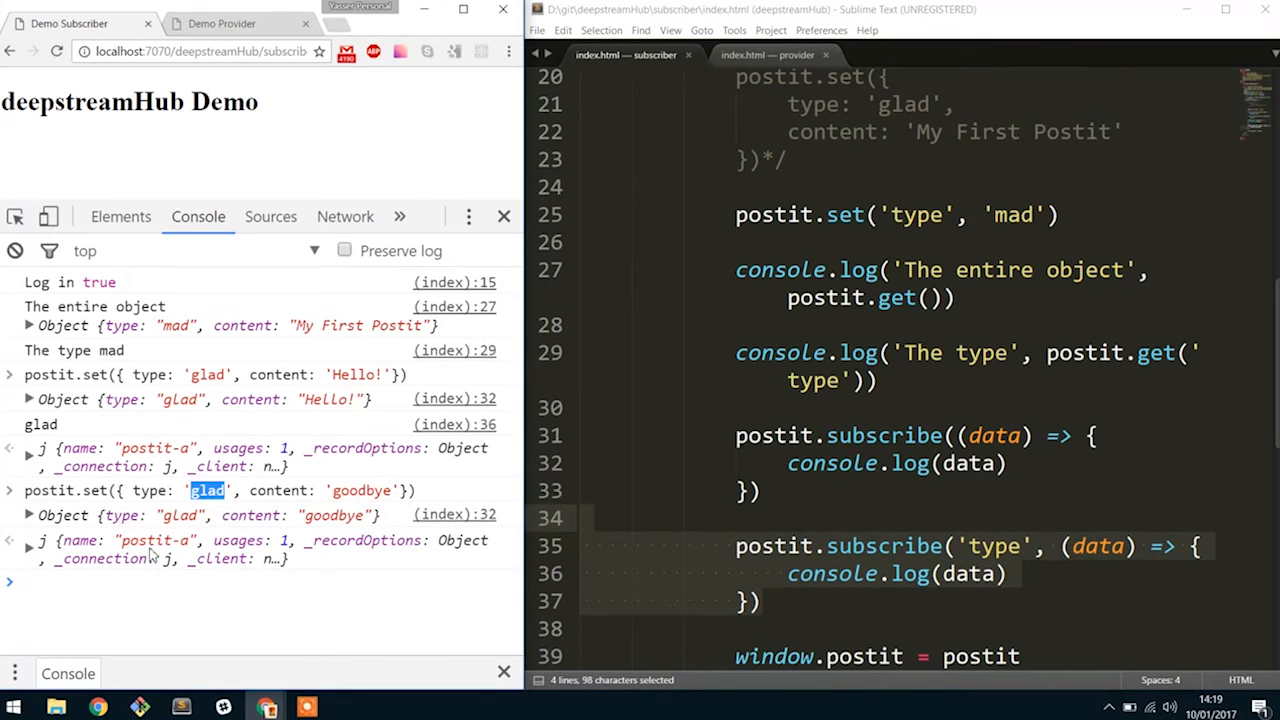
{"action": "left_click", "coordinate": [812, 628]}
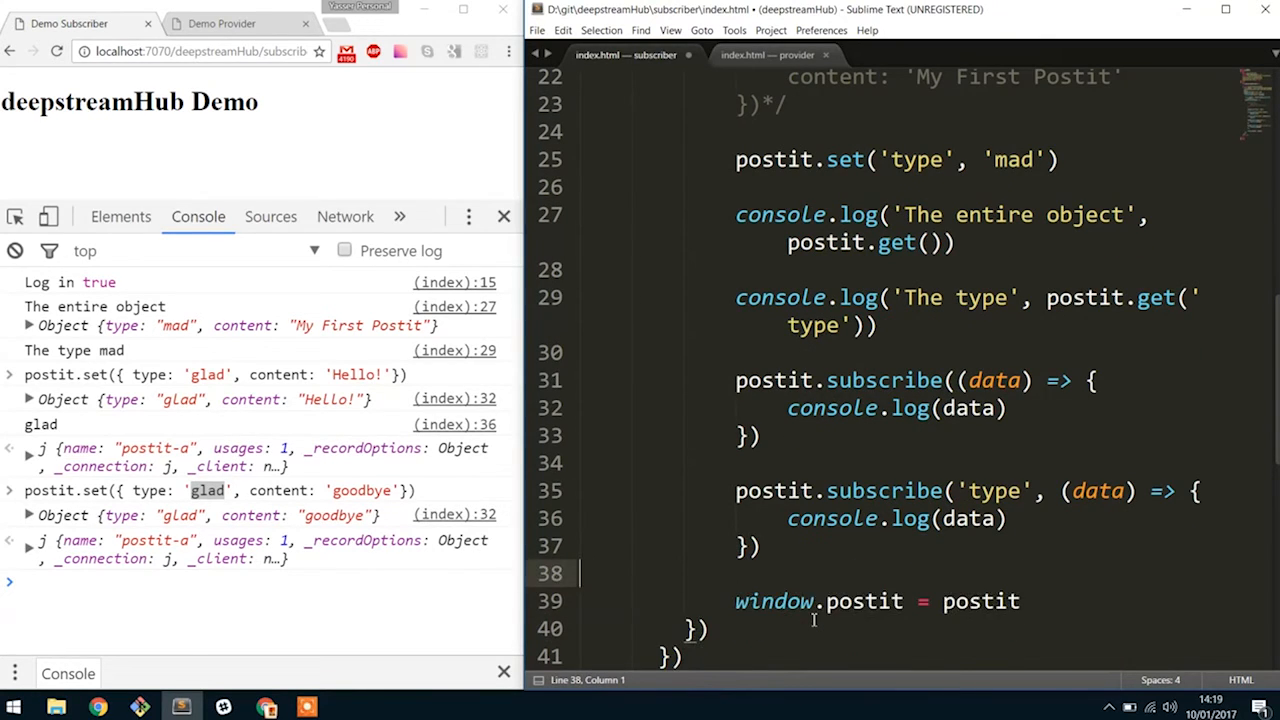
Step: Try postit.discard() then postit.delete(), and remove the window.postit line
{"action": "type", "text": "p"}
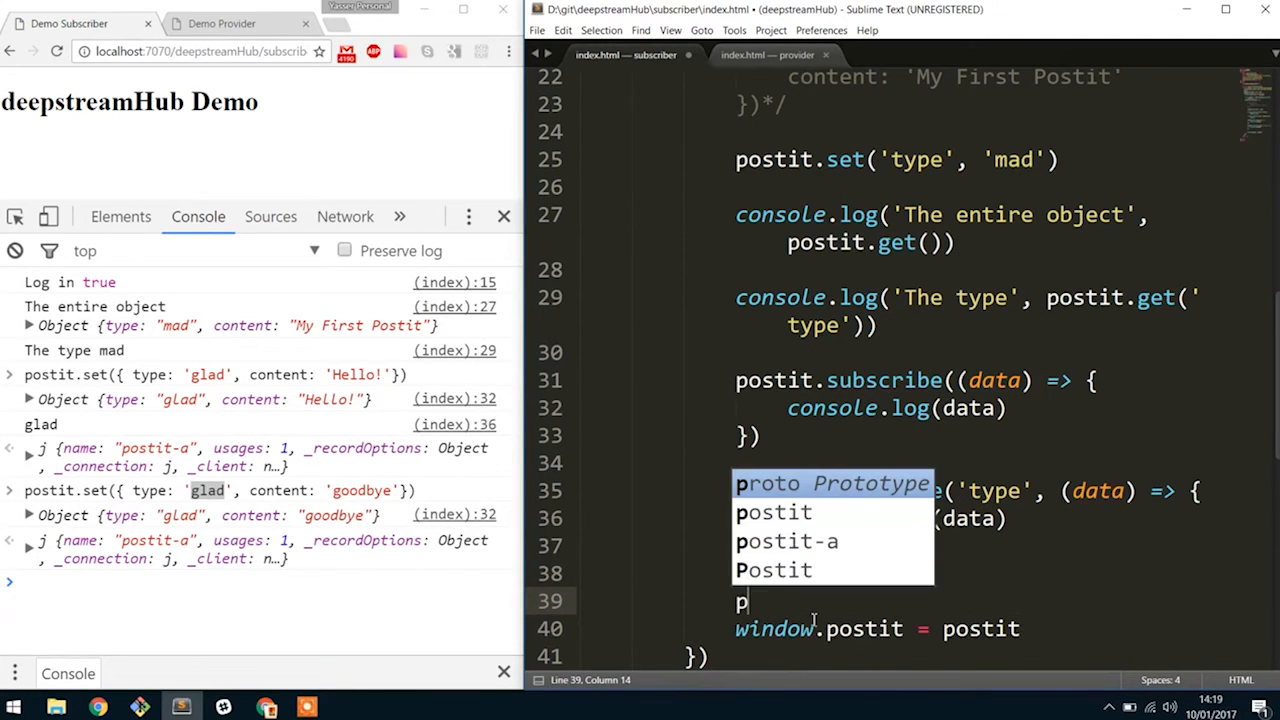
{"action": "type", "text": "ostit.discard("}
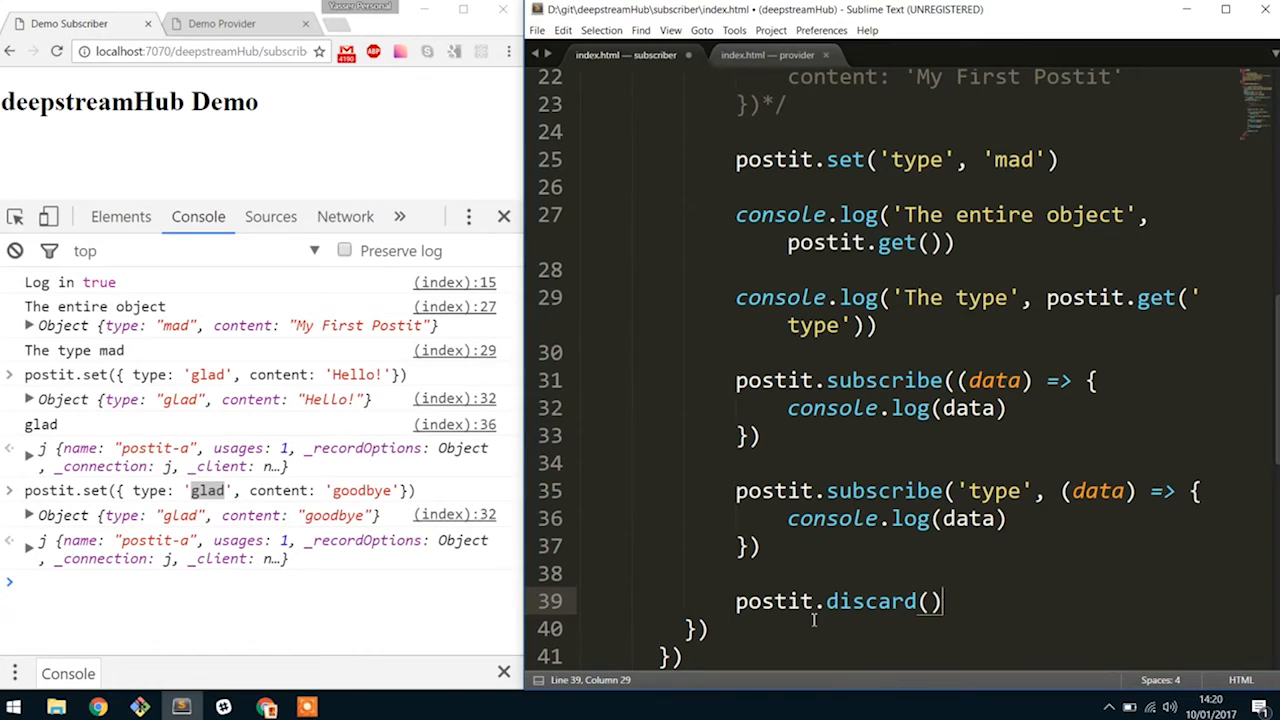
{"action": "double_click", "coordinate": [876, 602]}
{"action": "type", "text": "elete"}
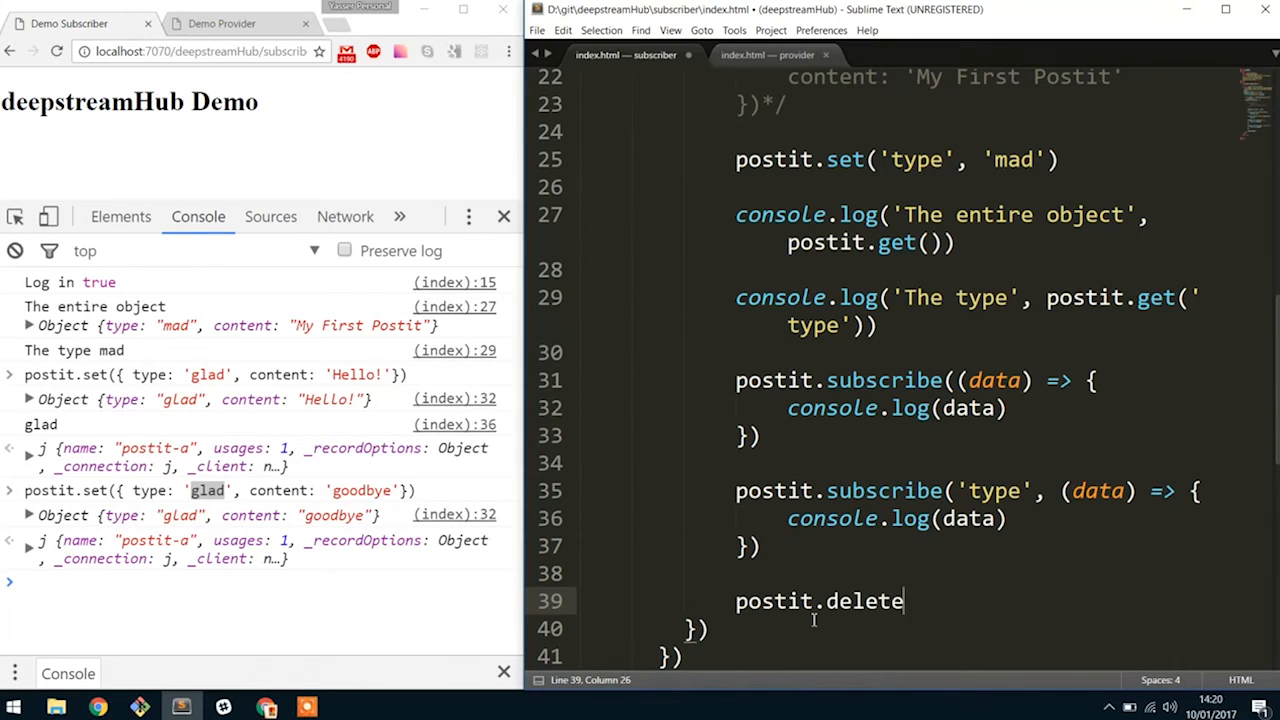
{"action": "type", "text": "()"}
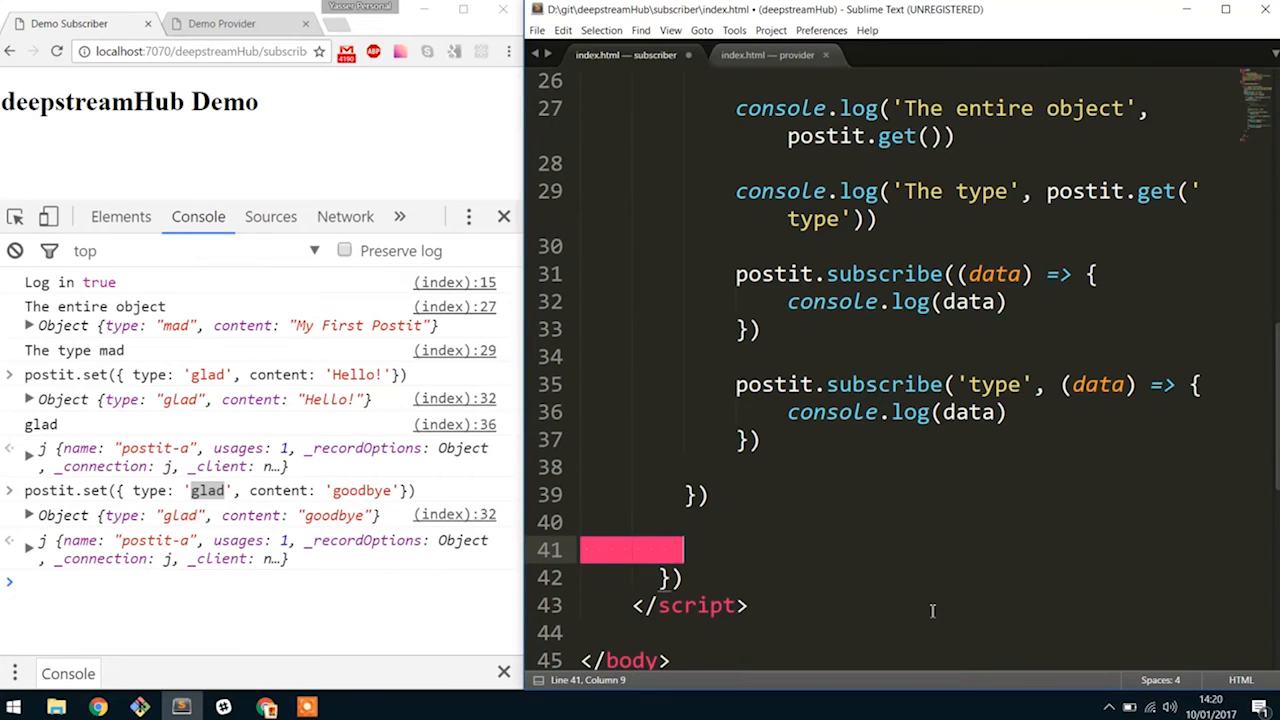
Step: Add const data = client.record.snapshot('postit-a', (err, data) => console.log('snapshot', data))
{"action": "type", "text": "const data ="}
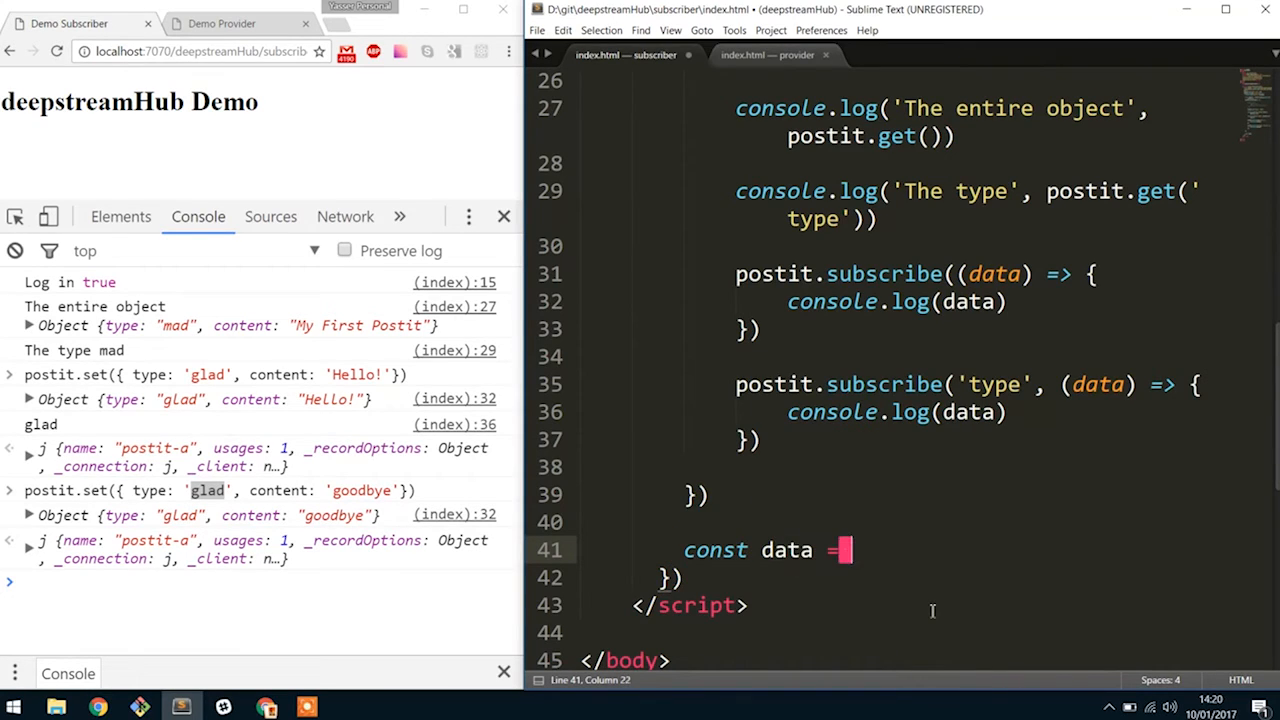
{"action": "type", "text": "clie"}
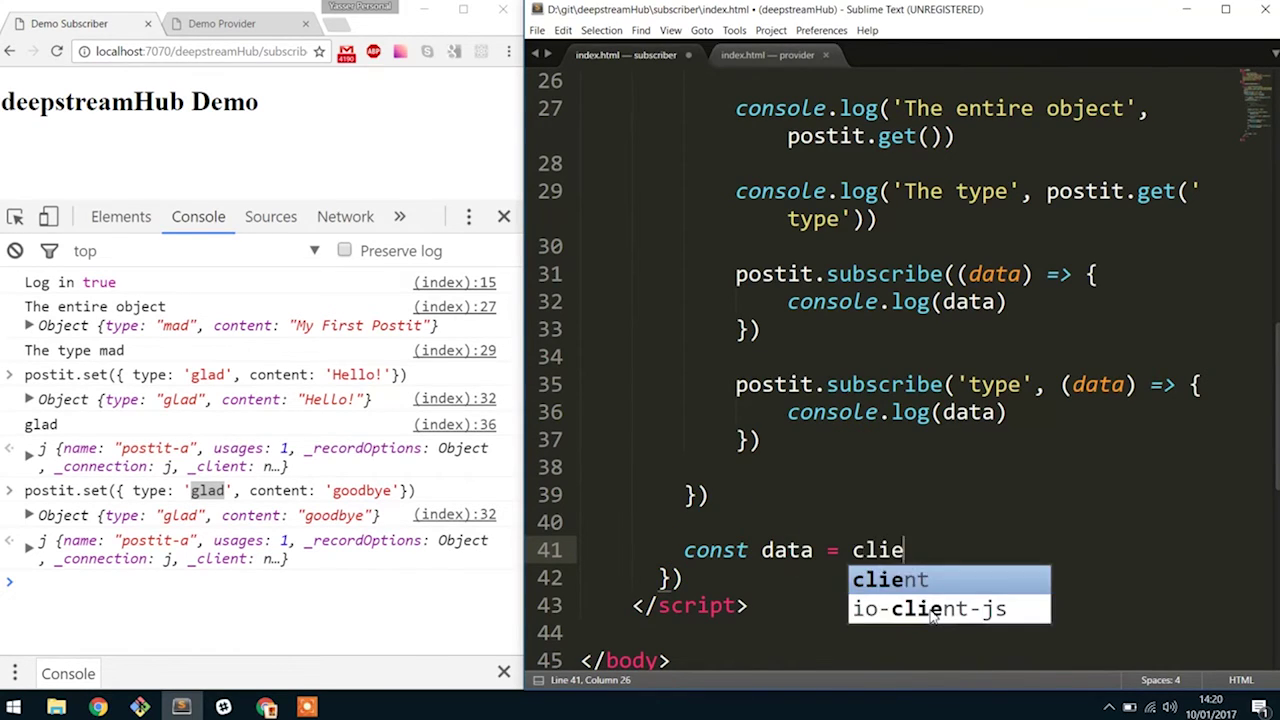
{"action": "type", "text": "nt.record."}
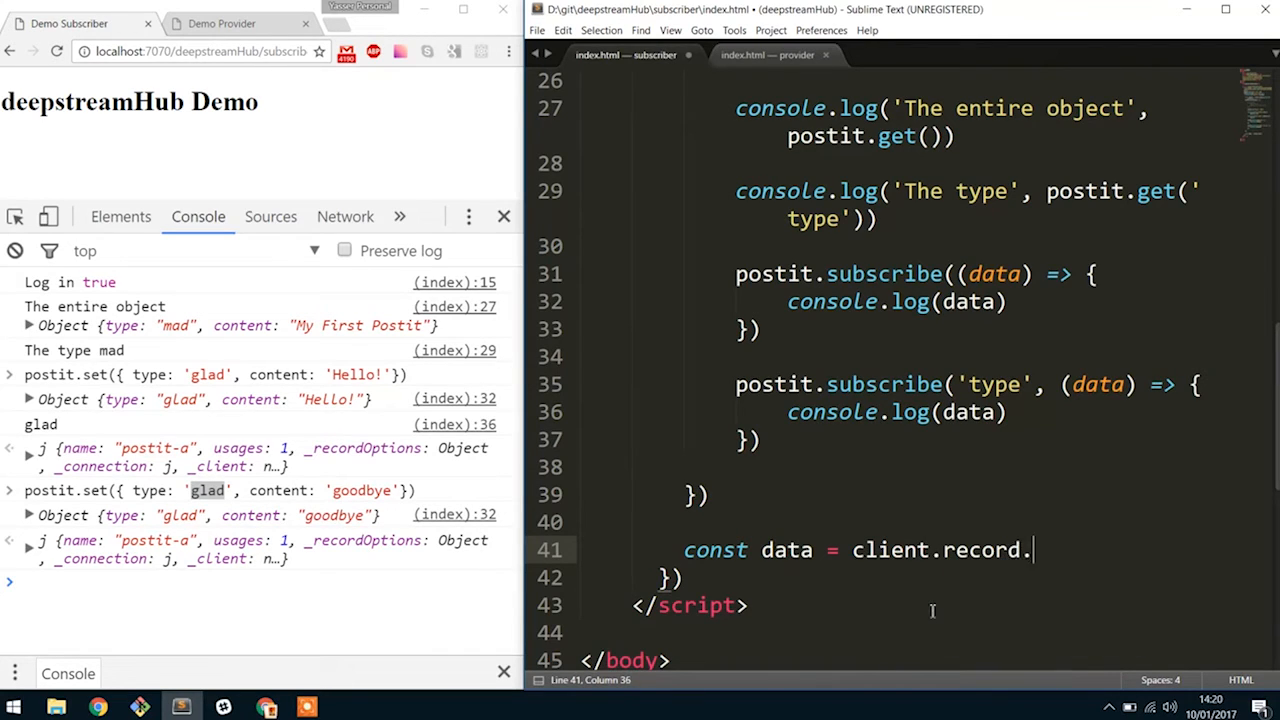
{"action": "type", "text": "snapho"}
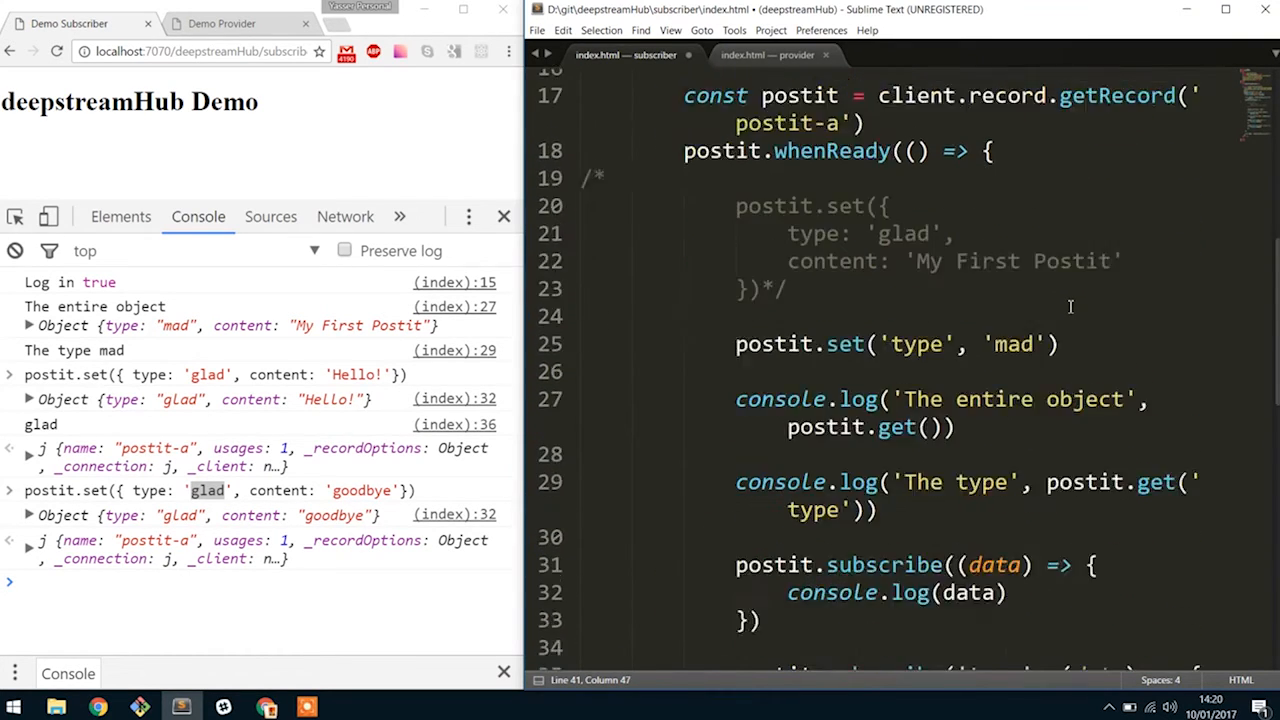
{"action": "scroll", "scroll_direction": "down", "scroll_amount": 3}
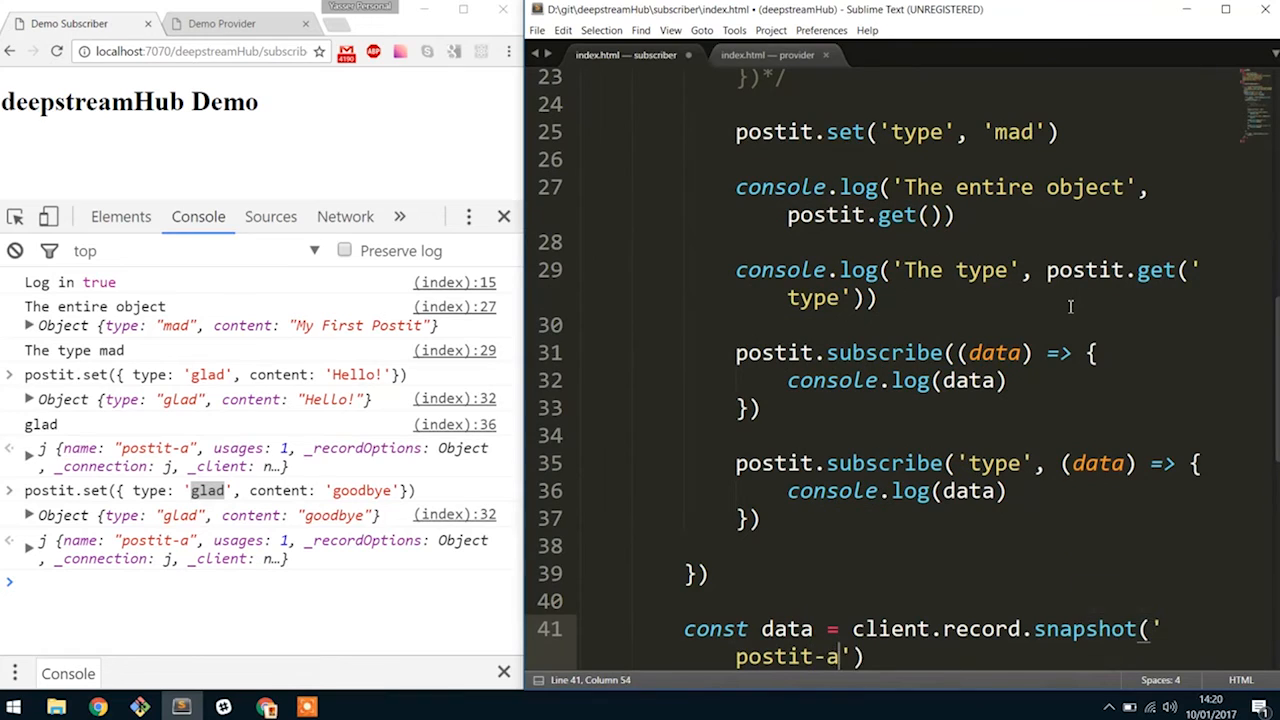
{"action": "type", "text": ", () => {}"}
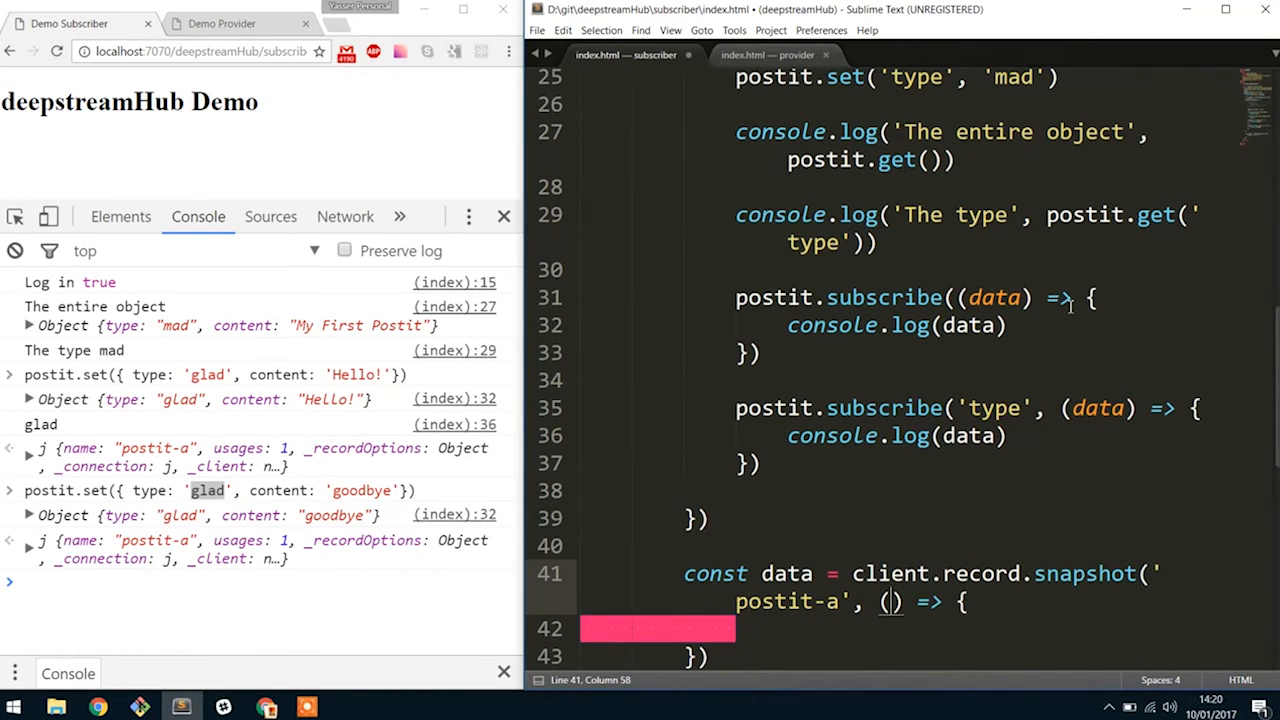
{"action": "type", "text": "err, data"}
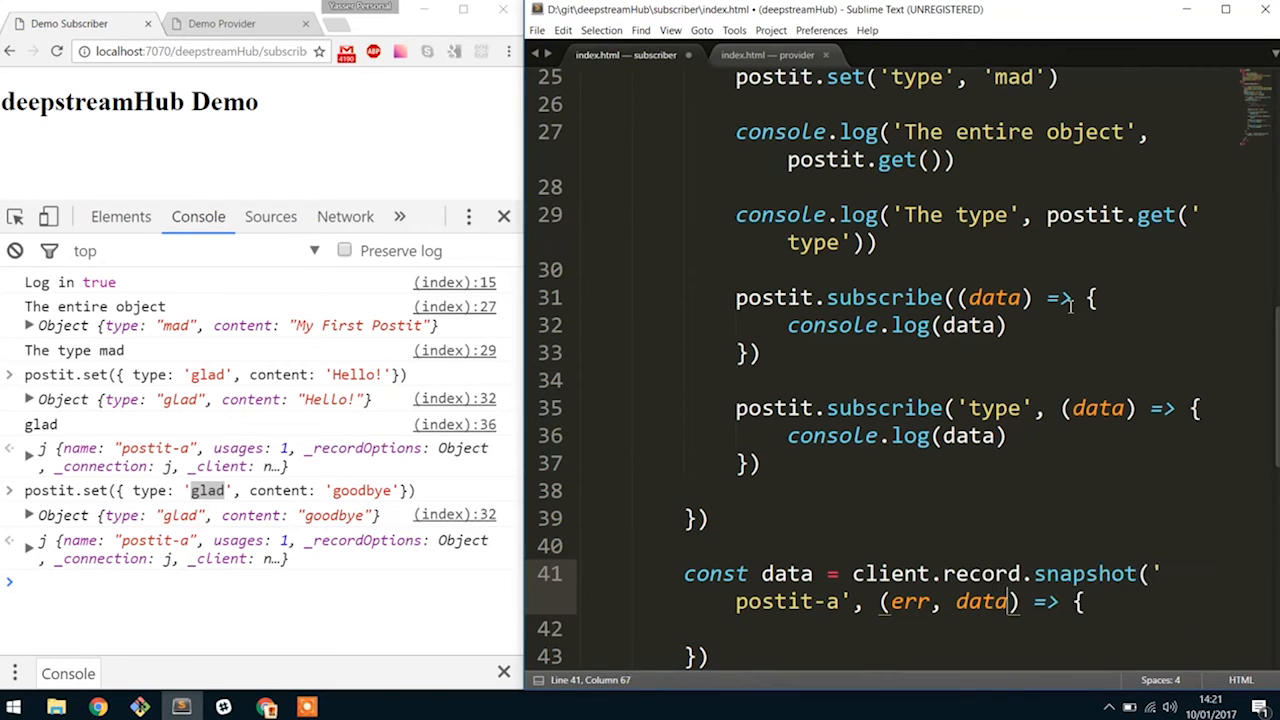
{"action": "type", "text": "c on"}
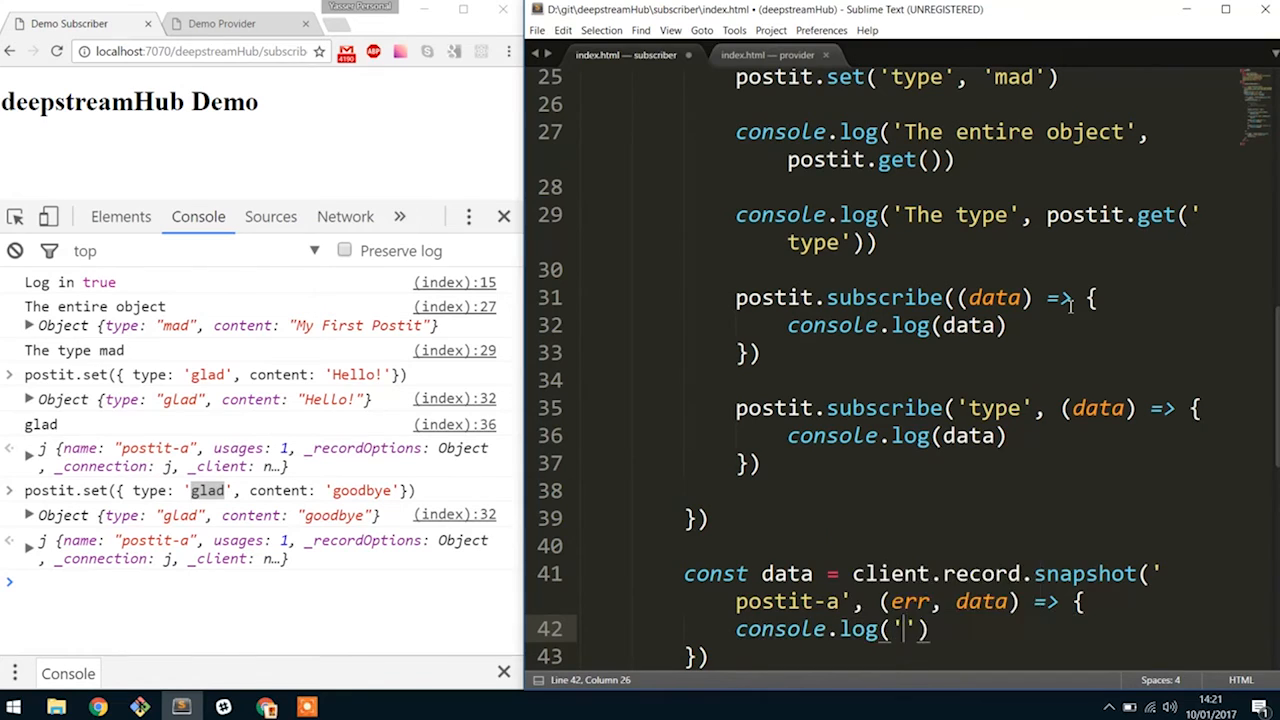
{"action": "type", "text": "snapshot"}
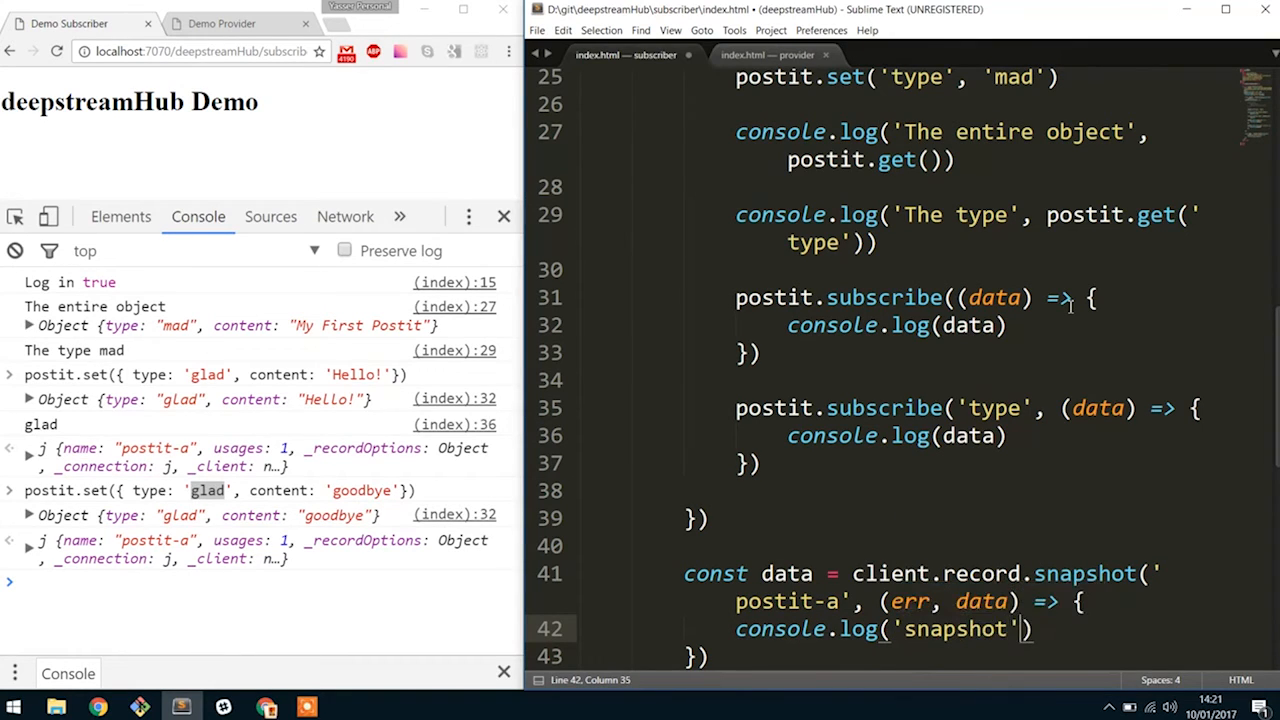
{"action": "type", "text": ", data"}
{"action": "type", "text": "const"}
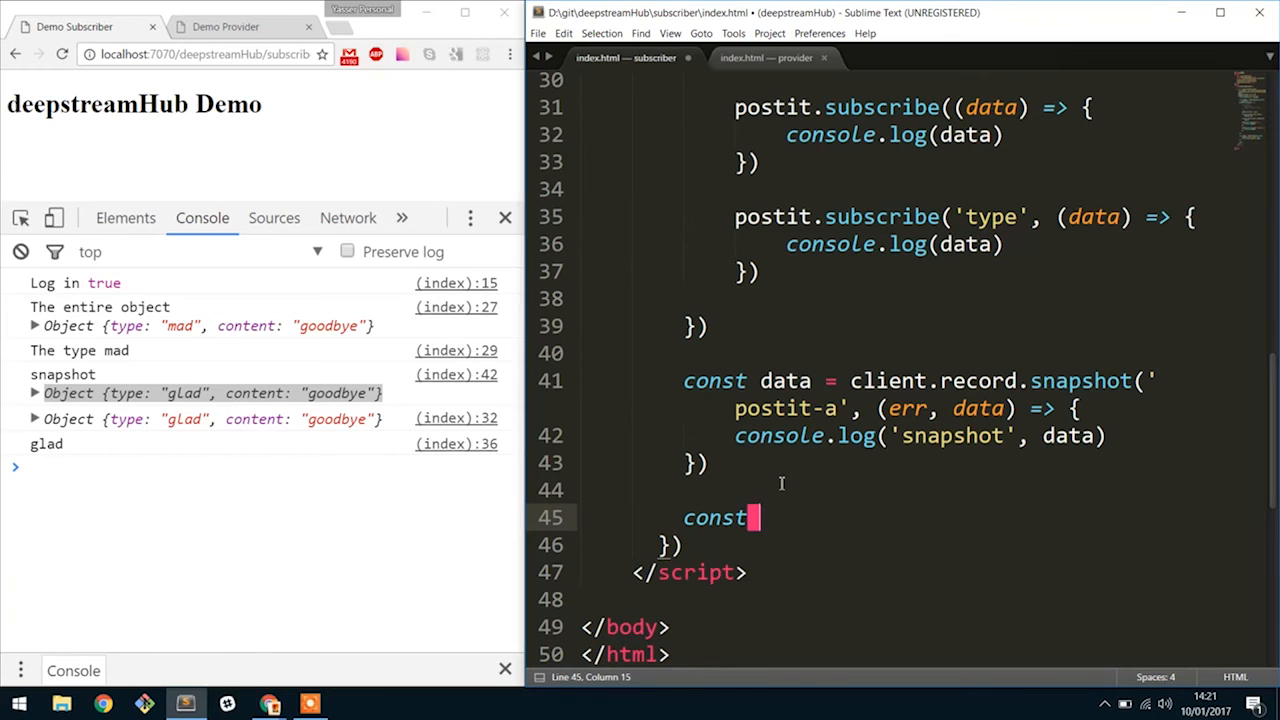
Step: Add client.record.has('postit-a', (err, has) => console.log('has', has)) with arrow callback
{"action": "type", "text": "has = client.record.has("}
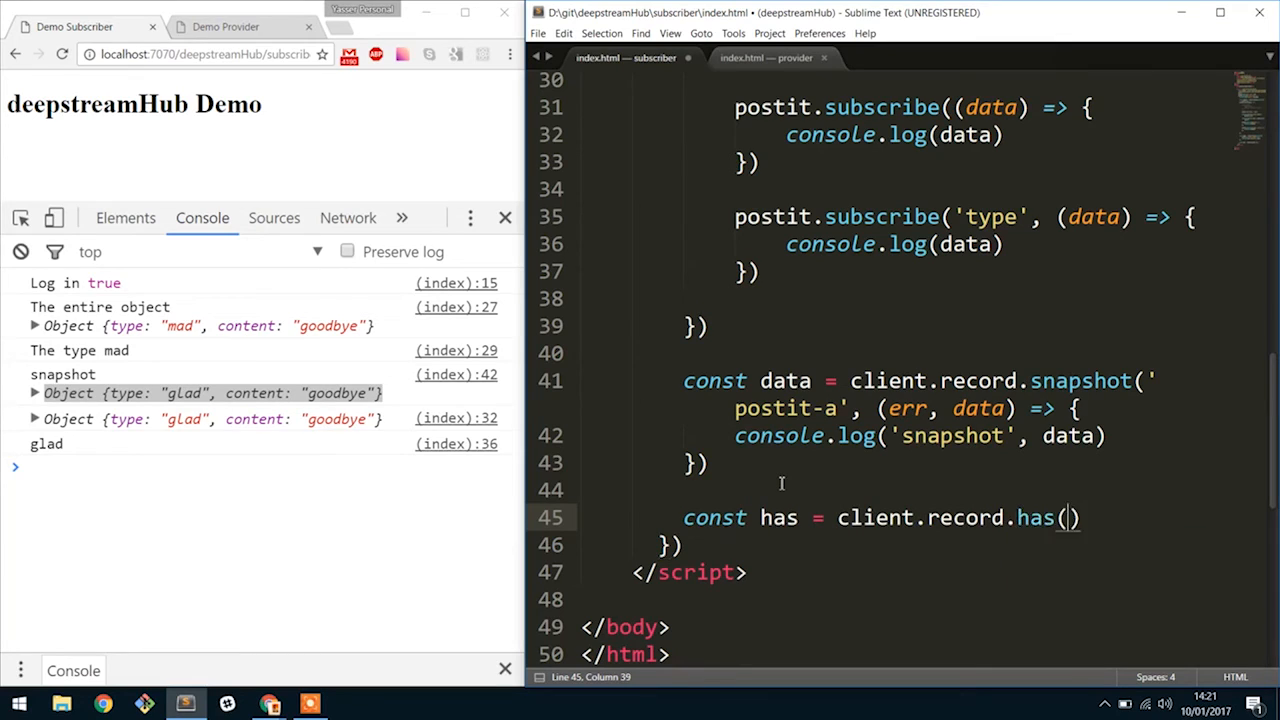
{"action": "type", "text": "'pos'"}
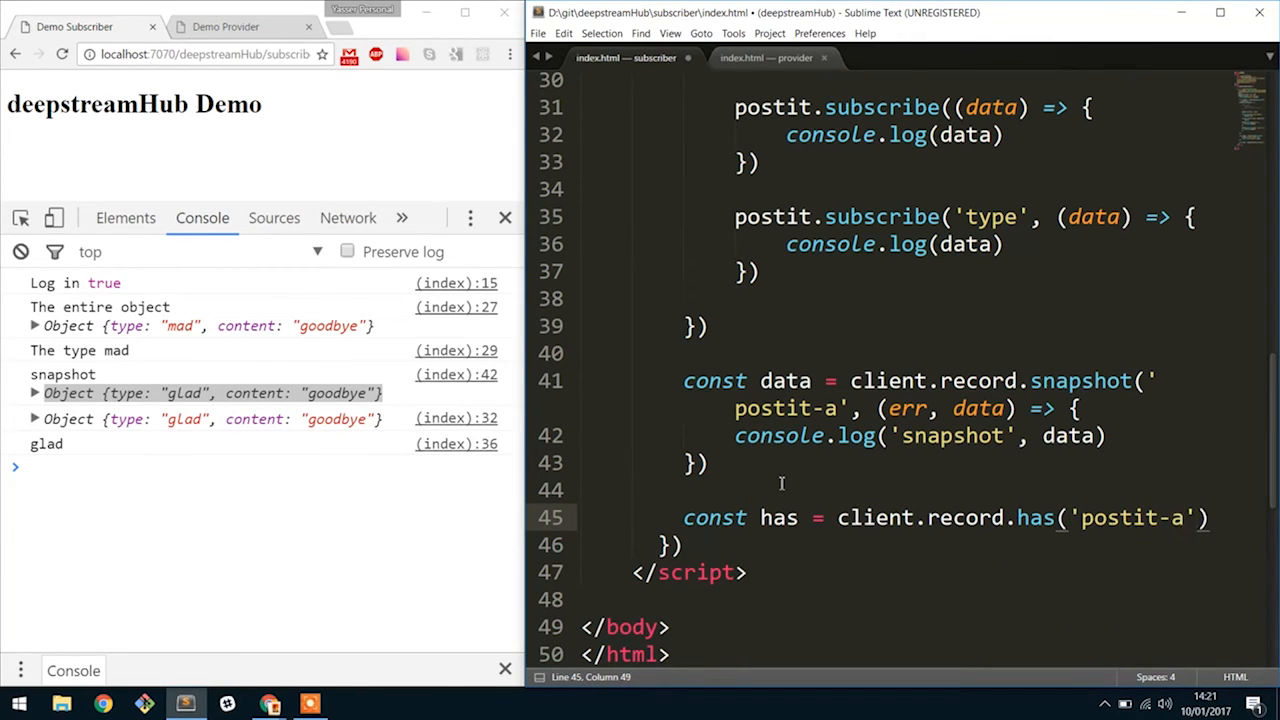
{"action": "type", "text": ", function()"}
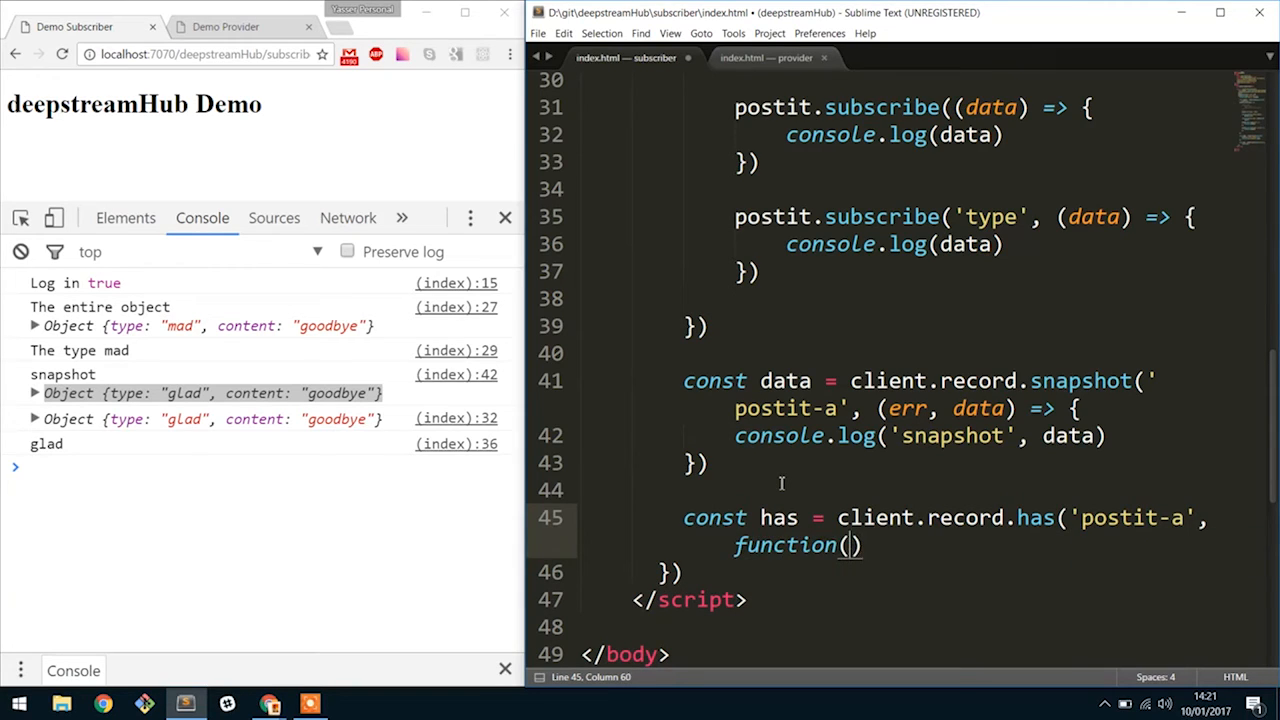
{"action": "key", "text": "backspace"}
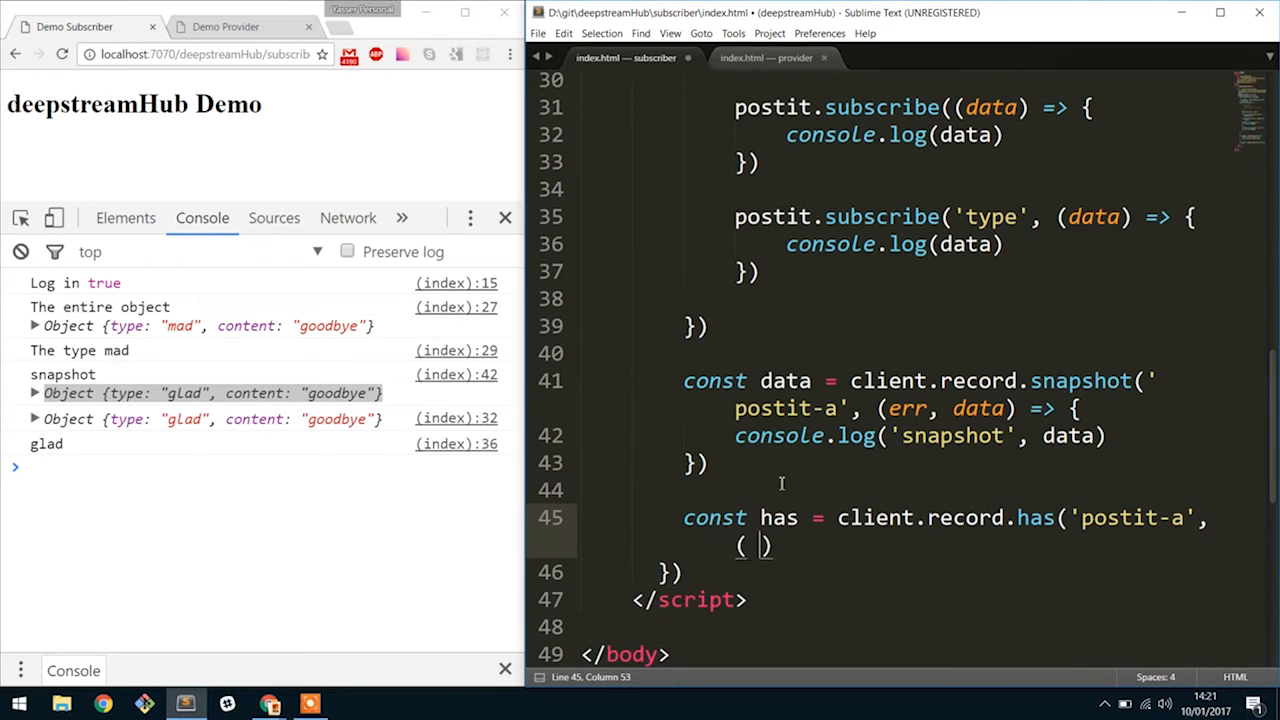
{"action": "type", "text": "err,"}
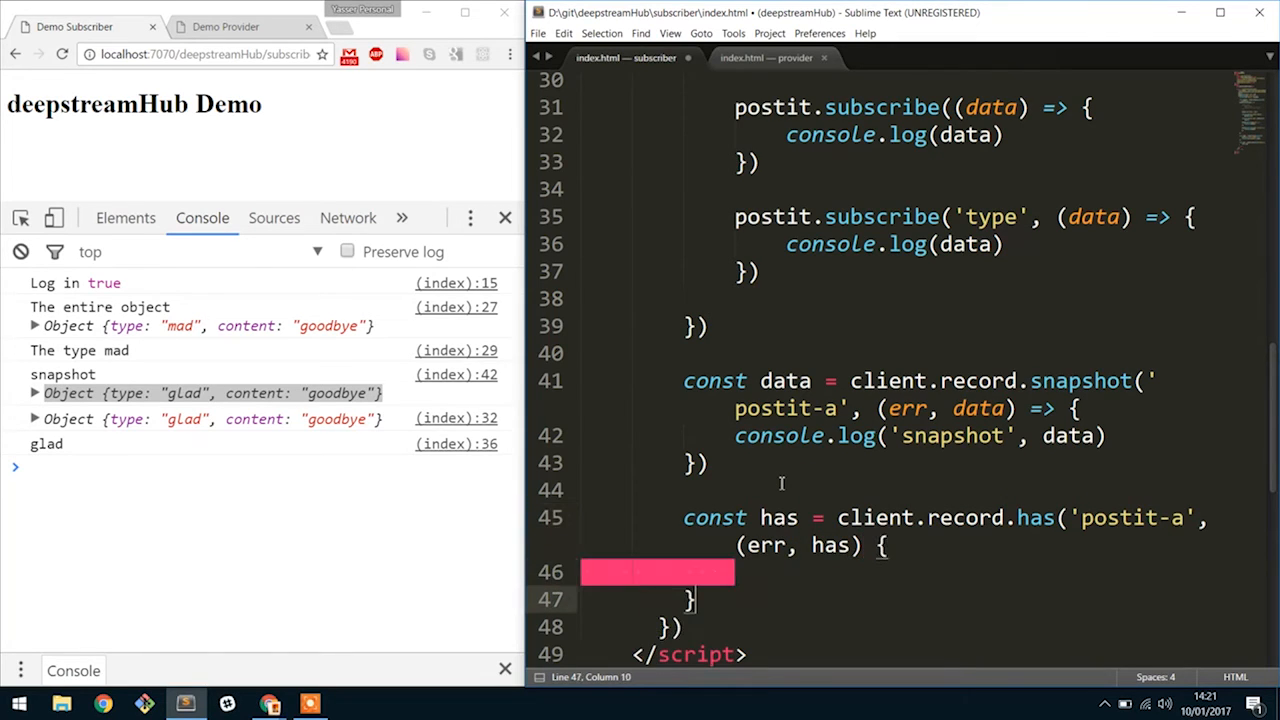
{"action": "type", "text": "console.log('has"}
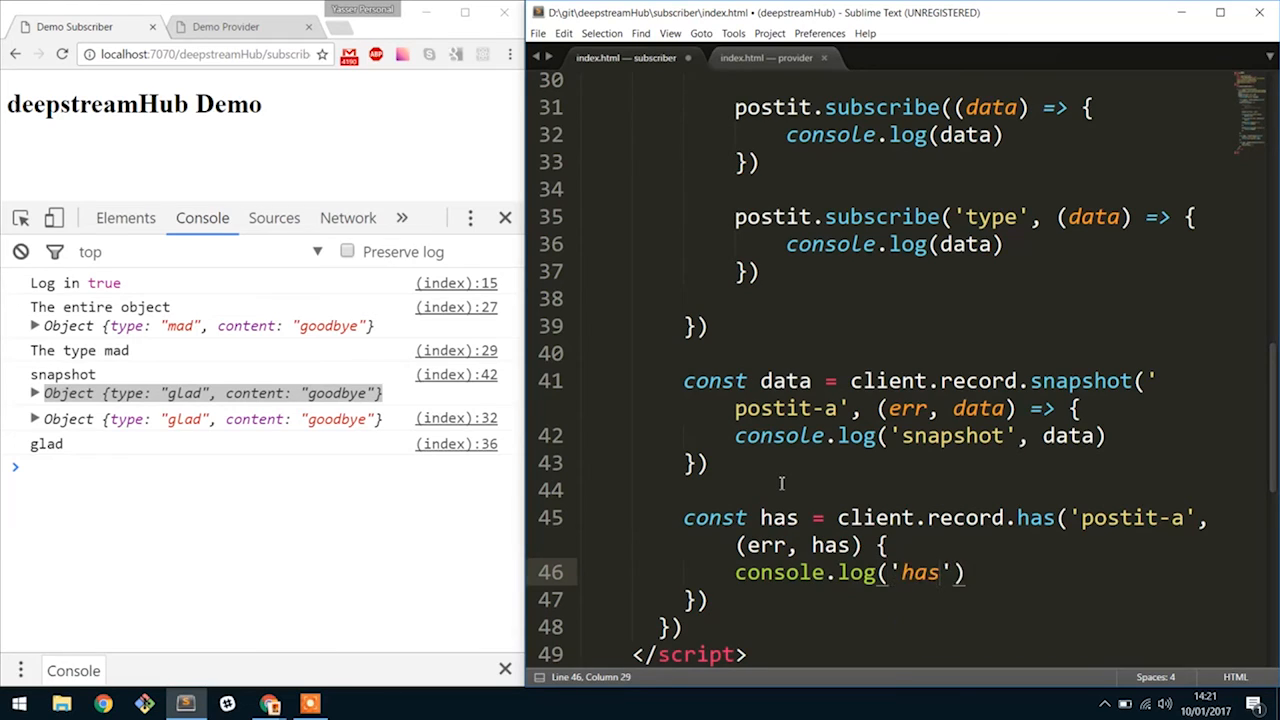
{"action": "type", "text": ", has"}
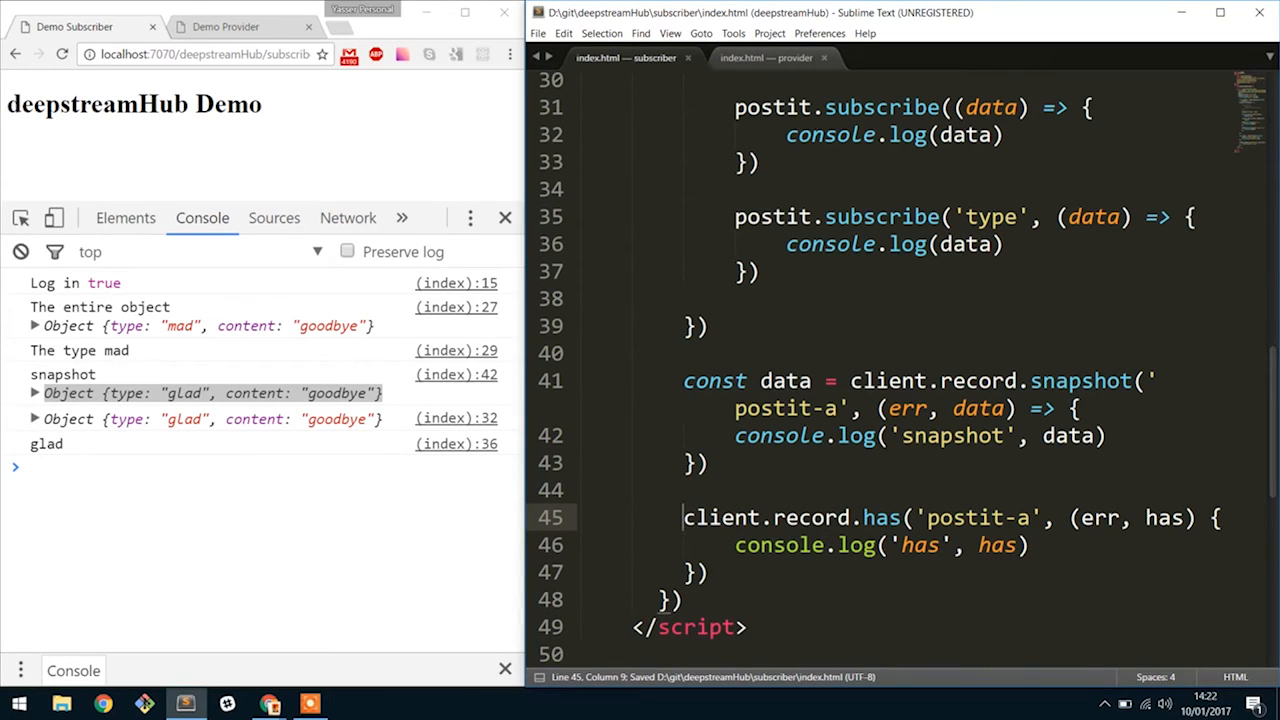
{"action": "left_click", "coordinate": [62, 54]}
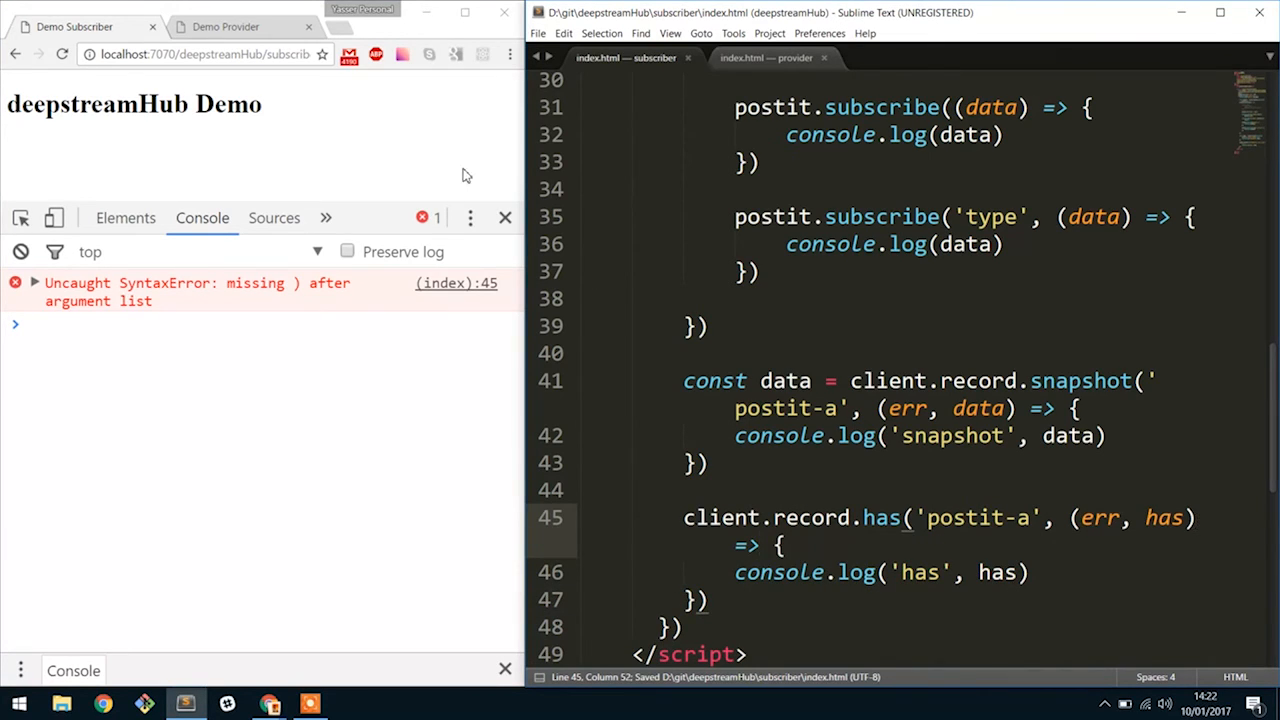
Step: Reload the subscriber page so the console prints 'has true' with the snapshot object
{"action": "left_click", "coordinate": [62, 54]}
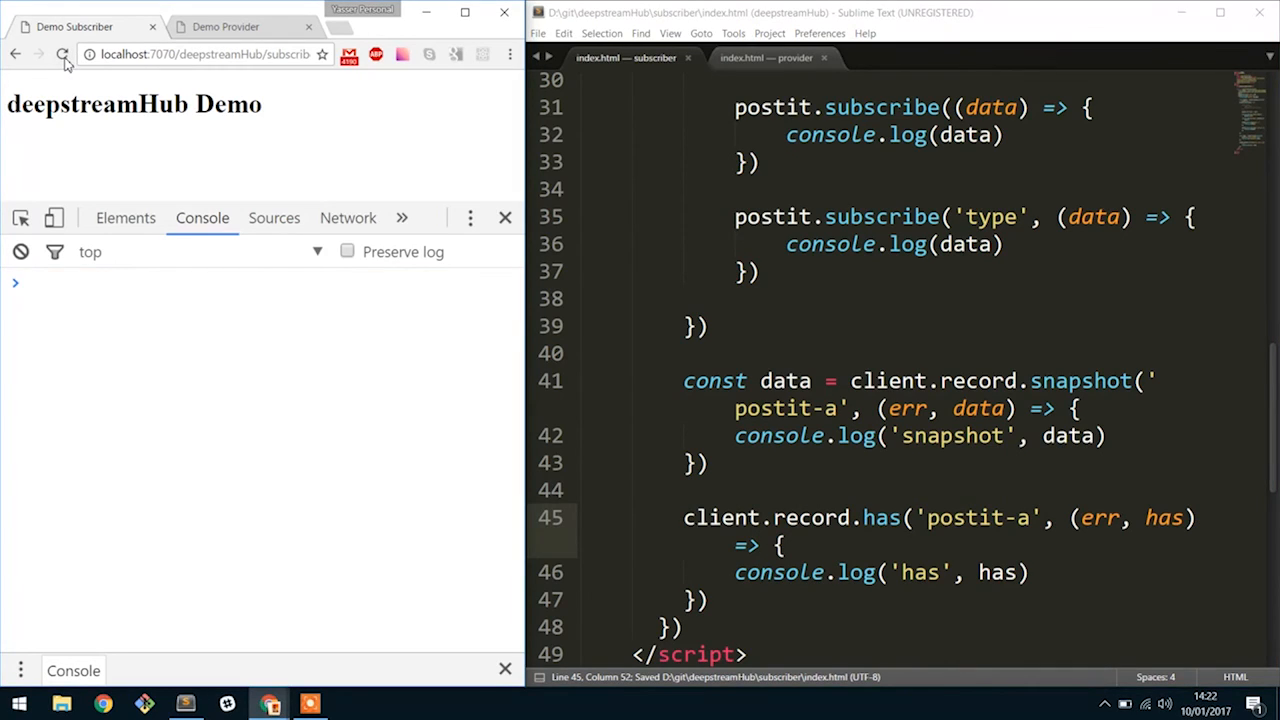
{"action": "left_click", "coordinate": [64, 54]}
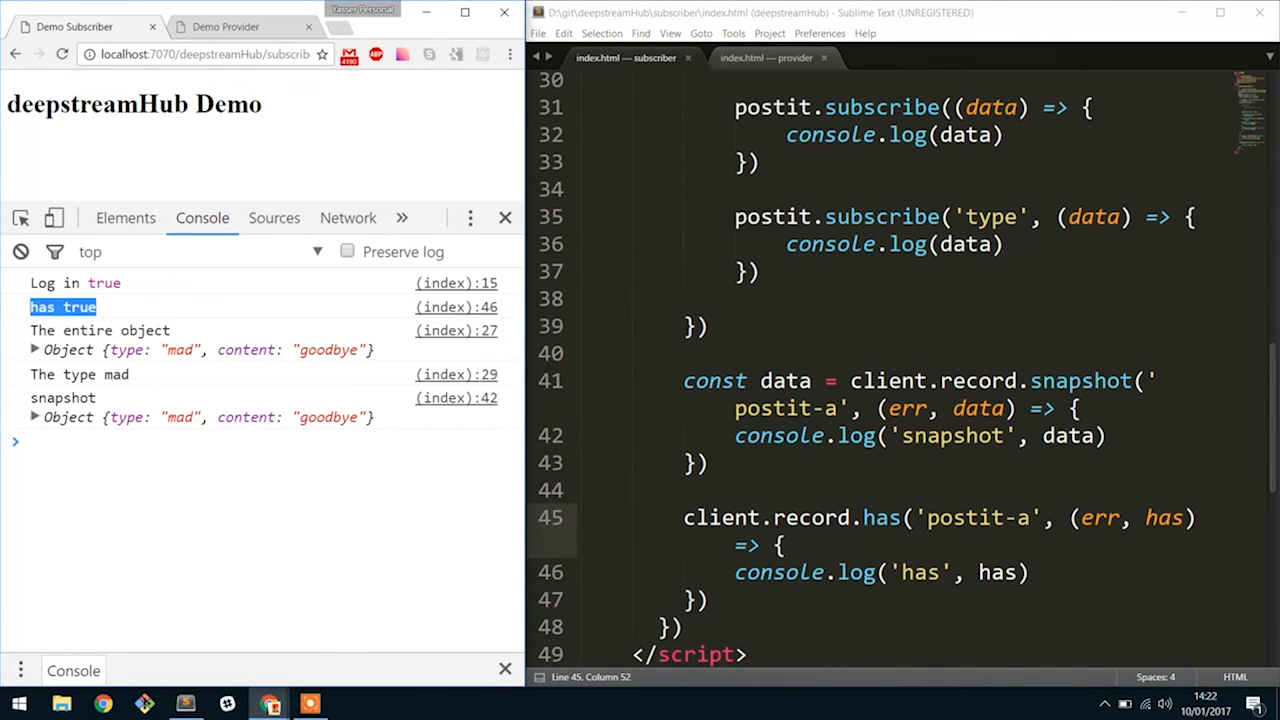
{"action": "left_click", "coordinate": [1028, 518]}
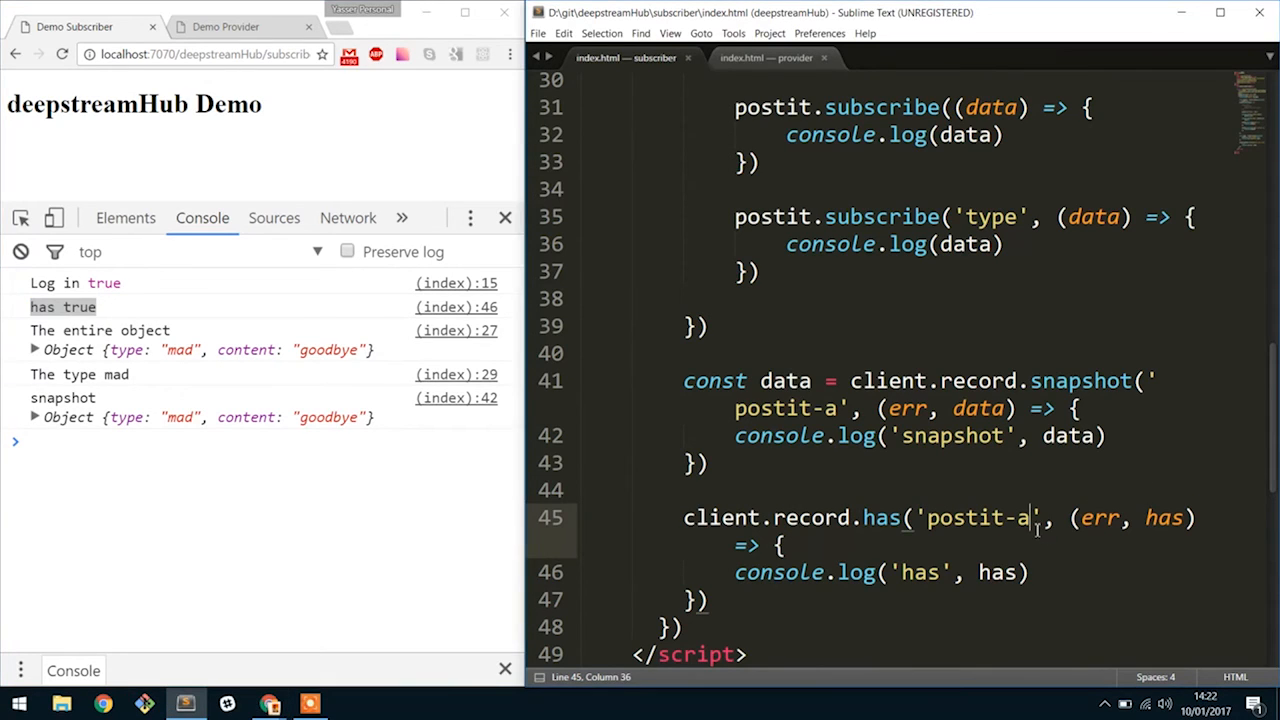